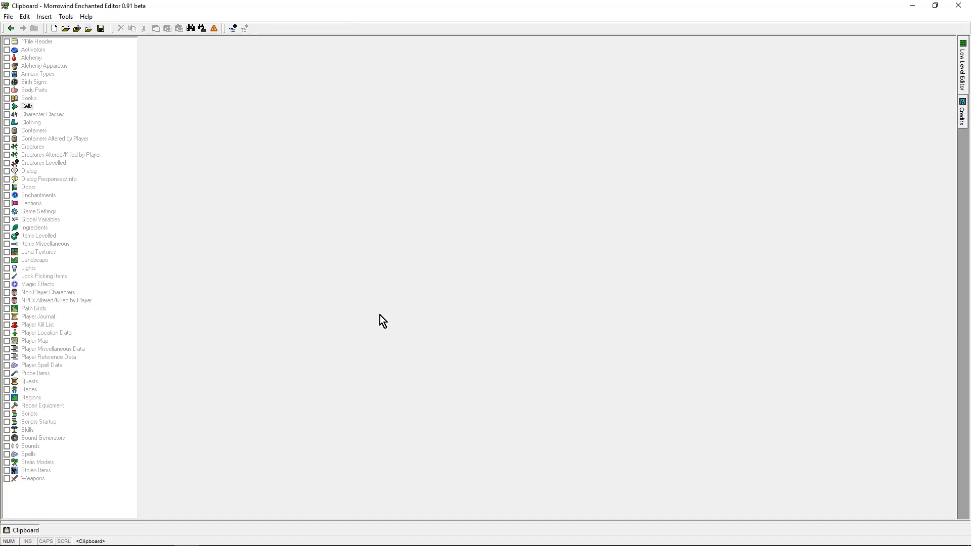
pyautogui.moveTo(381, 206)
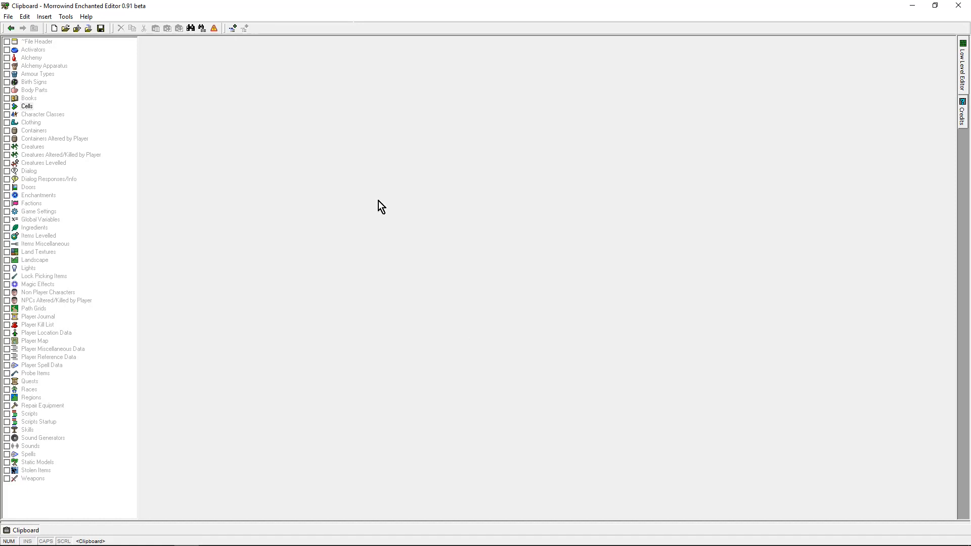
pyautogui.moveTo(8, 16)
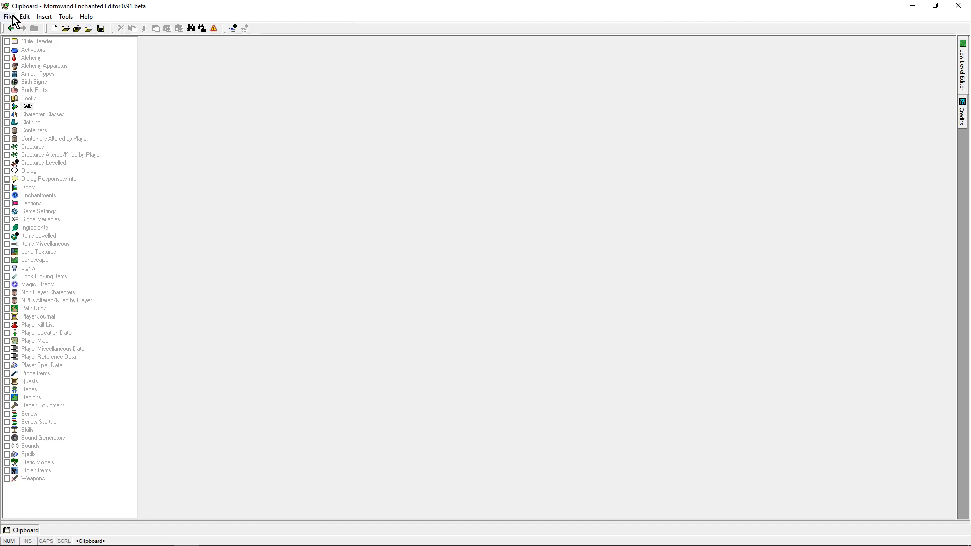
# - Open the File menu to show the open and recent plugin commands
pyautogui.click(8, 16)
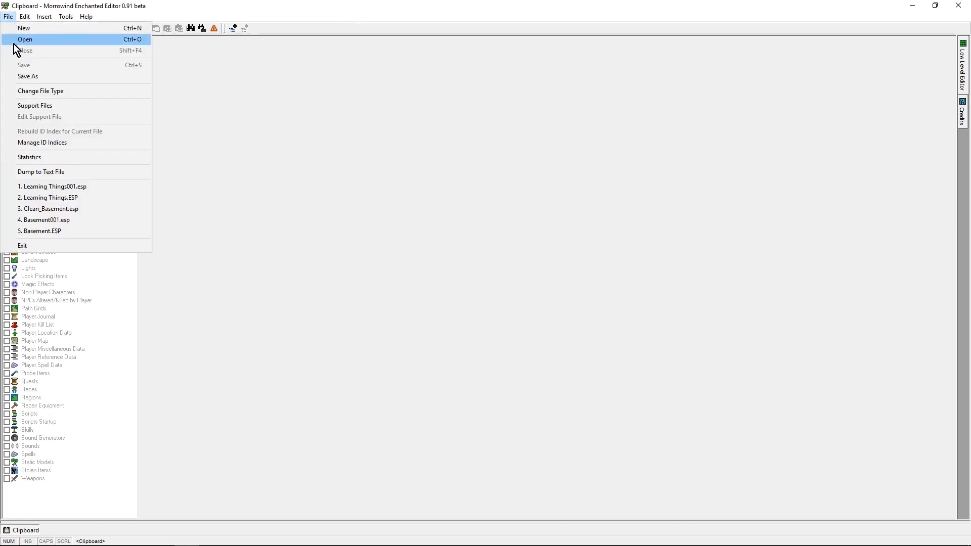
# - Start opening a plugin and pick Learning Things.ESP from the Data Files folder
pyautogui.click(25, 39)
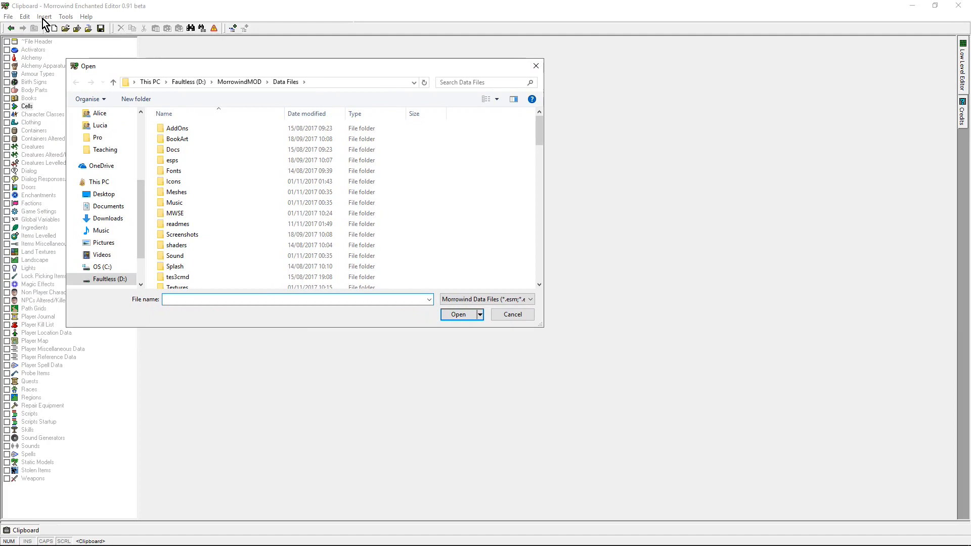
pyautogui.click(176, 213)
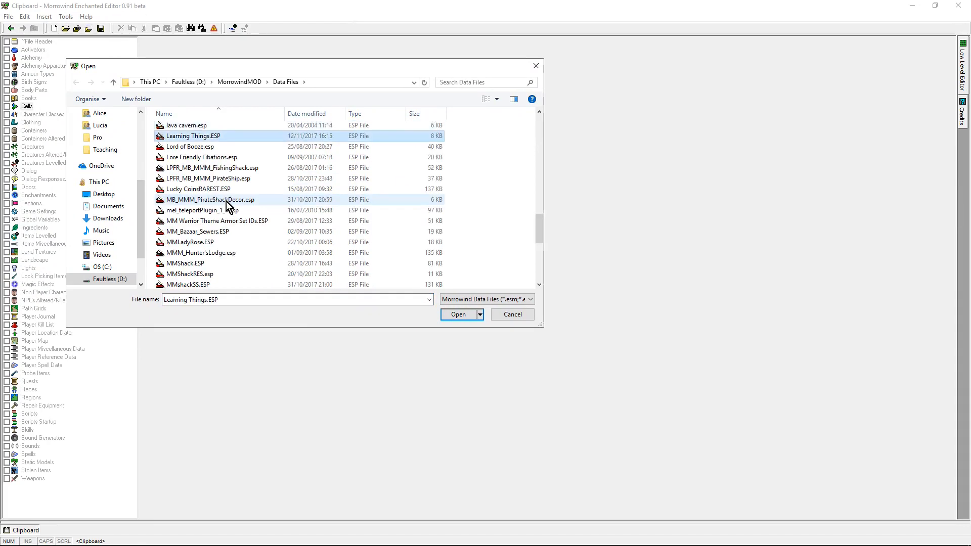
pyautogui.moveTo(188, 143)
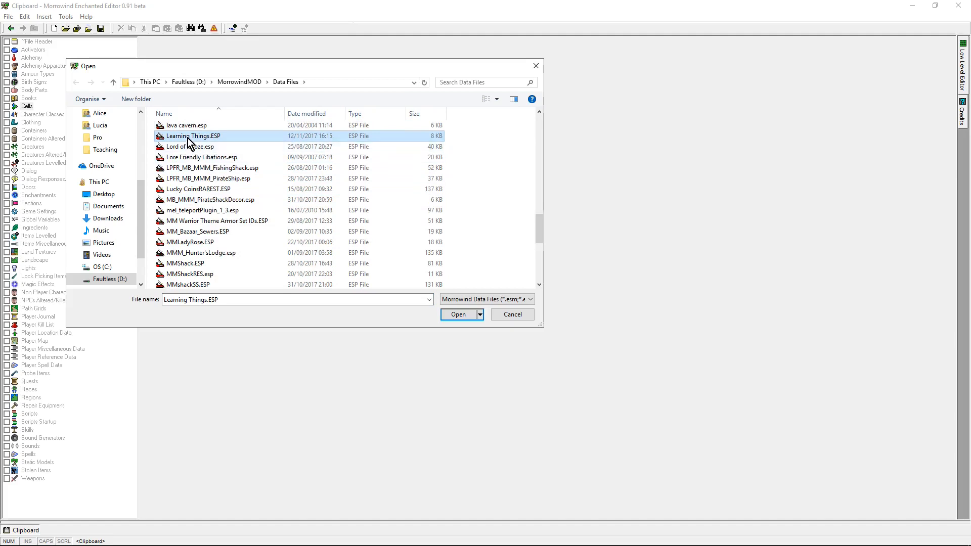
# - Open Learning Things.ESP to list its cell, container, dialog and script counts
pyautogui.click(458, 315)
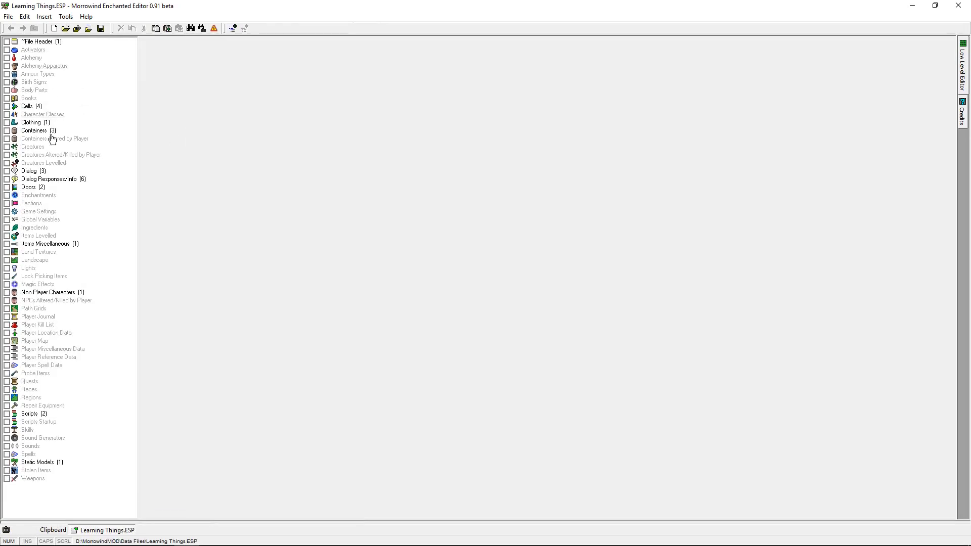
pyautogui.moveTo(69, 160)
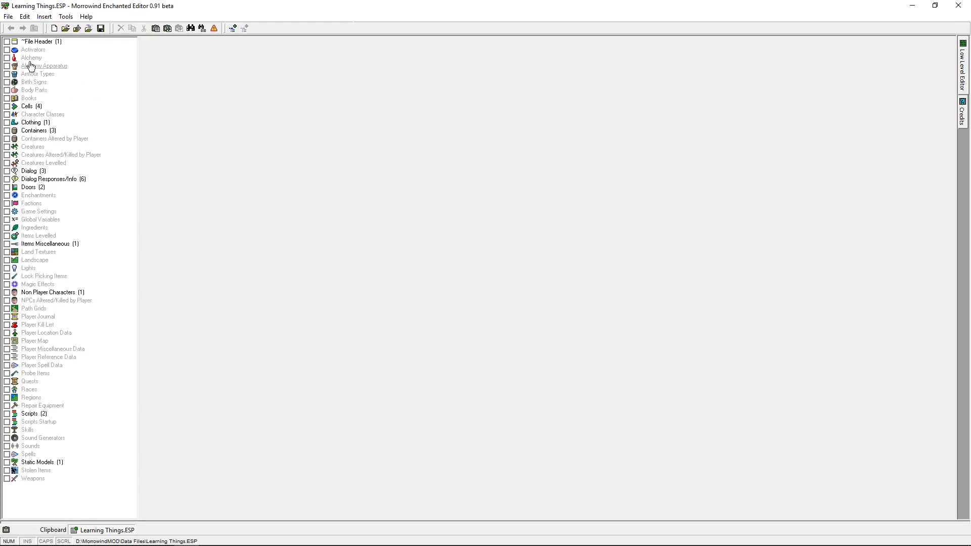
pyautogui.moveTo(42, 73)
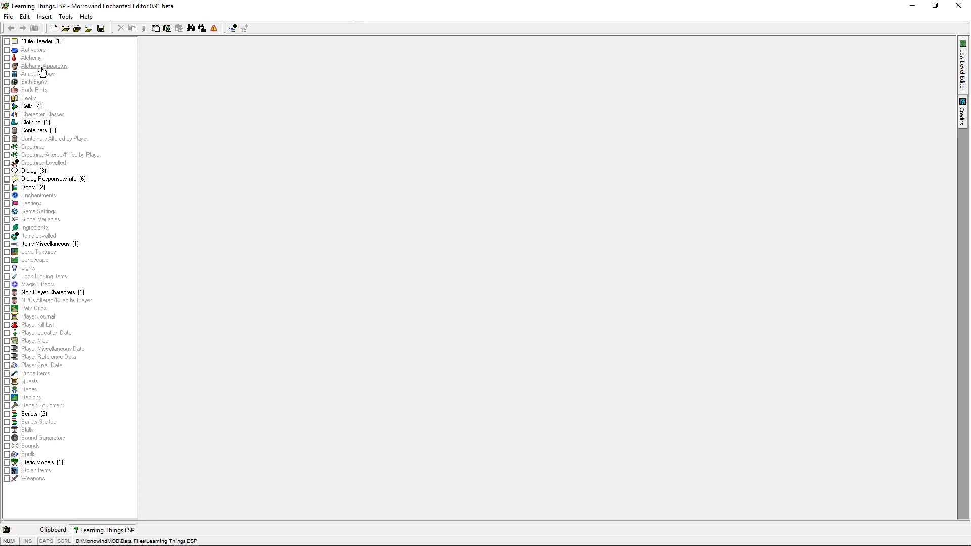
pyautogui.moveTo(27, 106)
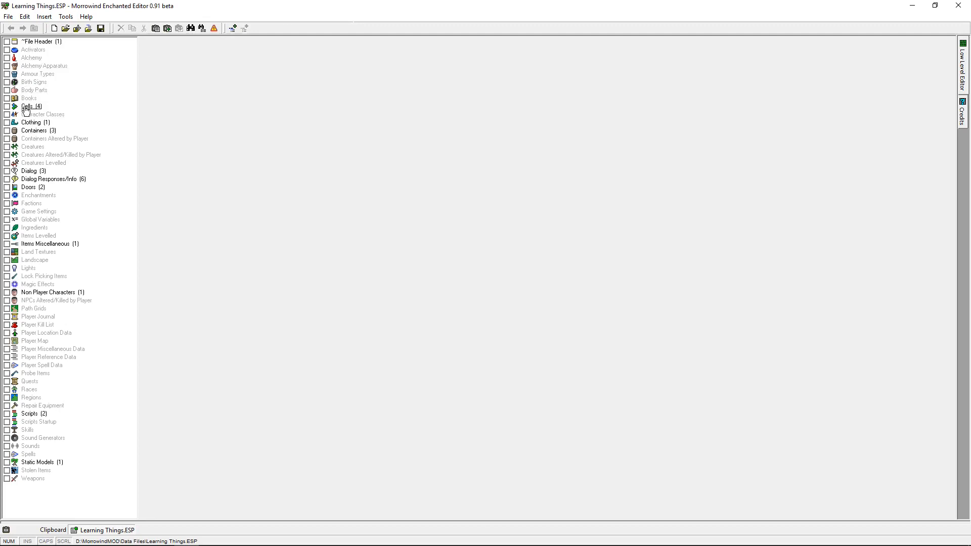
# - Mark 00TestCell, then inspect the Seyda Neen cells, ending on Vodunius Nuccius' House
pyautogui.click(28, 106)
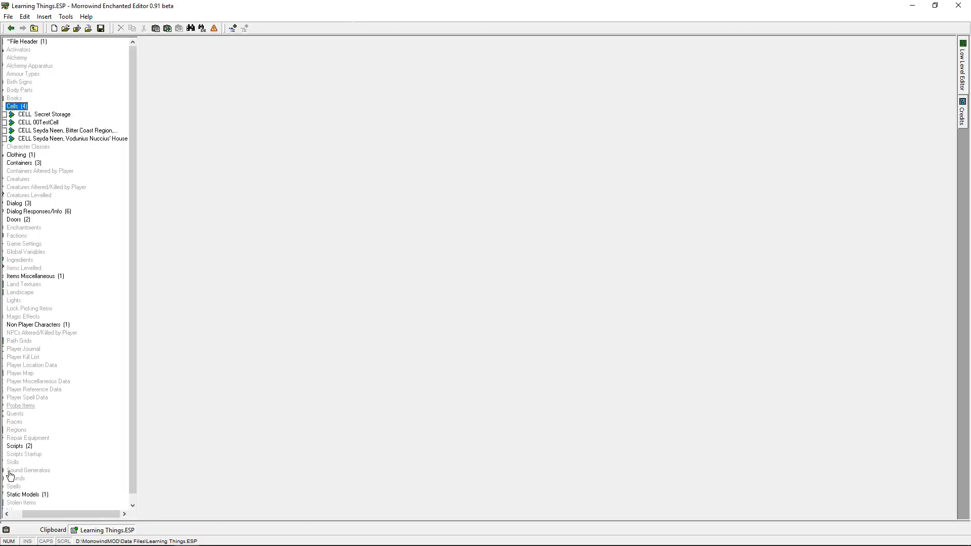
pyautogui.moveTo(135, 342)
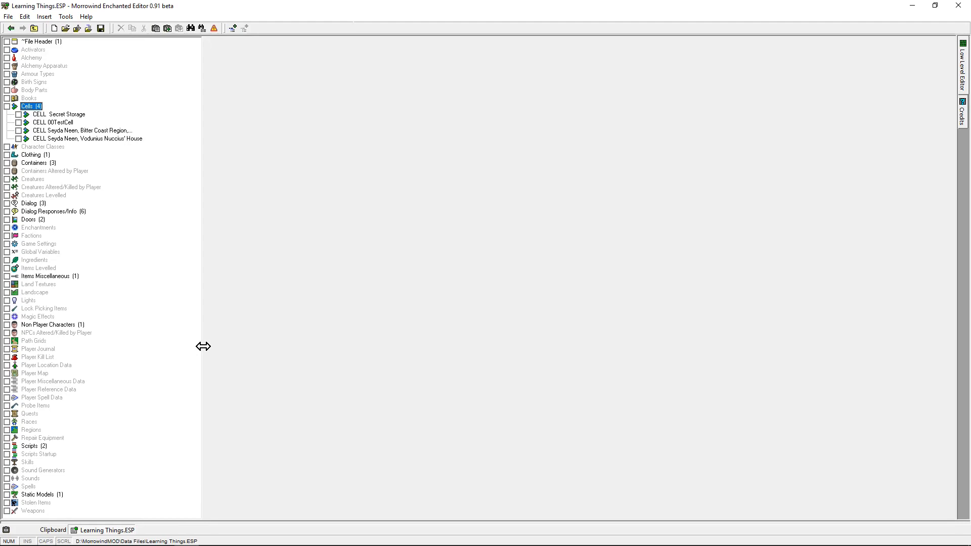
pyautogui.moveTo(86, 138)
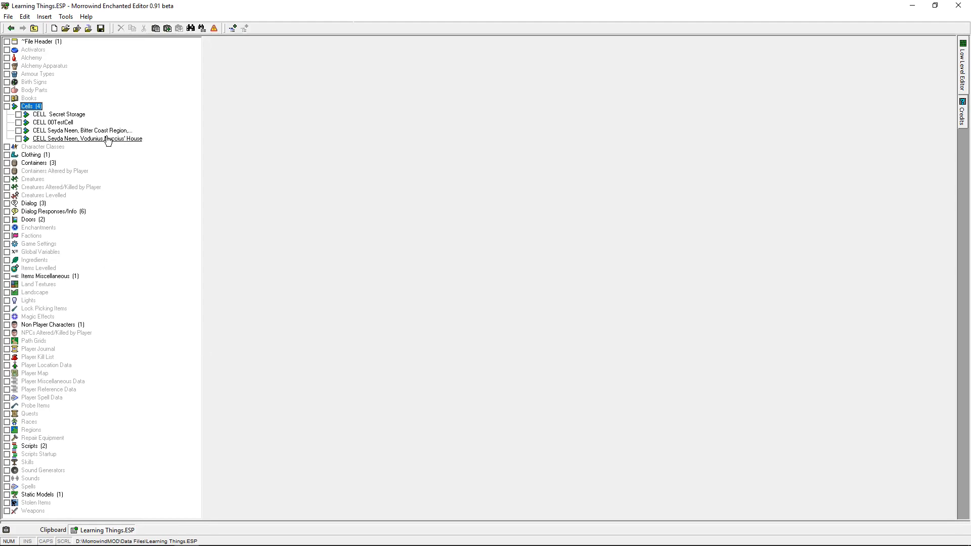
pyautogui.moveTo(56, 115)
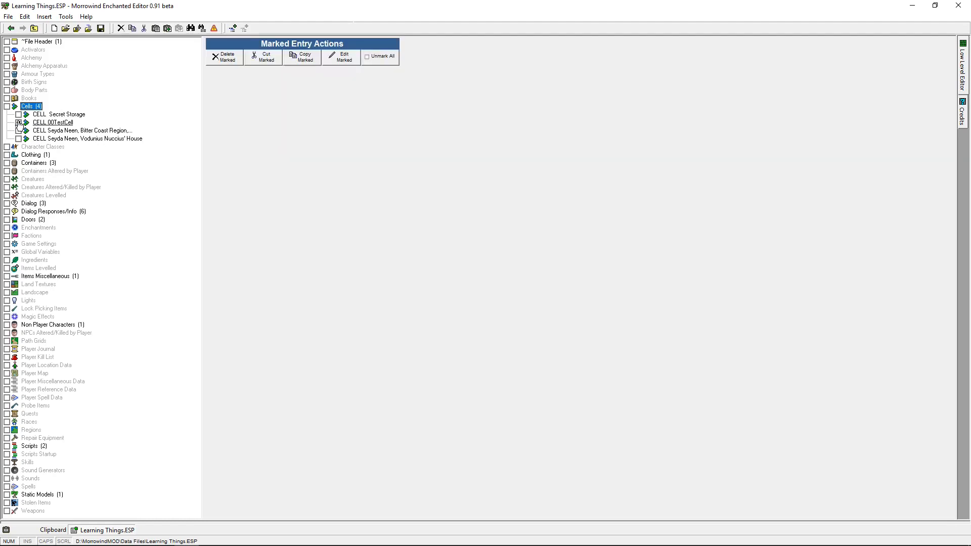
pyautogui.click(19, 121)
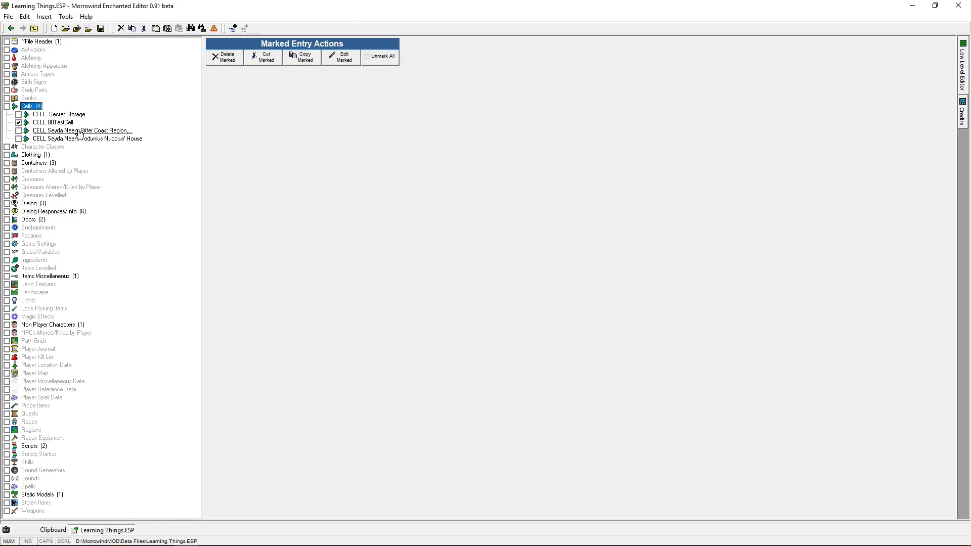
pyautogui.click(81, 130)
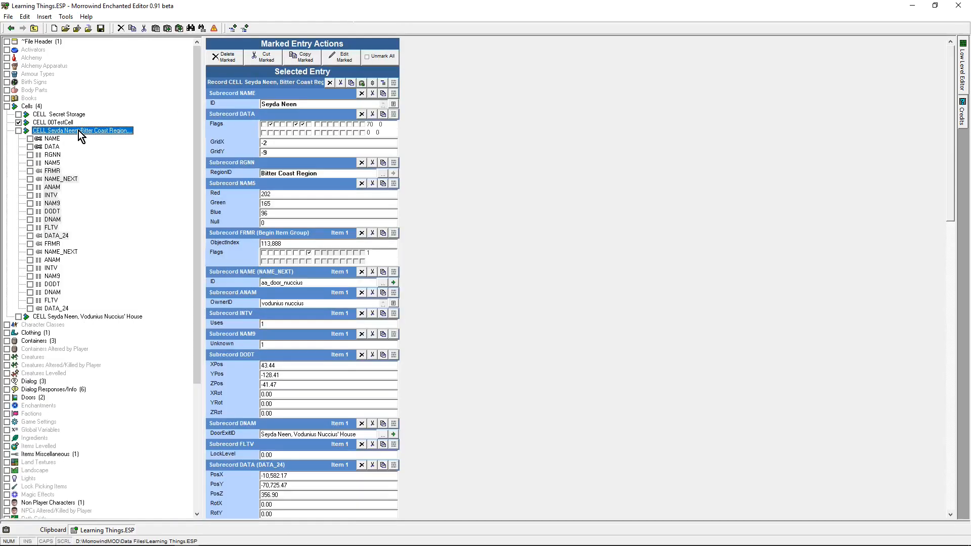
pyautogui.moveTo(233, 390)
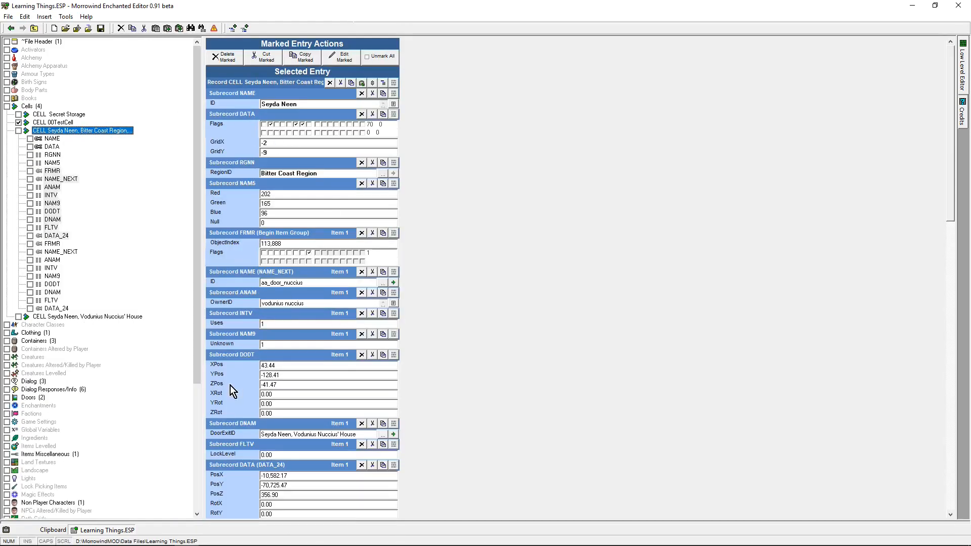
pyautogui.click(285, 282)
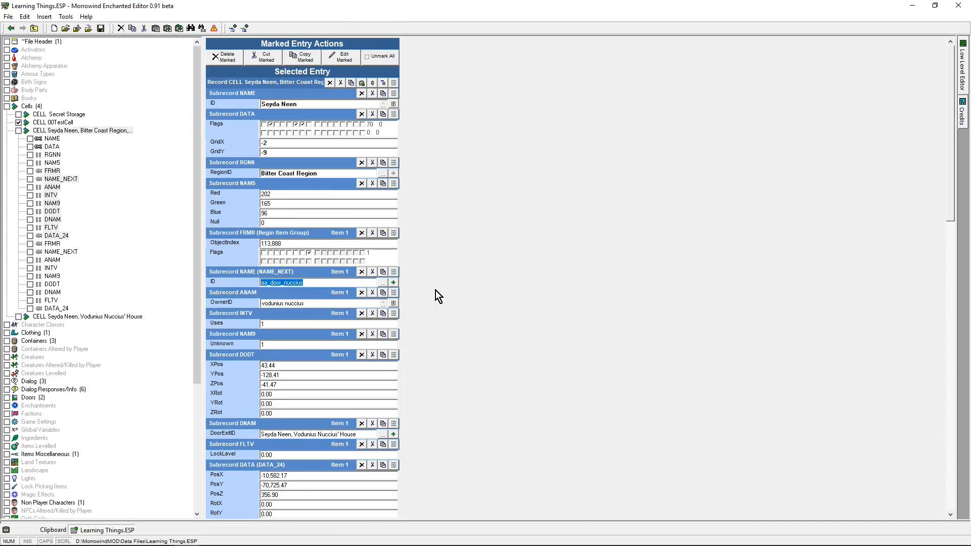
pyautogui.moveTo(58, 350)
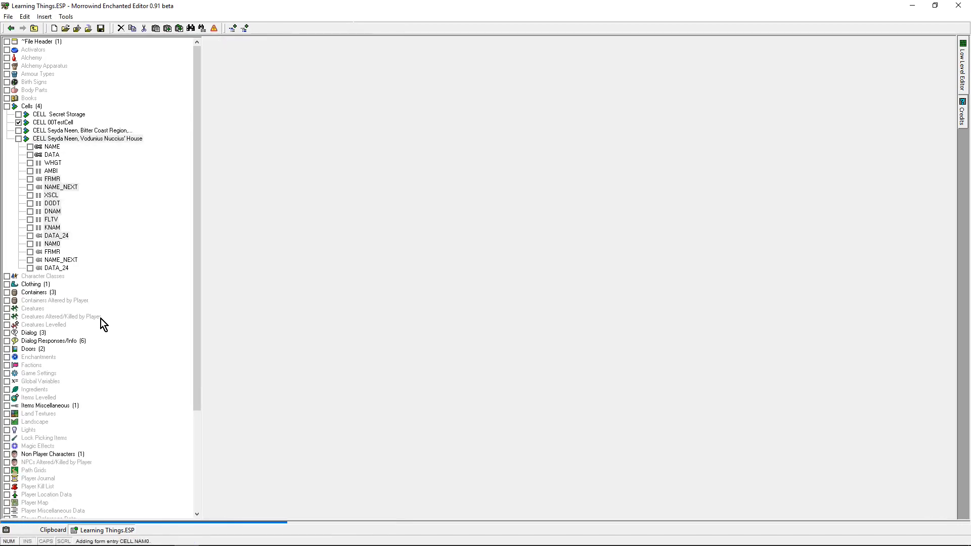
pyautogui.click(88, 138)
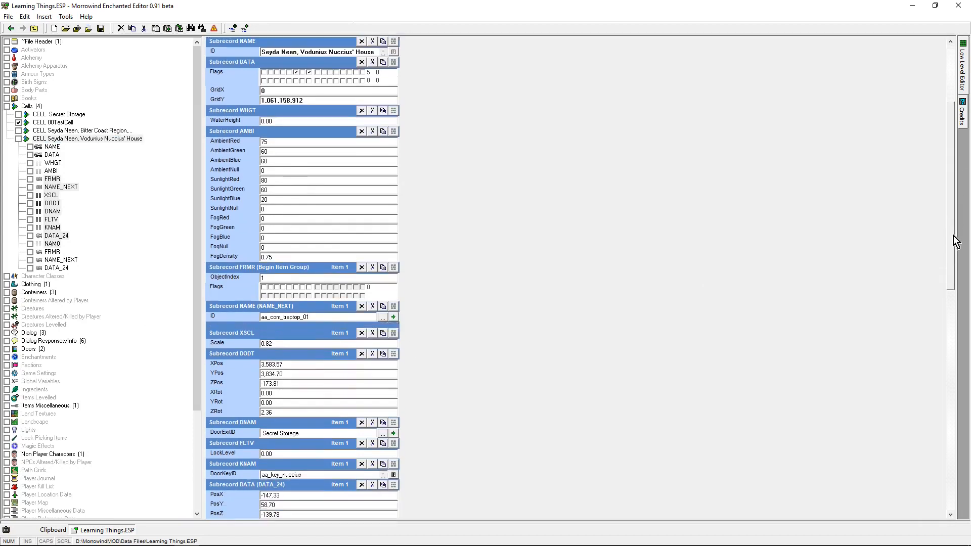
pyautogui.scroll(-3)
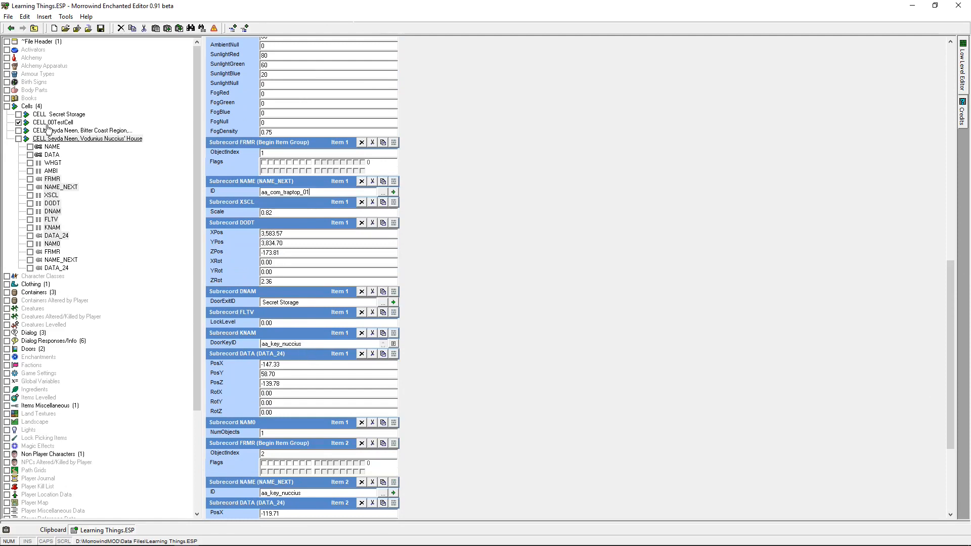
# - View the Nuccius_ring clothing record and its Nuccius_Curse_EN enchantment
pyautogui.click(27, 106)
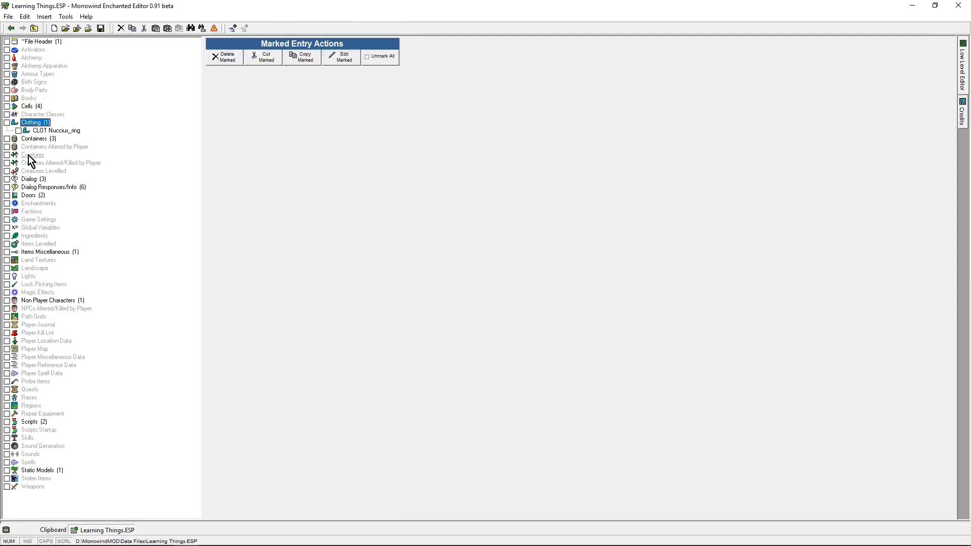
pyautogui.moveTo(55, 130)
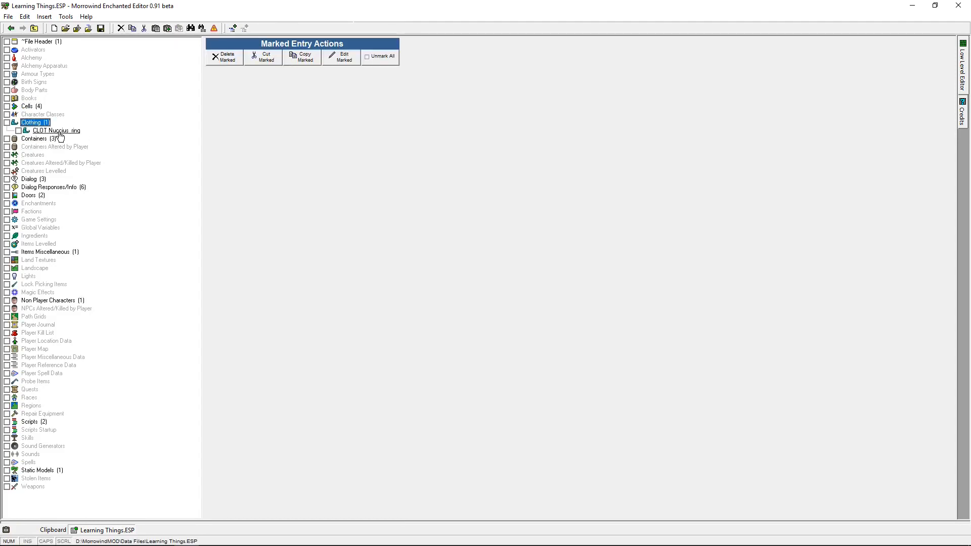
pyautogui.click(55, 130)
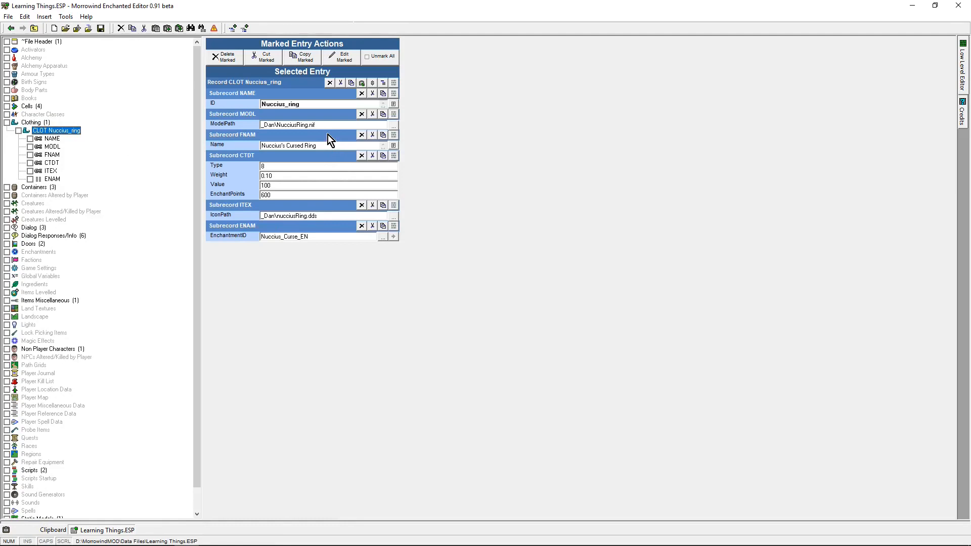
pyautogui.moveTo(334, 221)
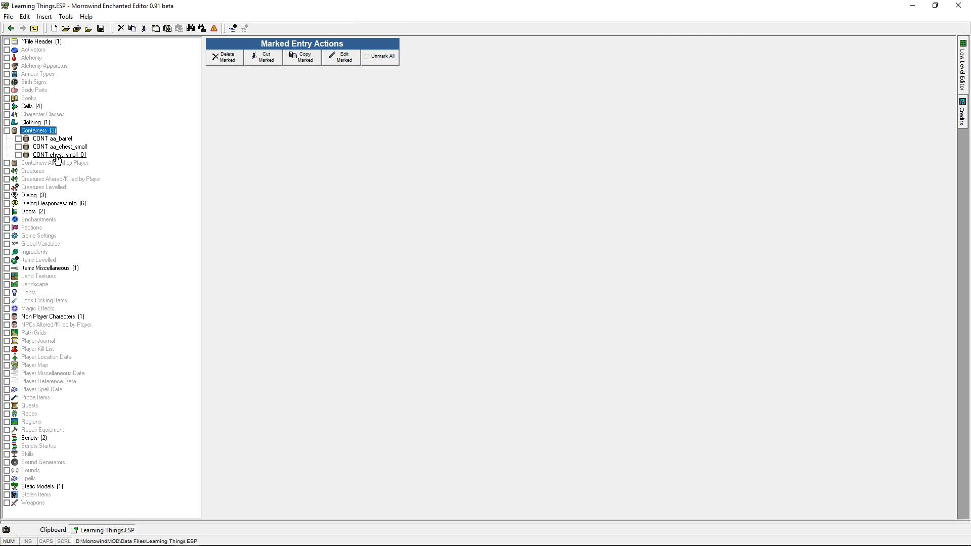
pyautogui.moveTo(18, 162)
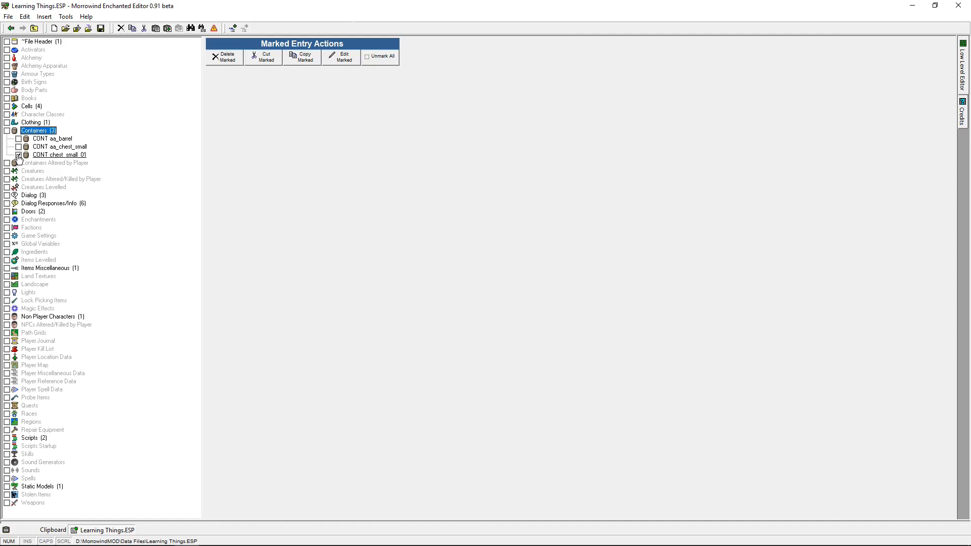
# - Mark chest_small_01, view the Vodunius Nuccius topic, and expand the Dialog topics
pyautogui.click(20, 154)
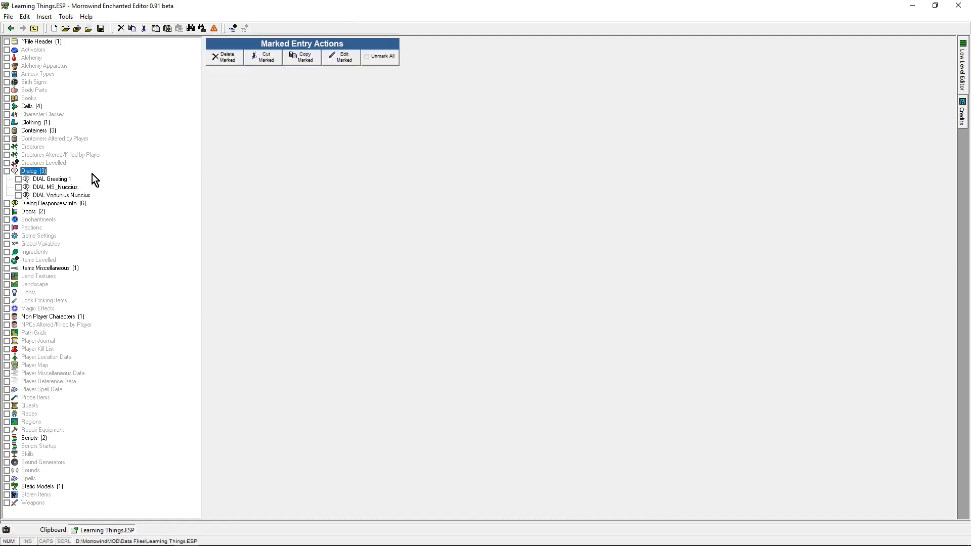
pyautogui.moveTo(55, 182)
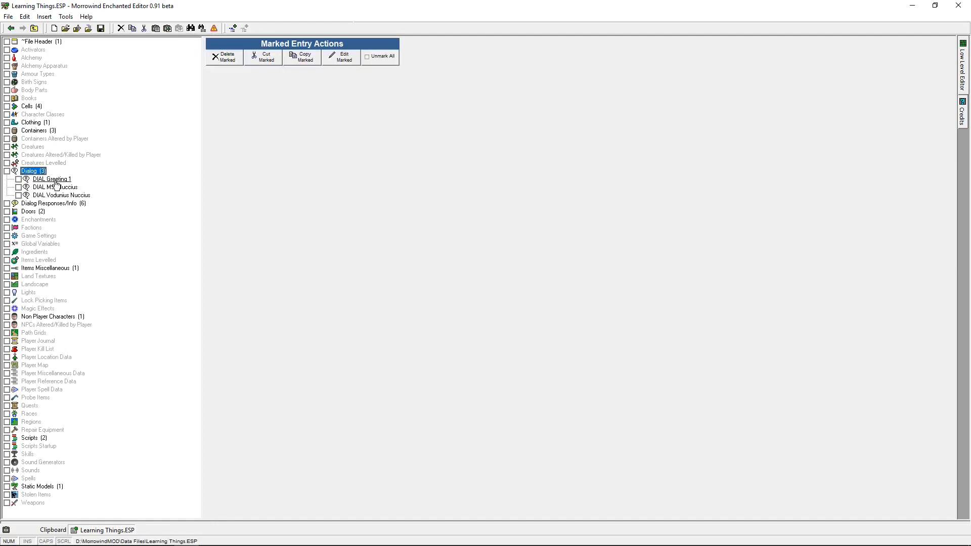
pyautogui.moveTo(49, 195)
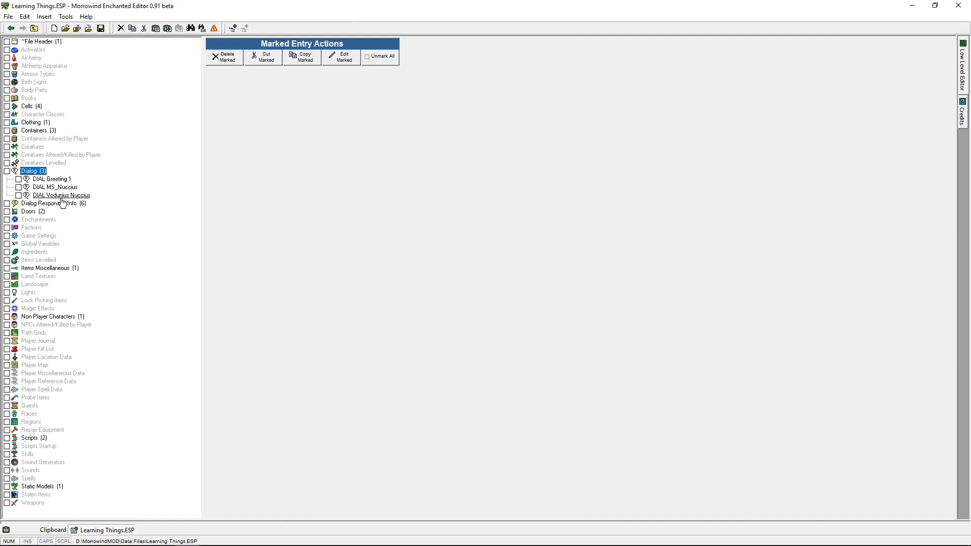
pyautogui.click(61, 195)
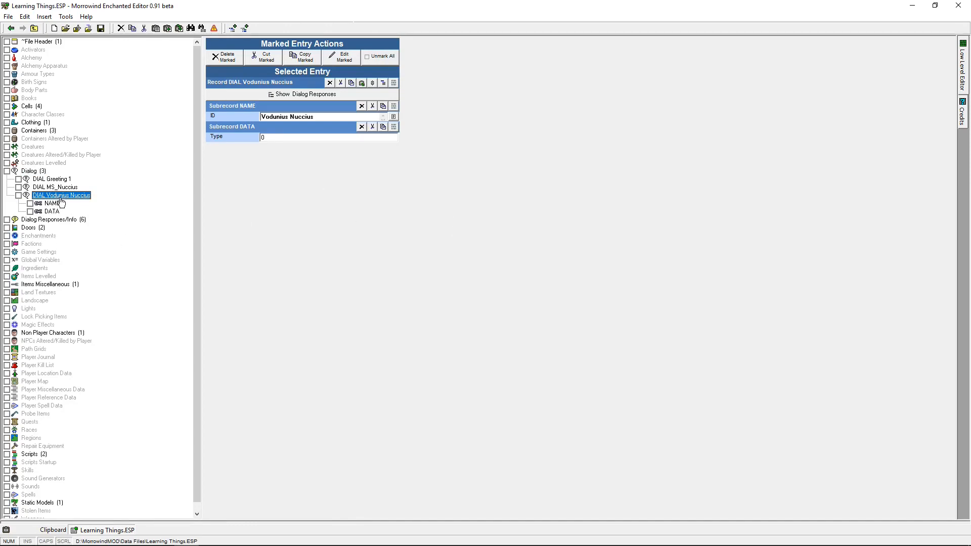
pyautogui.moveTo(42, 232)
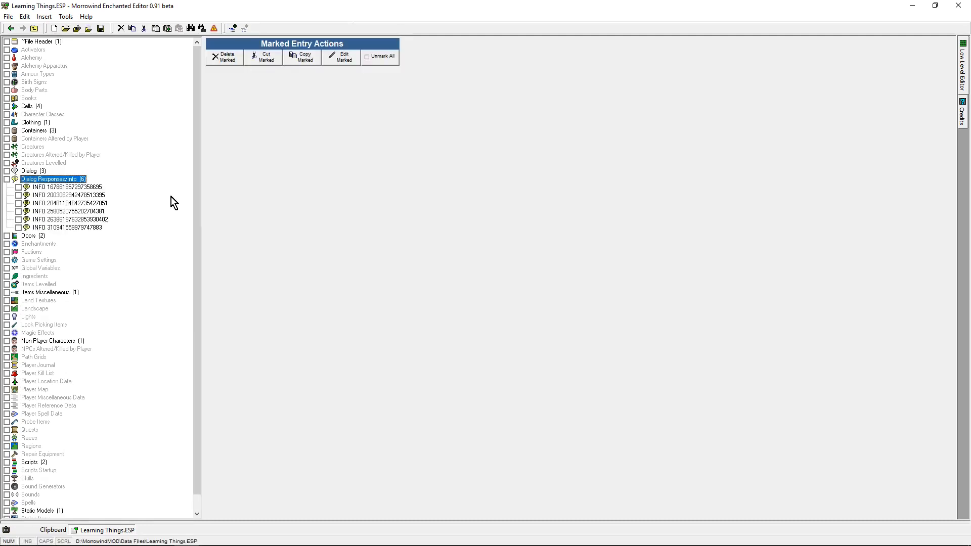
pyautogui.click(19, 187)
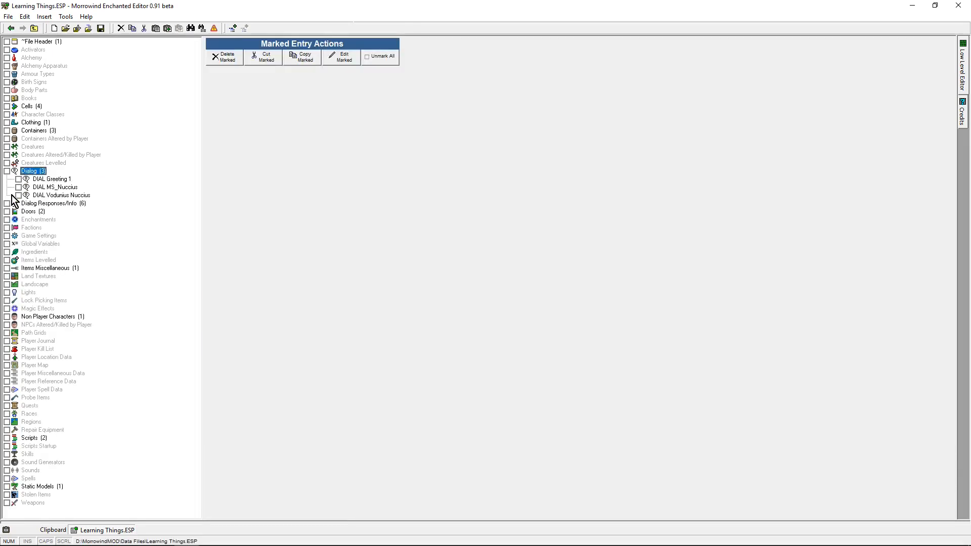
# - Mark the first dialogue response, inspect the third, and mark it too
pyautogui.click(6, 203)
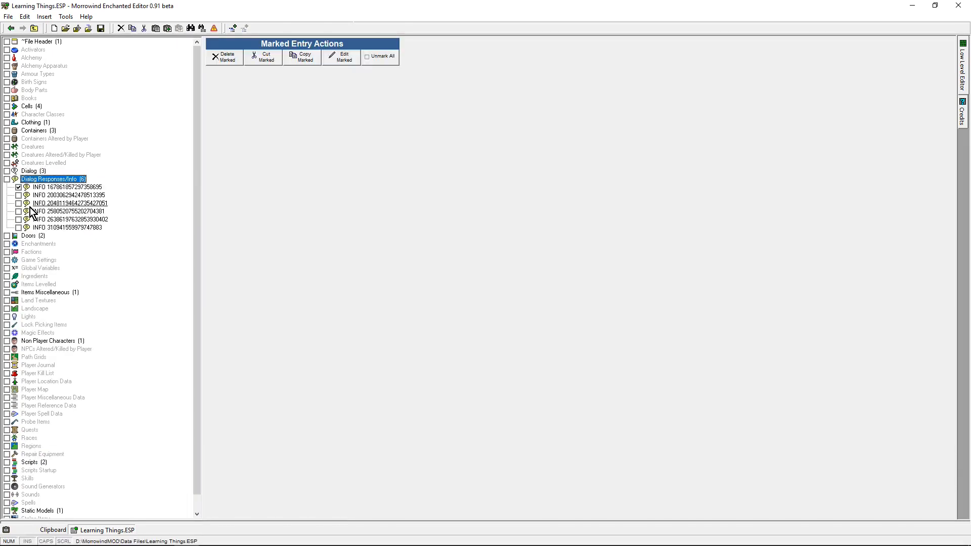
pyautogui.click(68, 195)
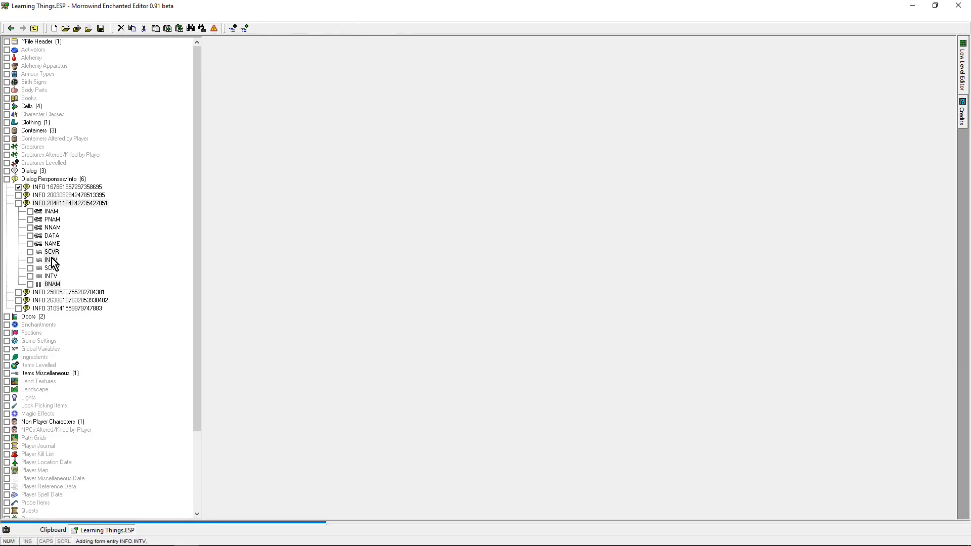
pyautogui.click(70, 204)
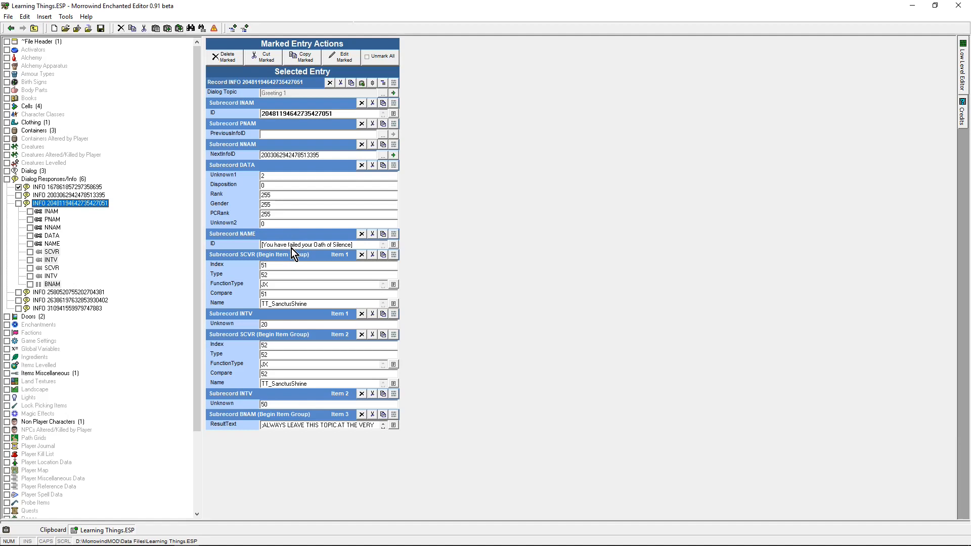
pyautogui.click(19, 203)
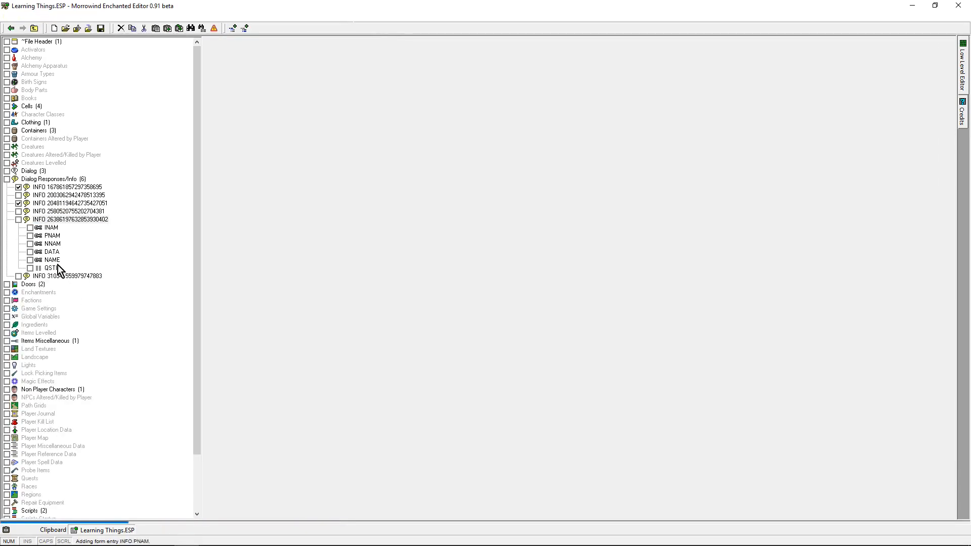
# - Inspect the MS_Nuccius and last responses, mark the last, and list the doors
pyautogui.click(70, 219)
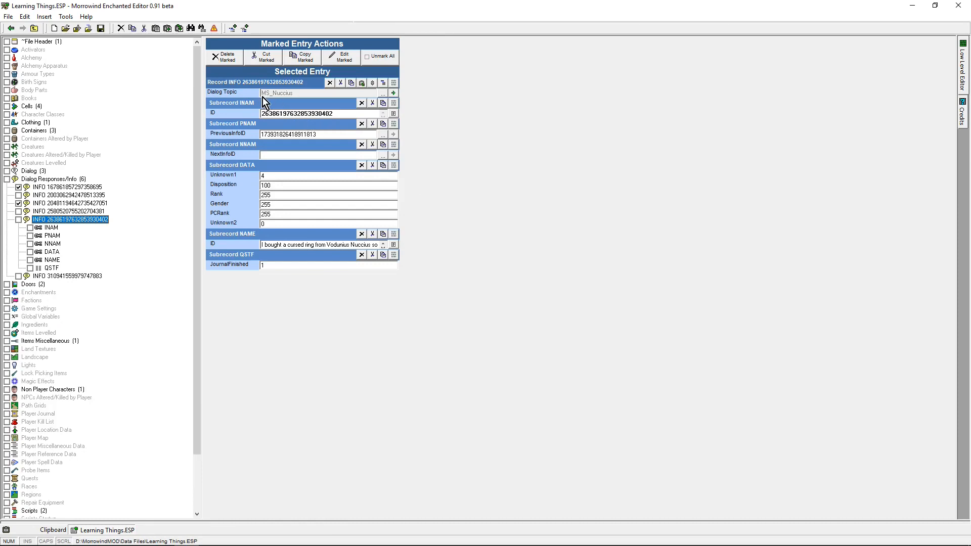
pyautogui.moveTo(407, 237)
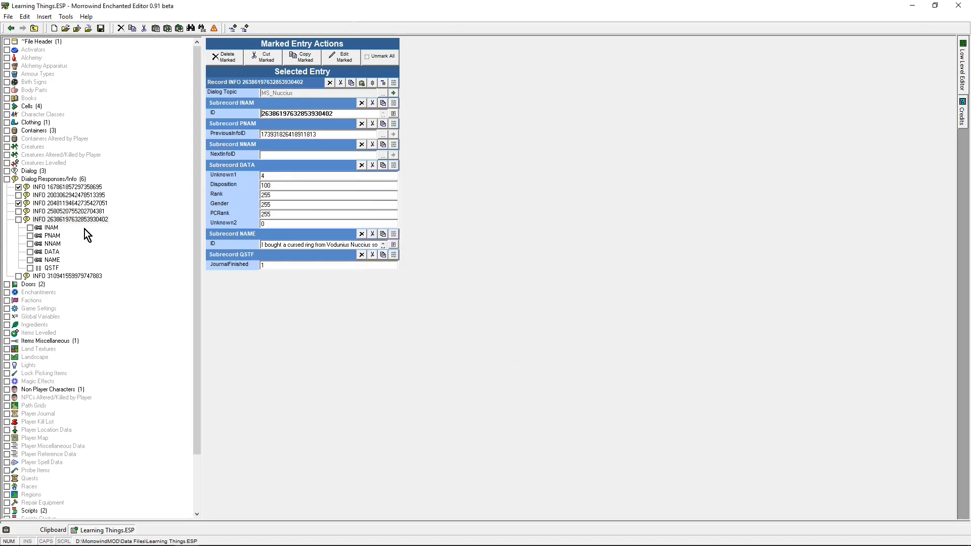
pyautogui.click(70, 275)
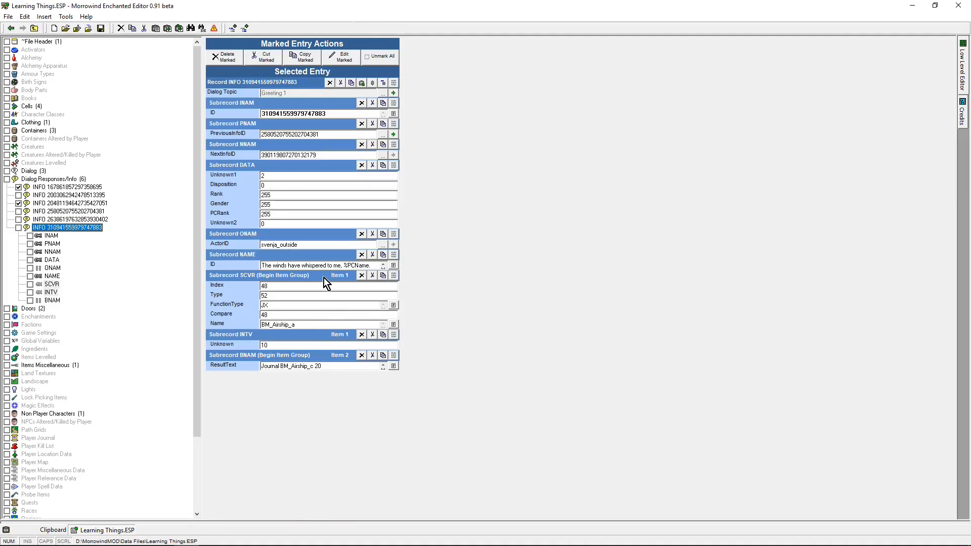
pyautogui.moveTo(313, 174)
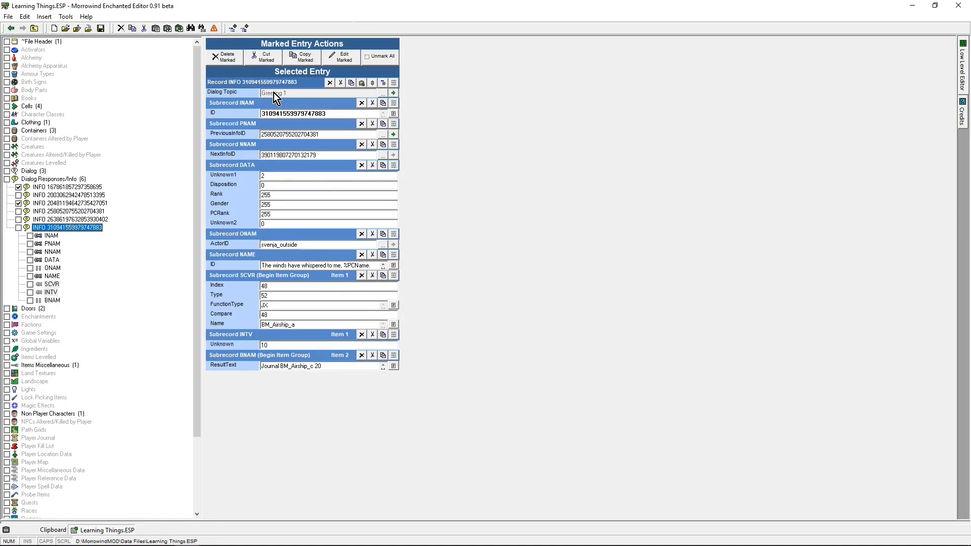
pyautogui.click(19, 227)
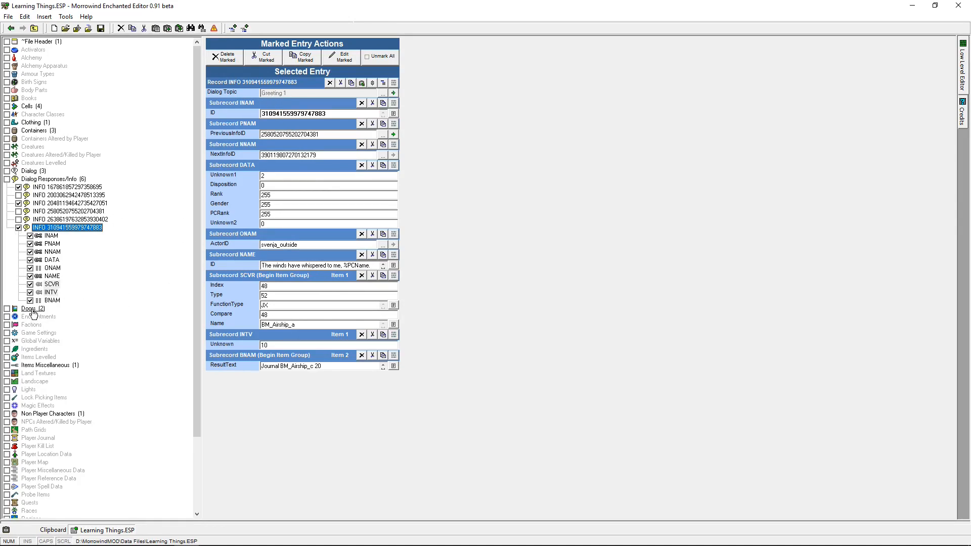
pyautogui.click(30, 308)
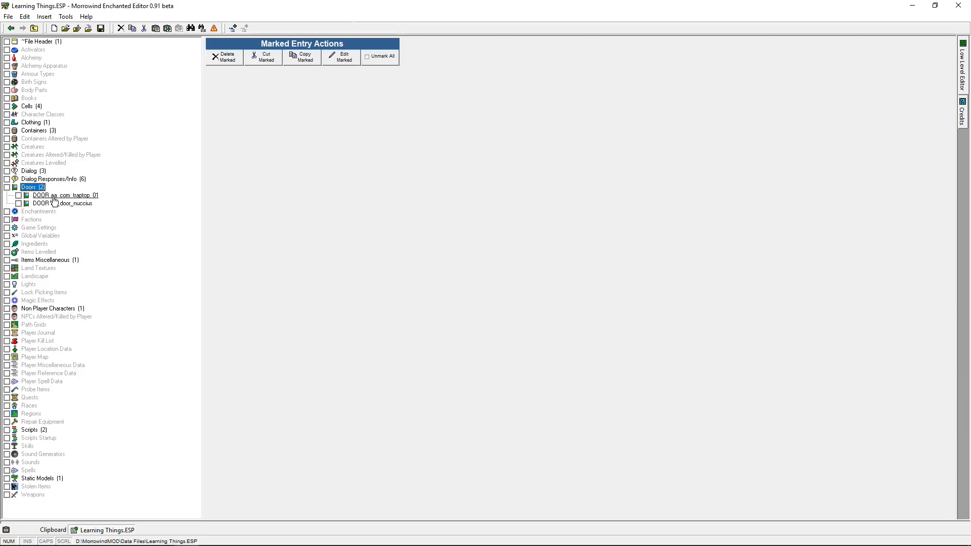
pyautogui.moveTo(54, 215)
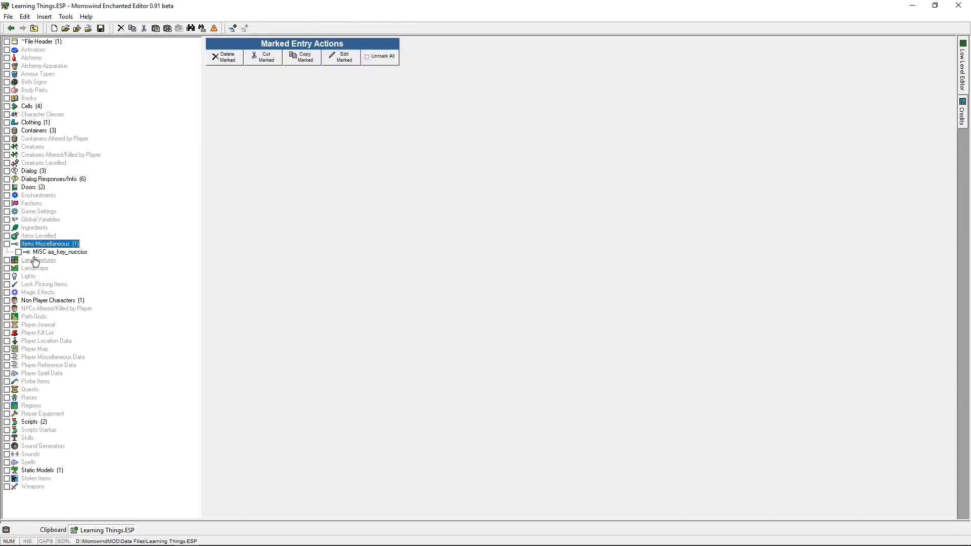
pyautogui.moveTo(51, 289)
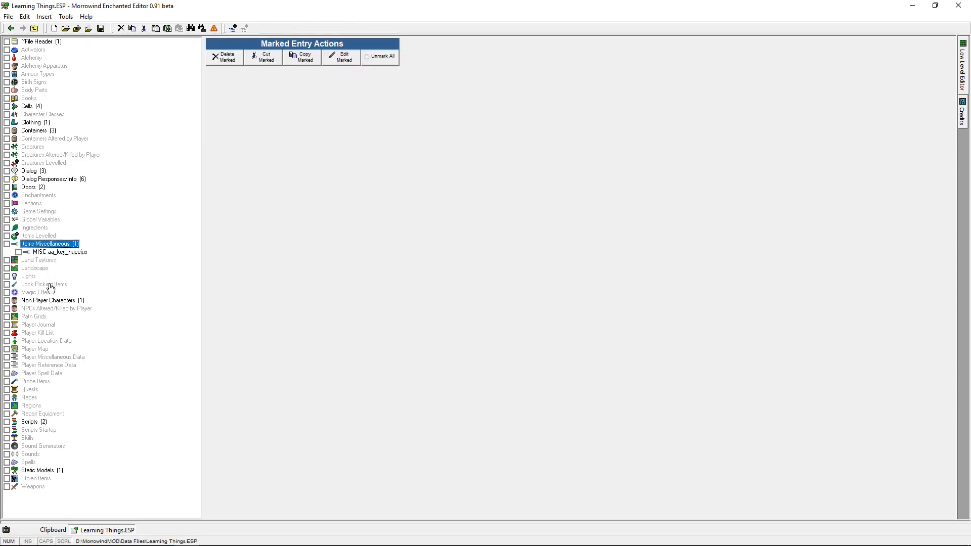
# - List the NPCs and scripts, then read and close the voduniusScript text
pyautogui.click(53, 292)
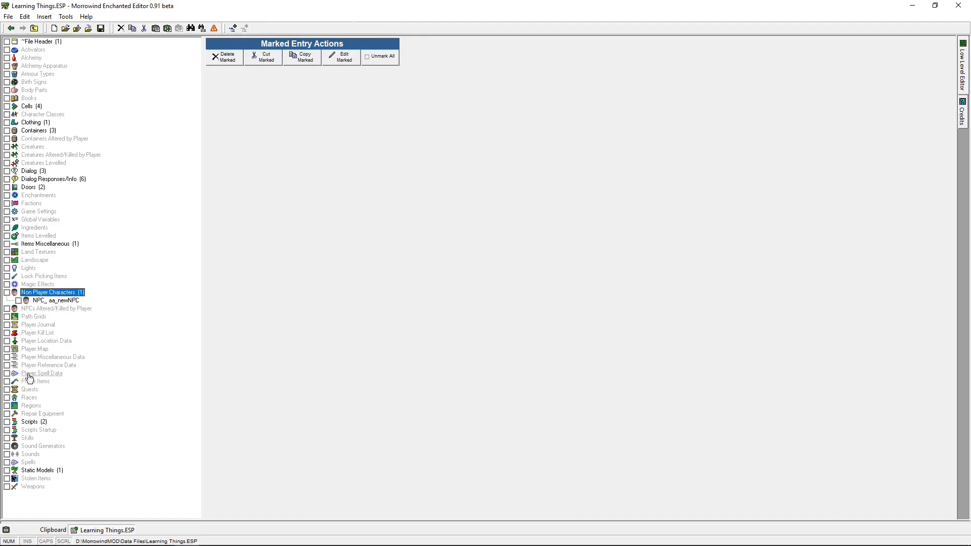
pyautogui.click(6, 422)
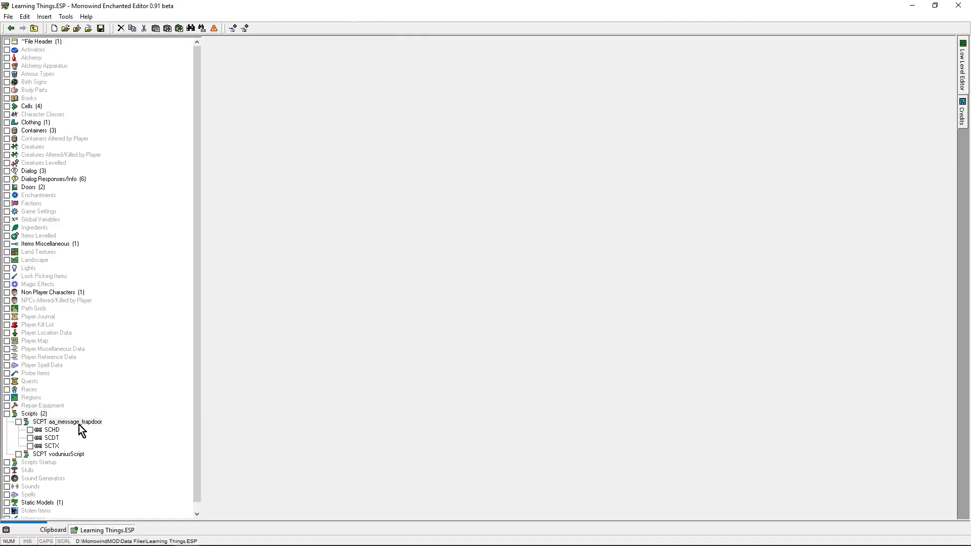
pyautogui.click(67, 422)
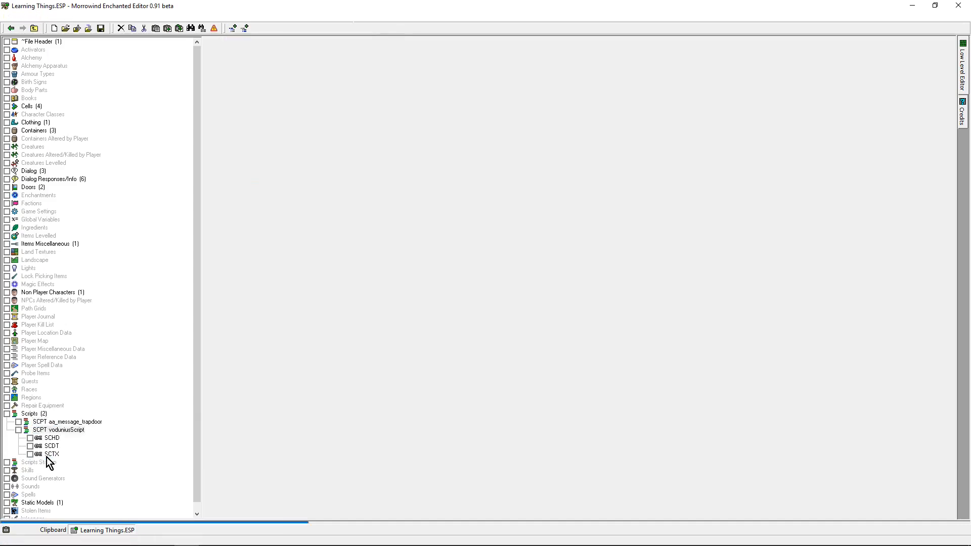
pyautogui.click(58, 430)
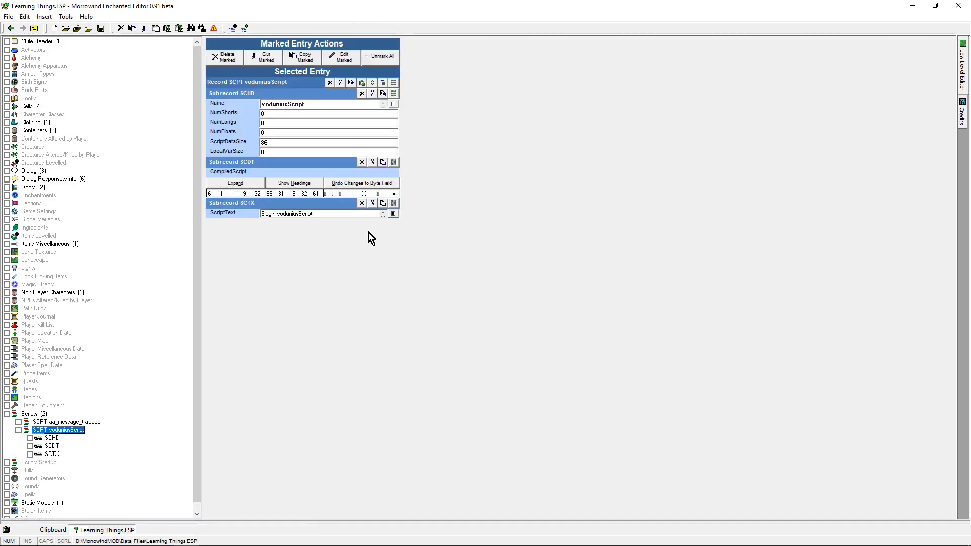
pyautogui.moveTo(394, 214)
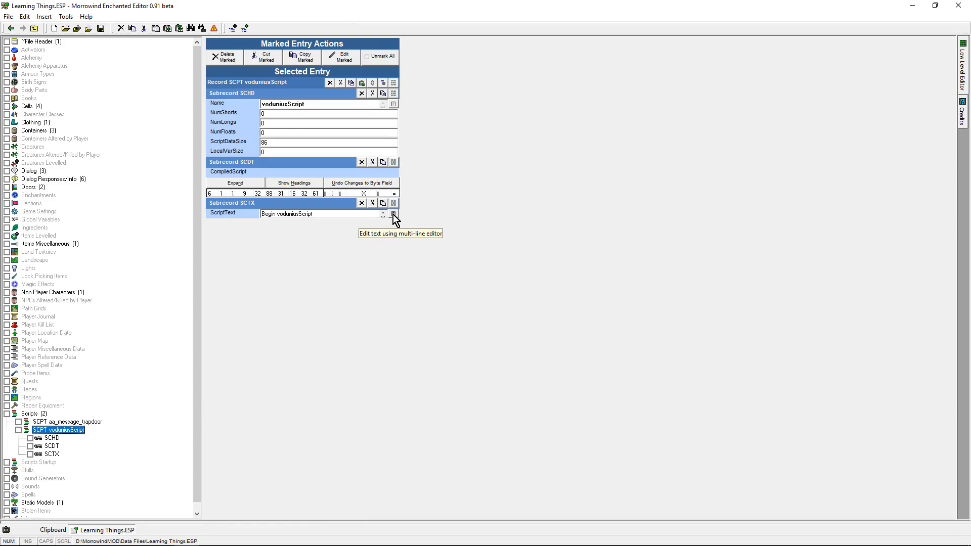
pyautogui.click(394, 214)
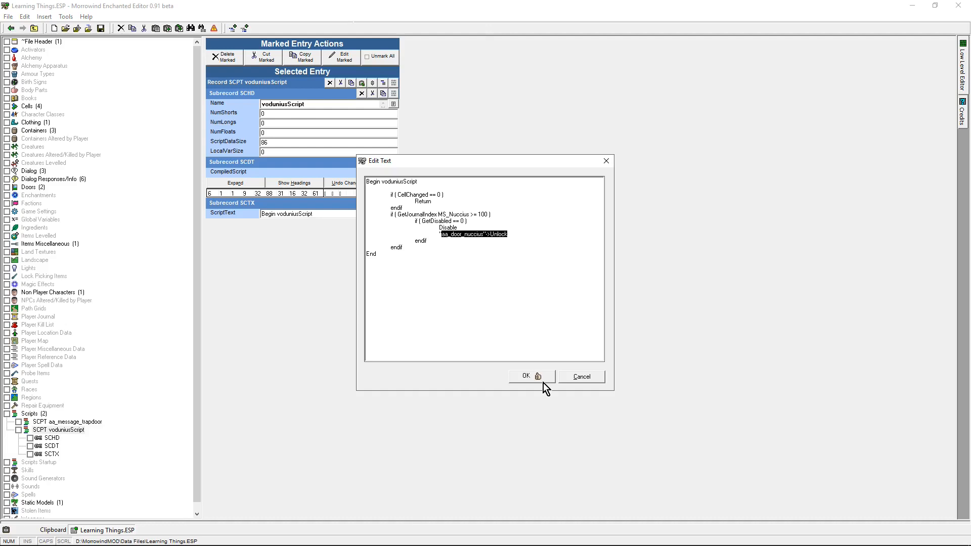
pyautogui.click(526, 376)
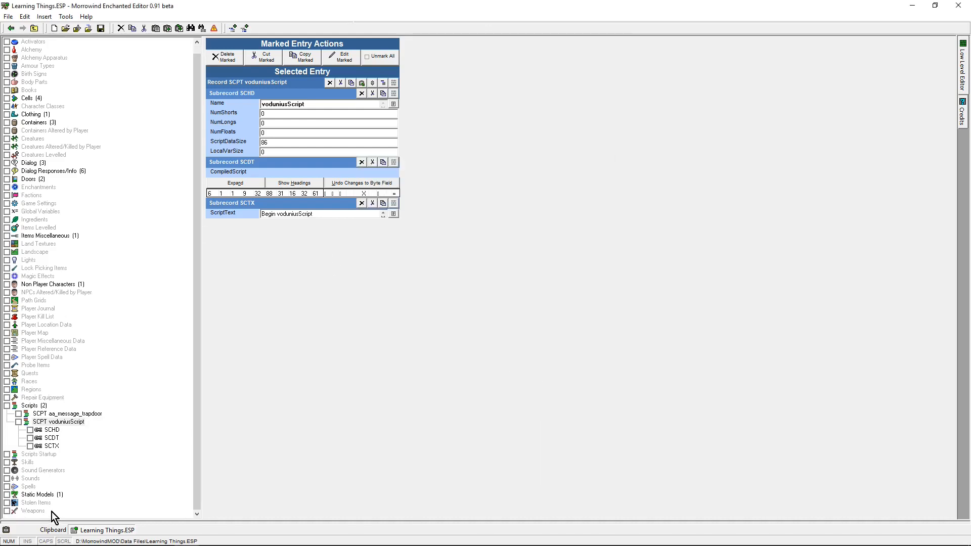
# - Mark the furn_com_tapestry_01 static model for removal
pyautogui.click(36, 462)
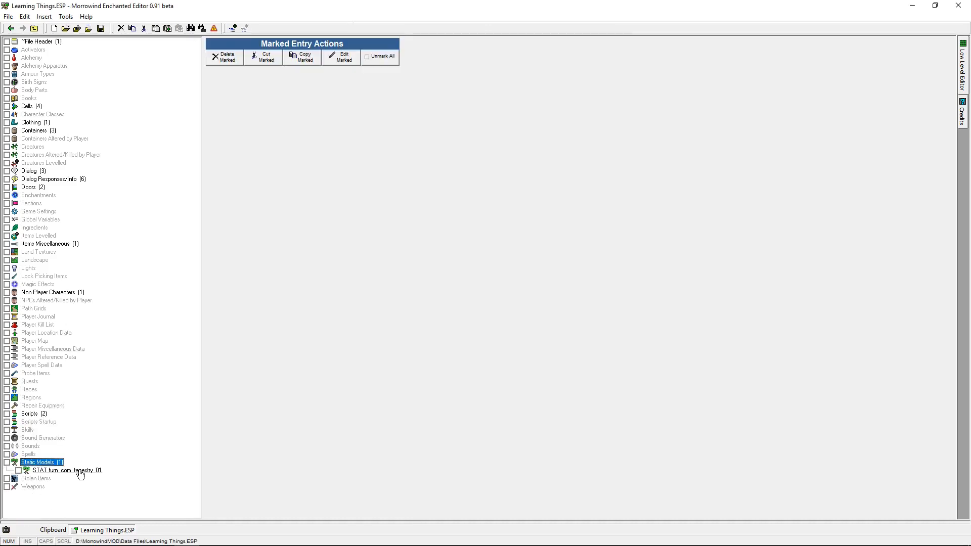
pyautogui.click(65, 470)
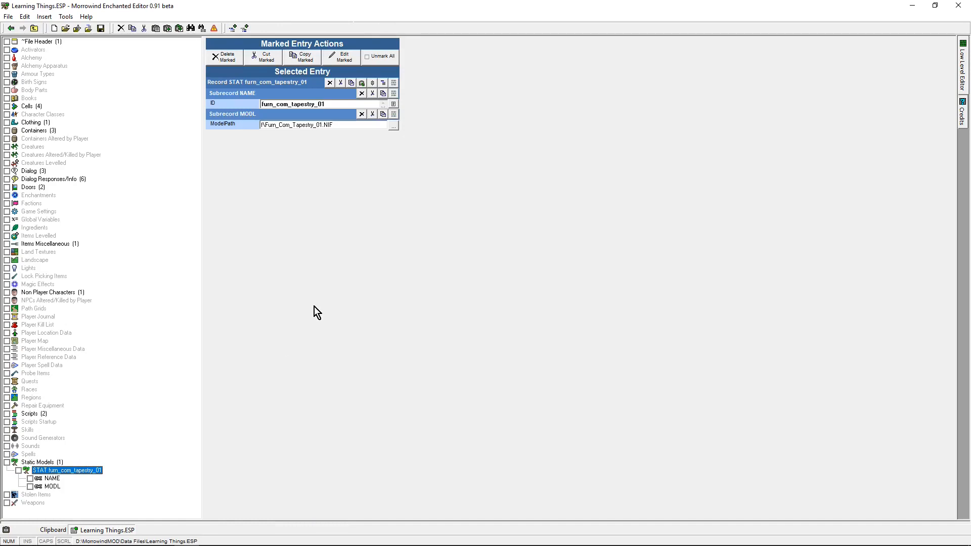
pyautogui.moveTo(16, 480)
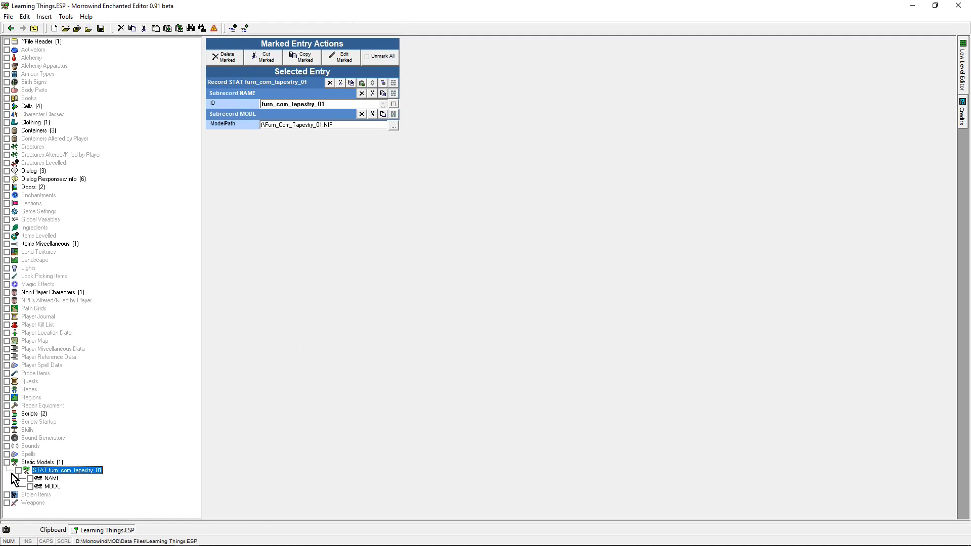
pyautogui.click(19, 470)
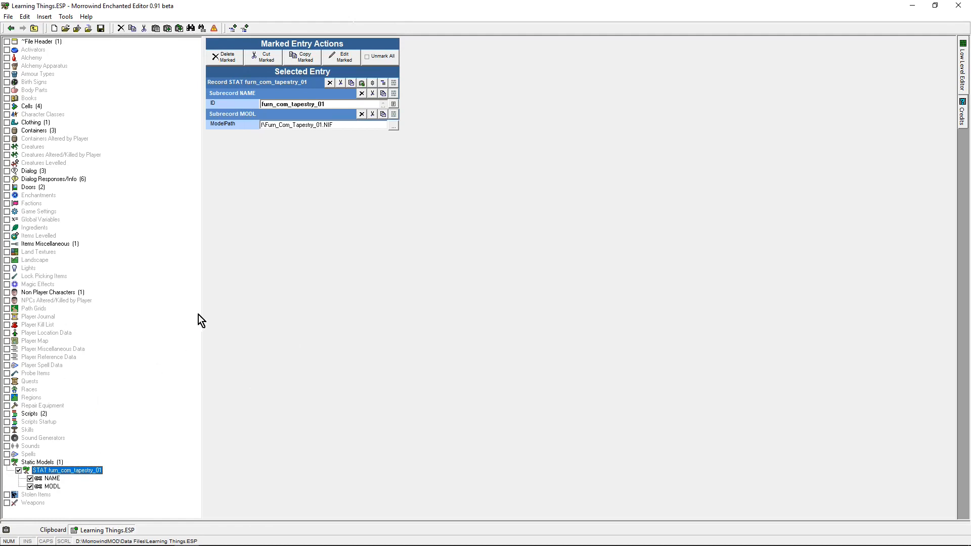
pyautogui.moveTo(32, 358)
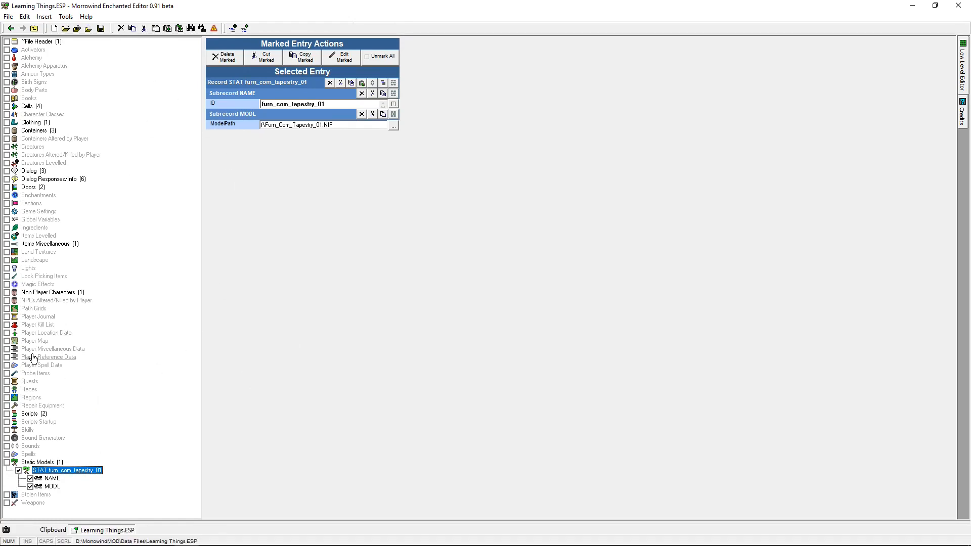
pyautogui.moveTo(226, 66)
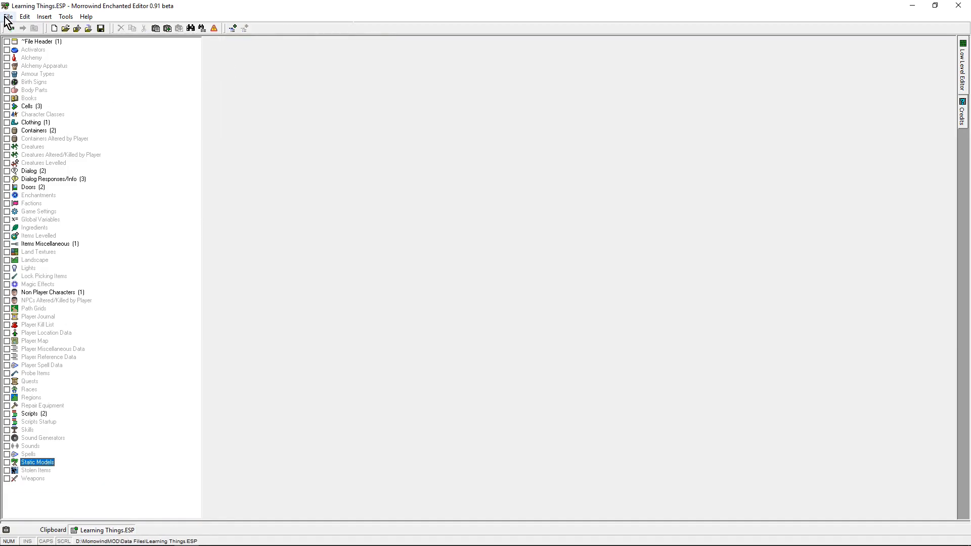
# - Save the trimmed plugin as Learning Things001.esp
pyautogui.click(8, 16)
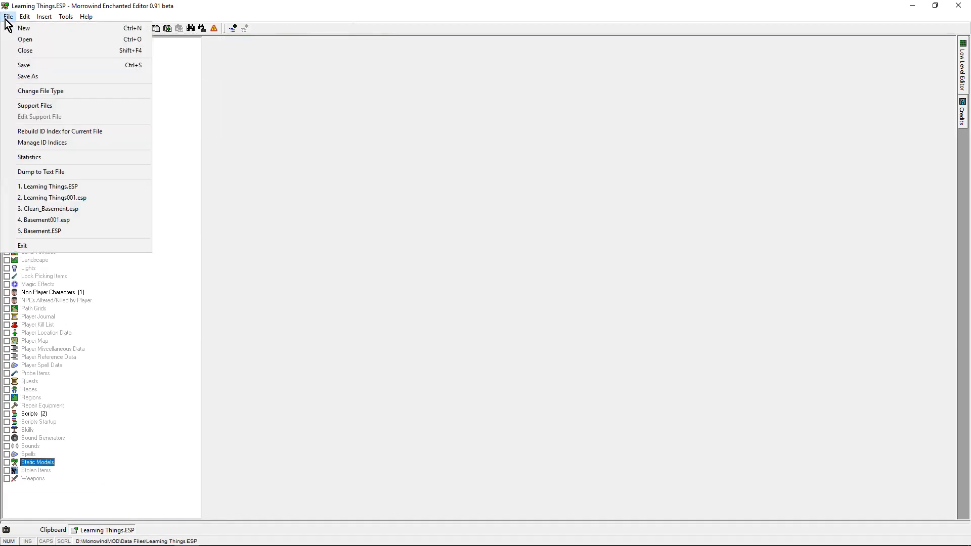
pyautogui.moveTo(31, 77)
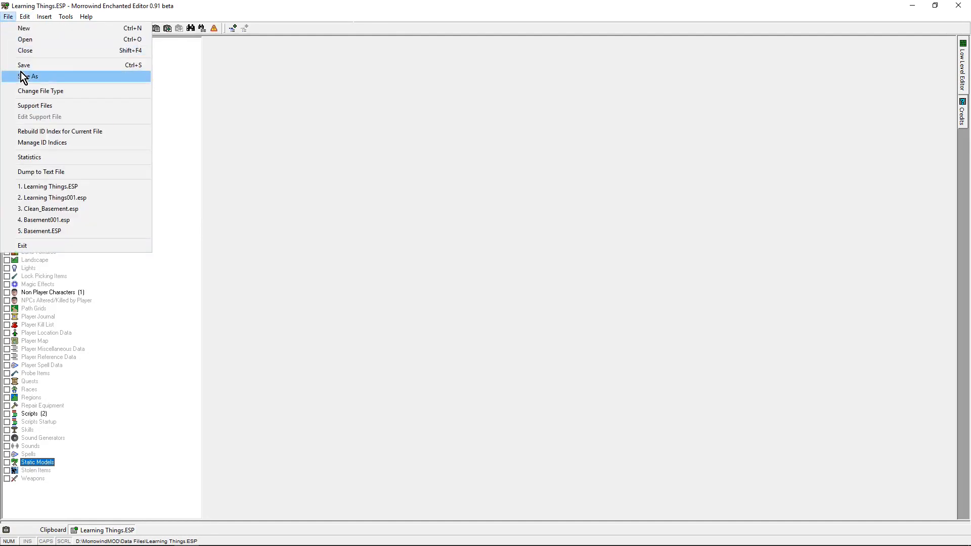
pyautogui.click(29, 77)
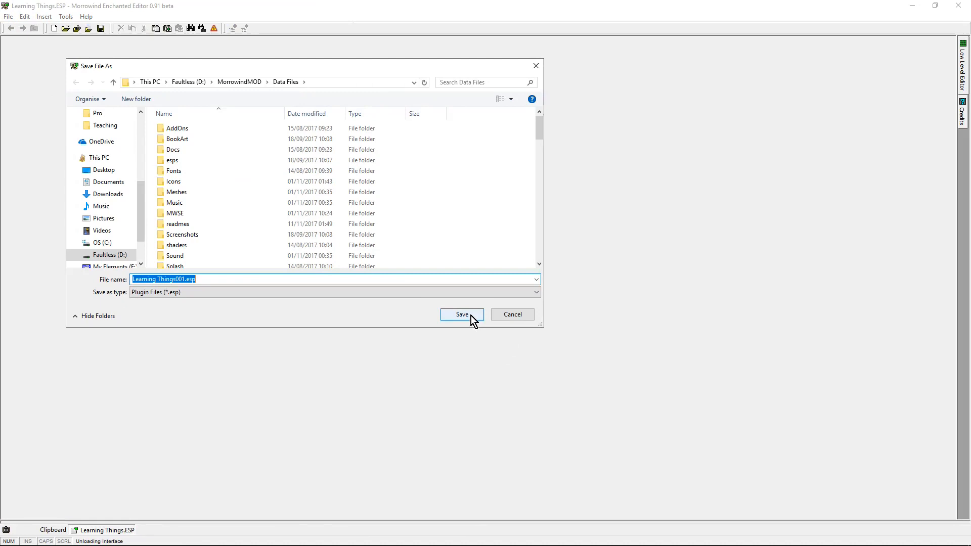
pyautogui.click(462, 314)
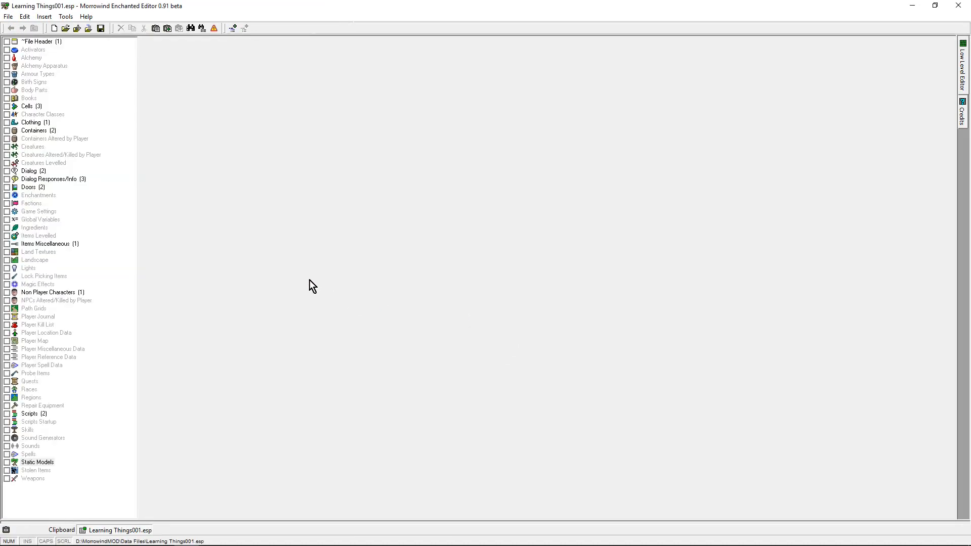
pyautogui.moveTo(173, 177)
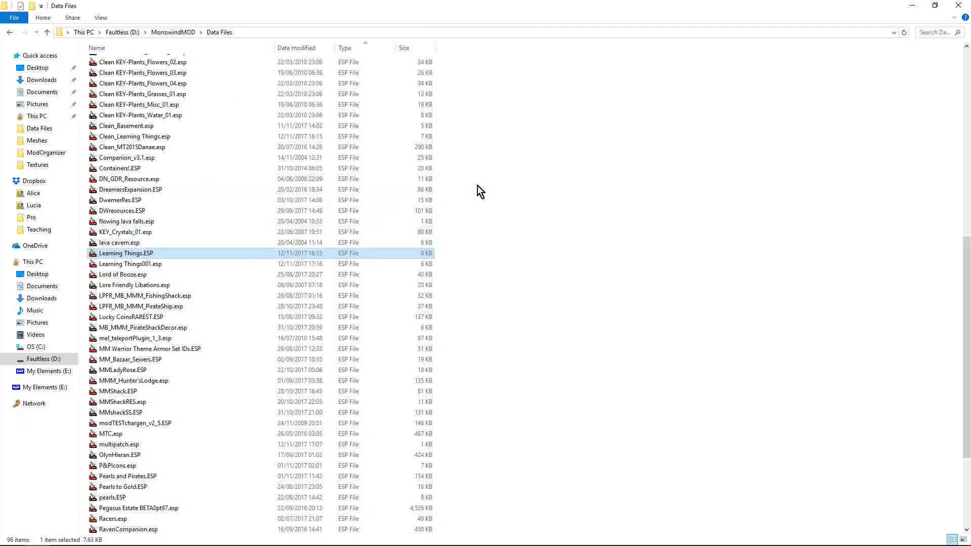
# - Show the Data Files folder from the top as large icons
pyautogui.scroll(3)
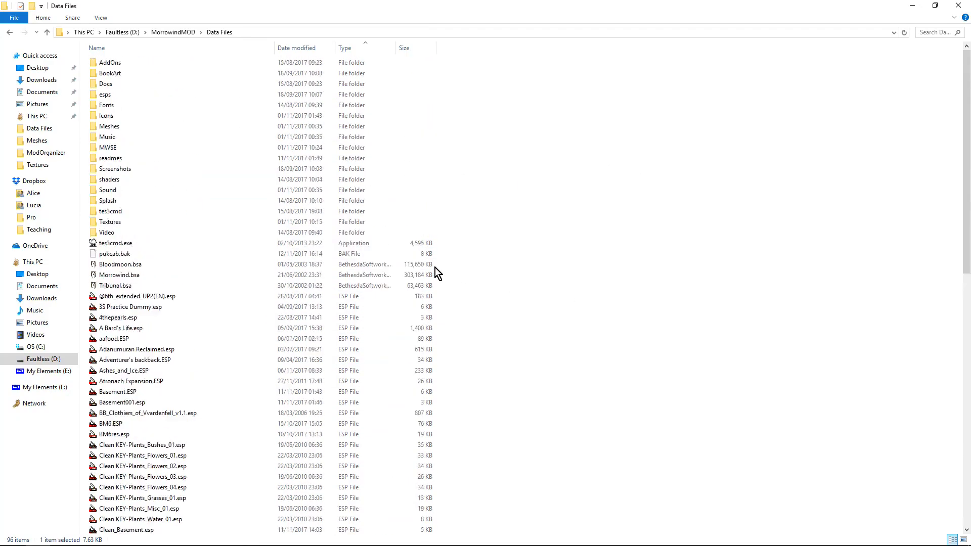
pyautogui.click(953, 540)
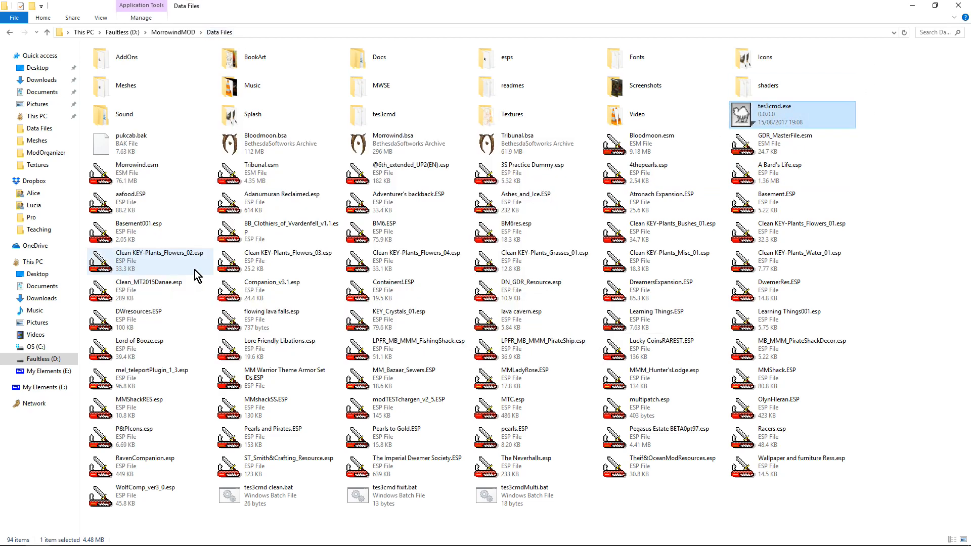
pyautogui.moveTo(405, 255)
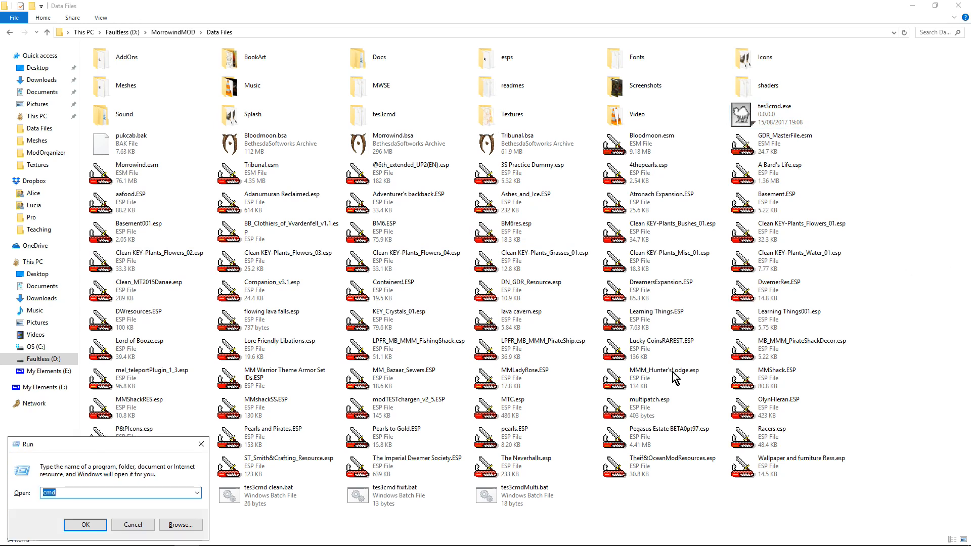
# - Open Windows PowerShell from File Explorer at the D:\MorrowindMOD\Data Files folder
pyautogui.click(85, 524)
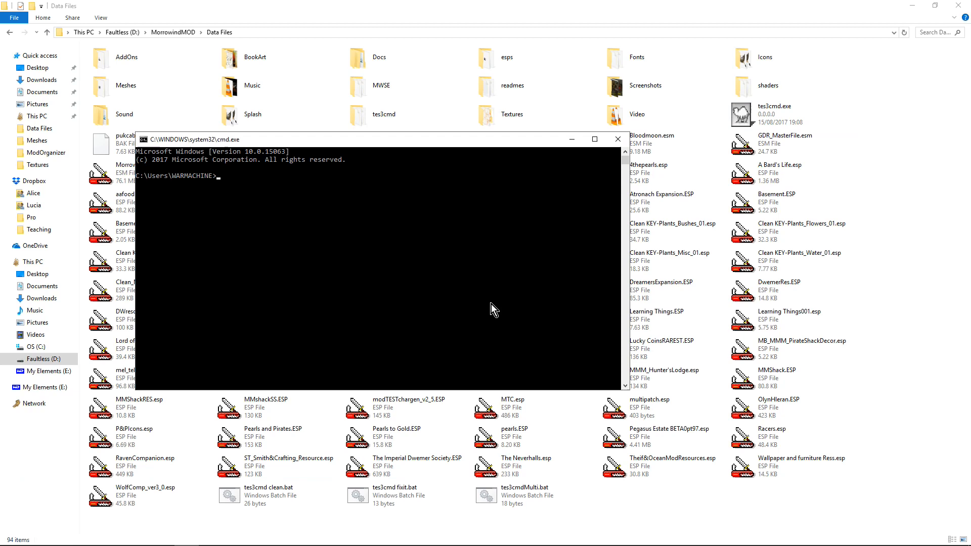
pyautogui.moveTo(243, 200)
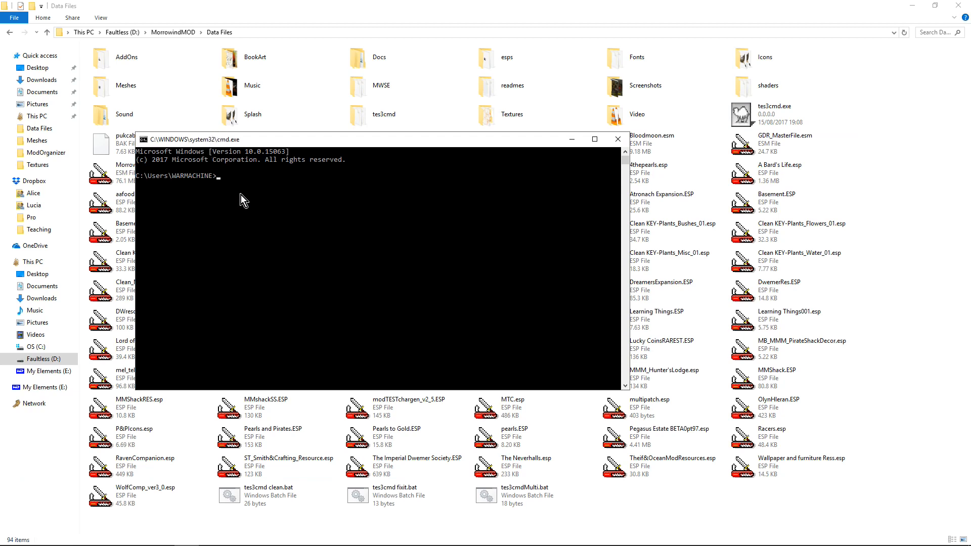
pyautogui.moveTo(220, 32)
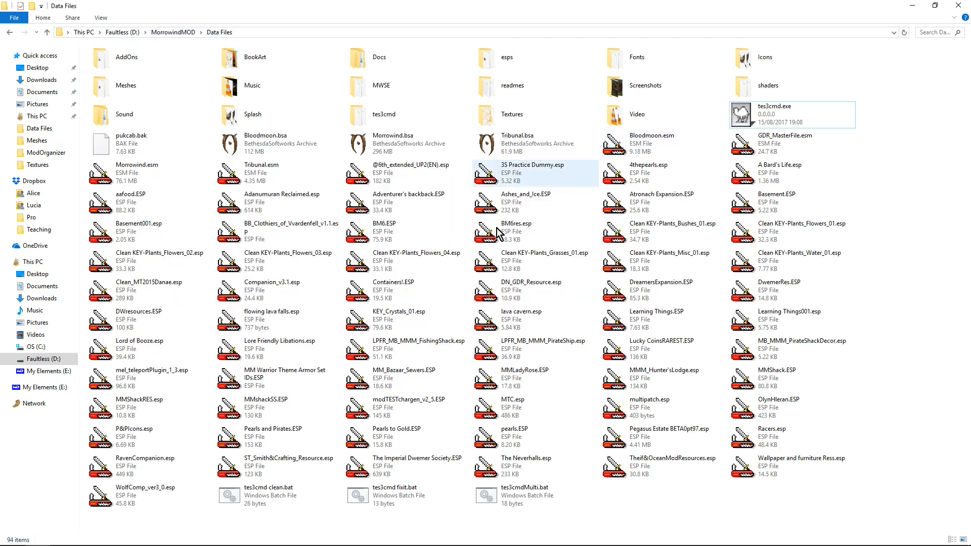
pyautogui.click(14, 17)
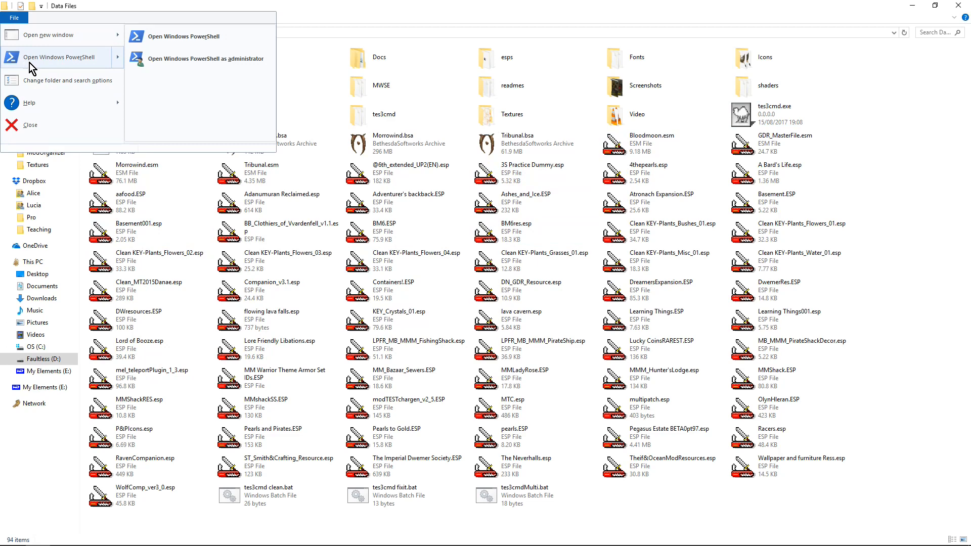
pyautogui.click(186, 36)
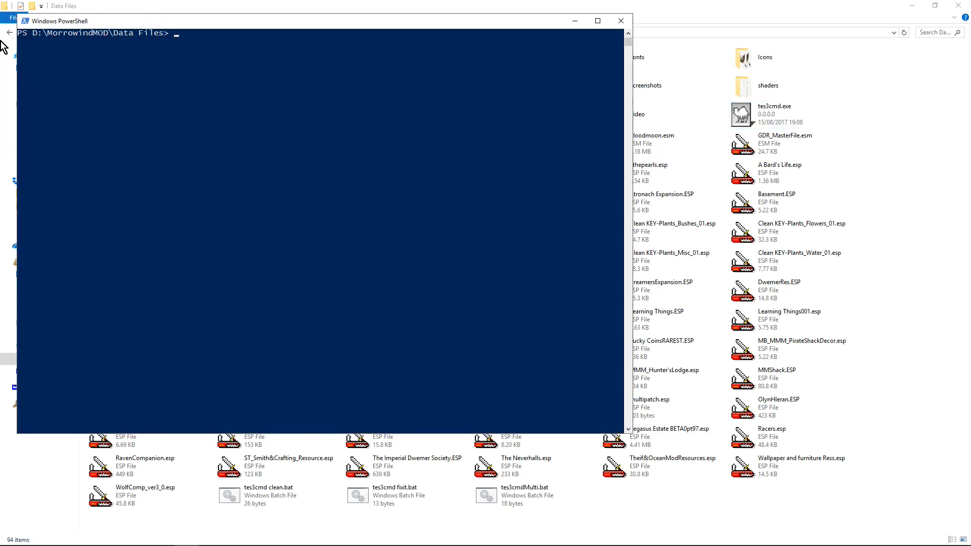
pyautogui.moveTo(206, 31)
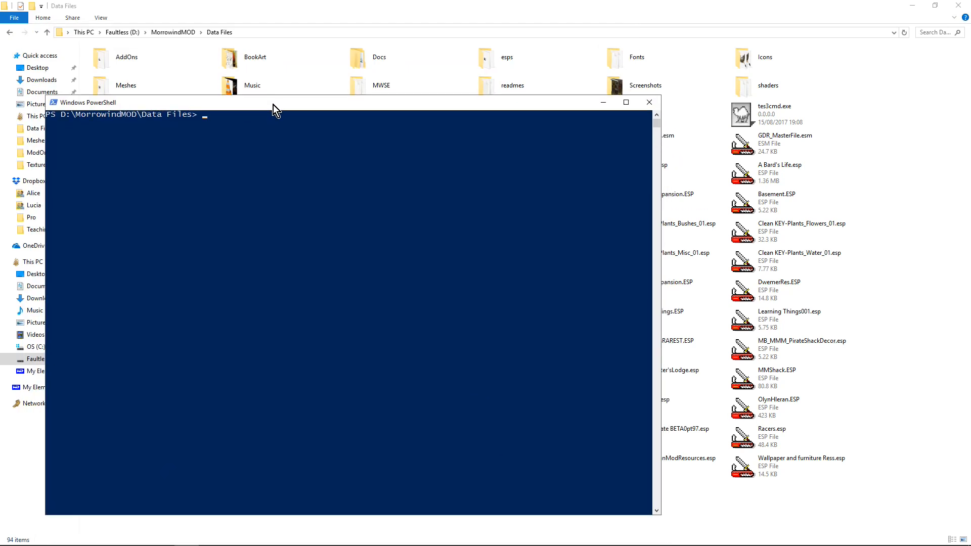
# - Run .\tes3cmd clean "Learning Things.esp" to produce Clean_Learning Things.esp and a stats report
pyautogui.write('.\\tes3cmd\\')
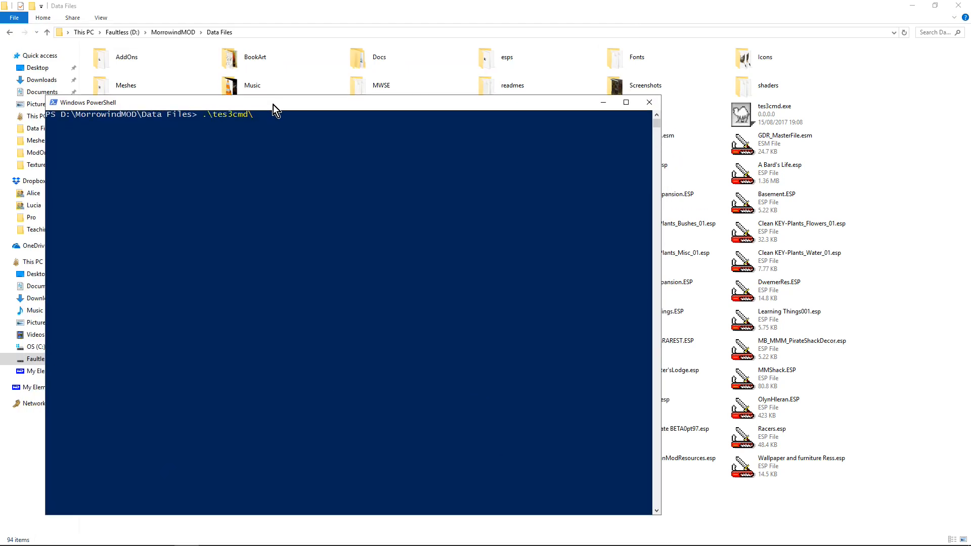
pyautogui.press('Backspace')
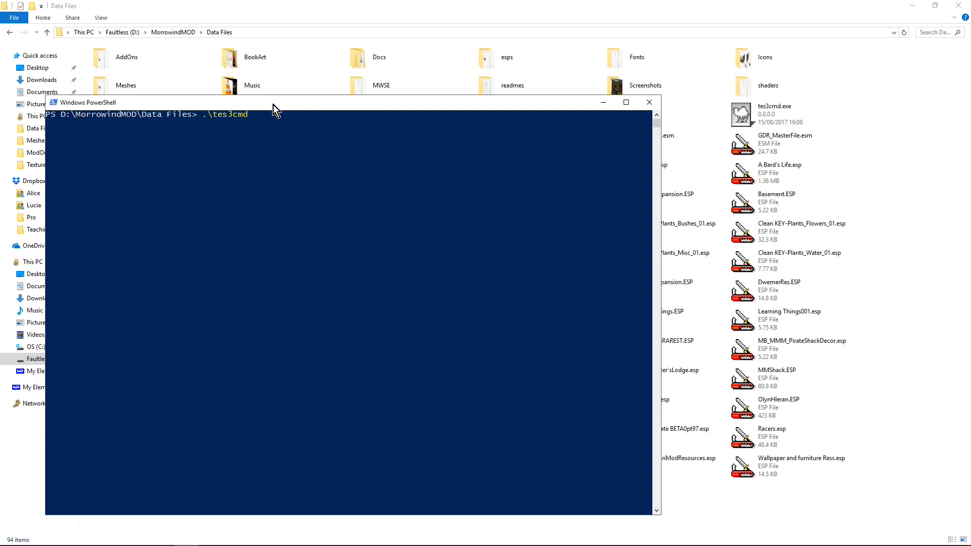
pyautogui.write('clean')
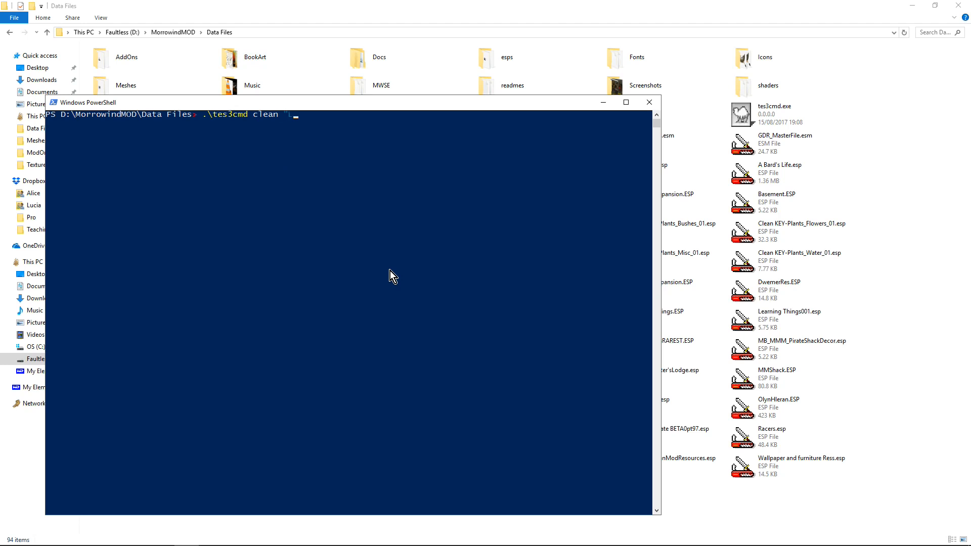
pyautogui.write('"Learning Things.e')
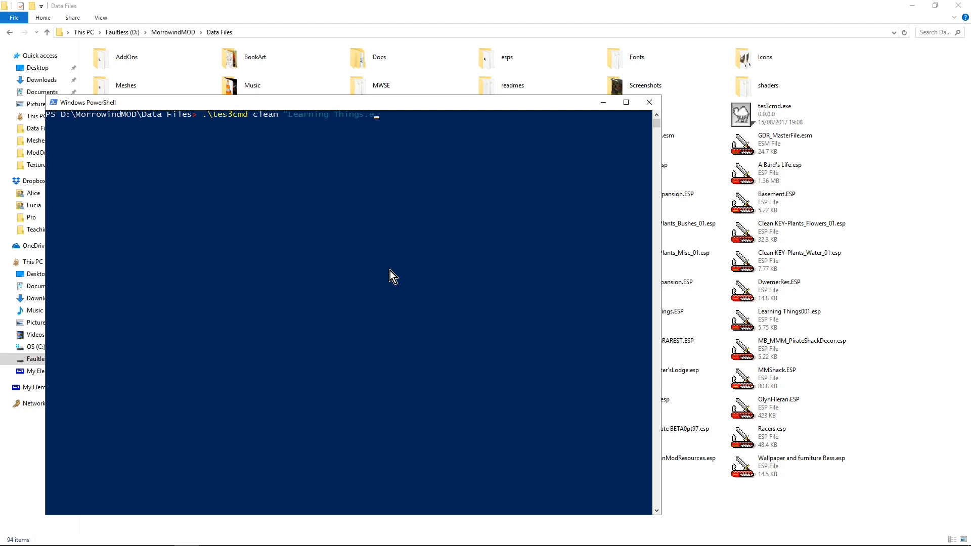
pyautogui.write('sp"')
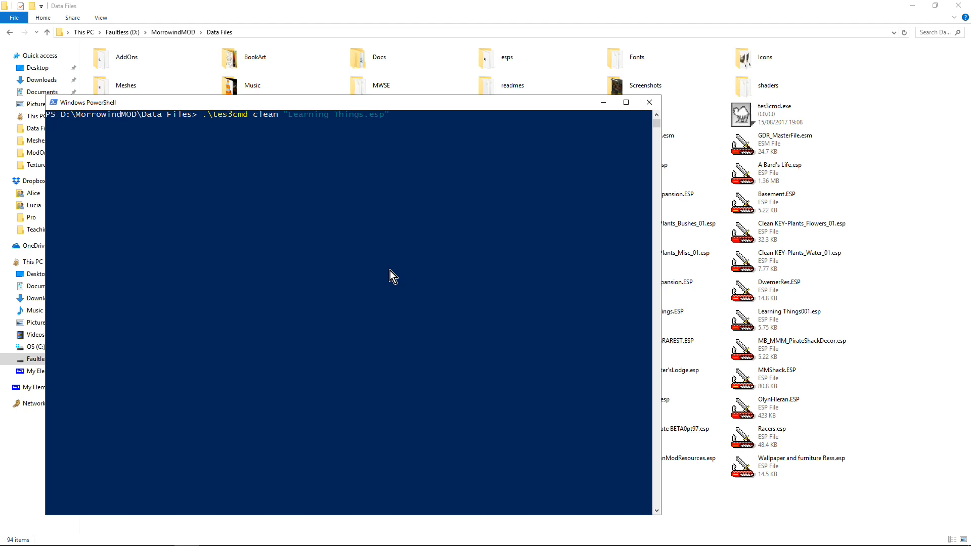
pyautogui.press('Return')
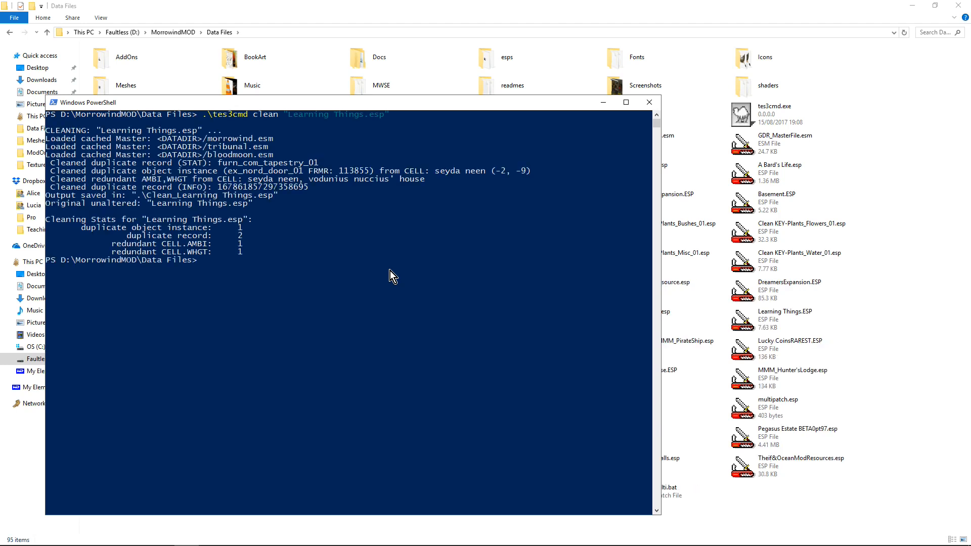
pyautogui.moveTo(107, 166)
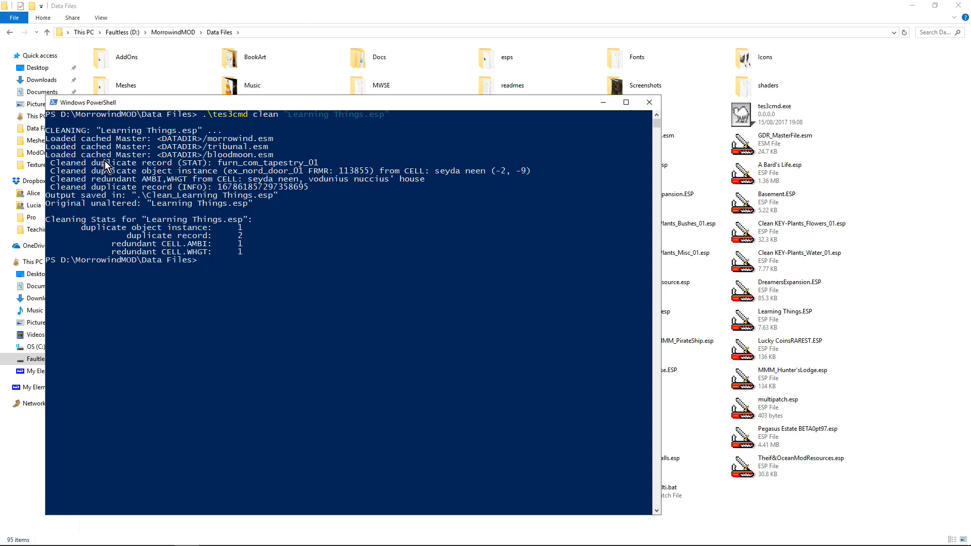
pyautogui.moveTo(313, 172)
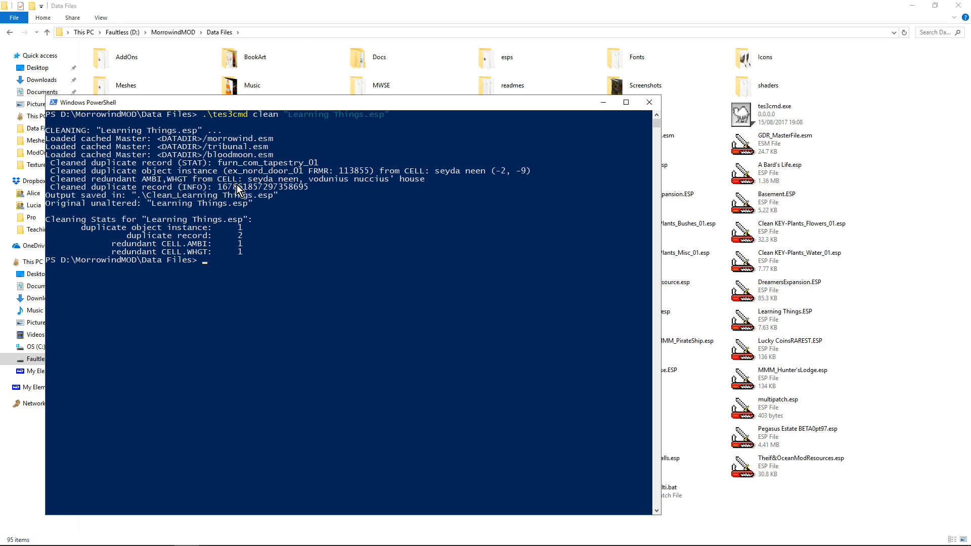
pyautogui.moveTo(253, 189)
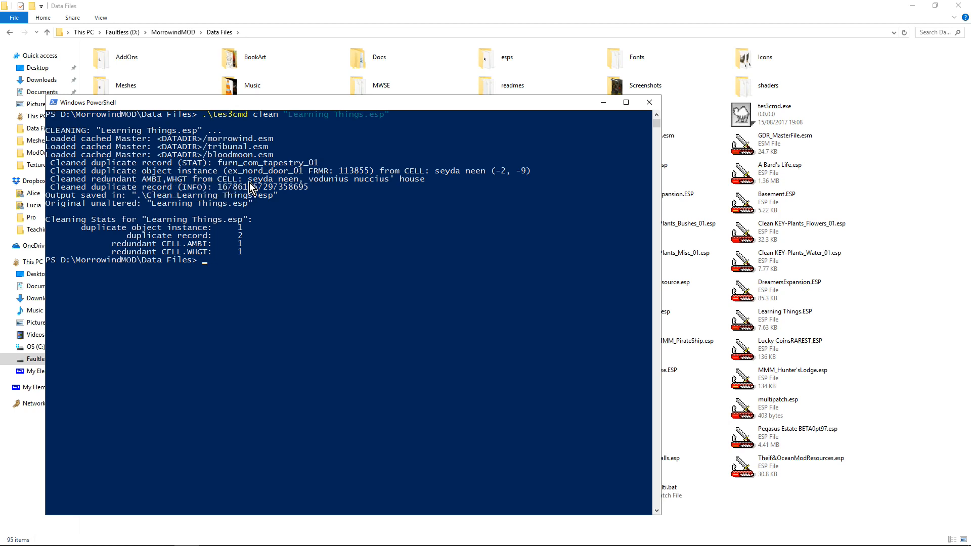
pyautogui.moveTo(68, 201)
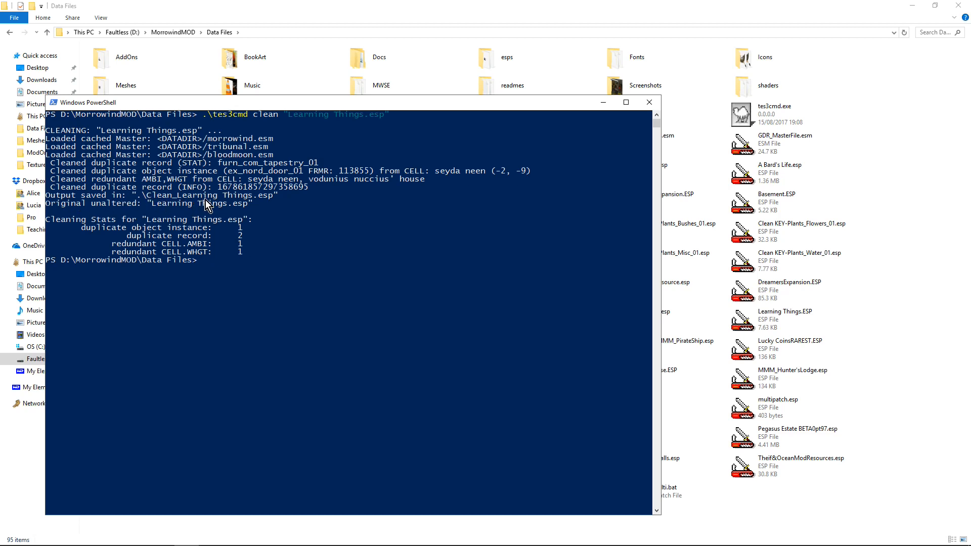
pyautogui.moveTo(101, 206)
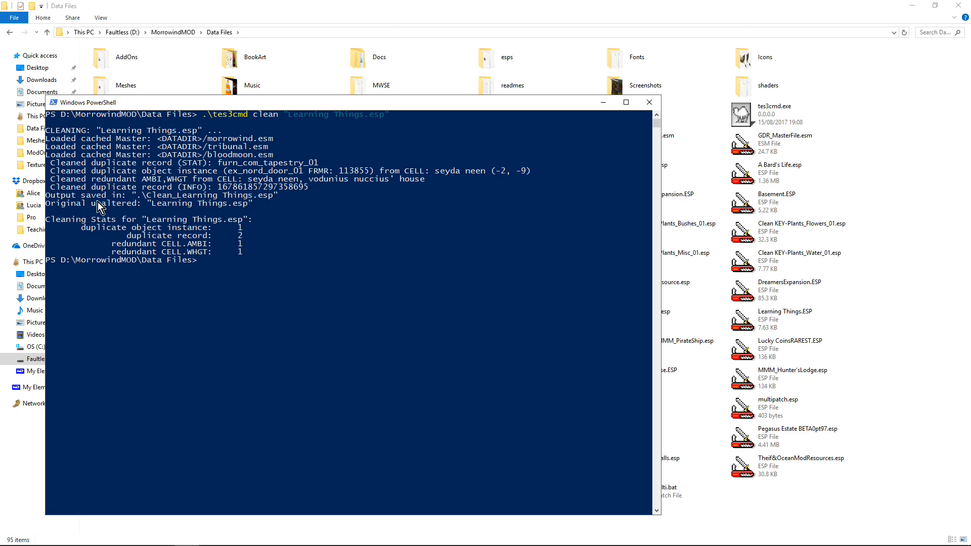
pyautogui.moveTo(206, 210)
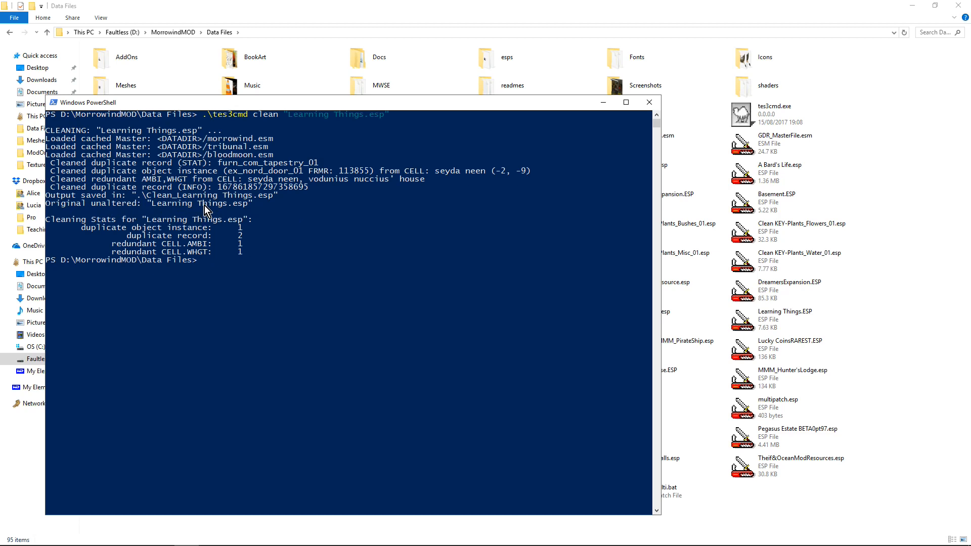
pyautogui.moveTo(333, 105)
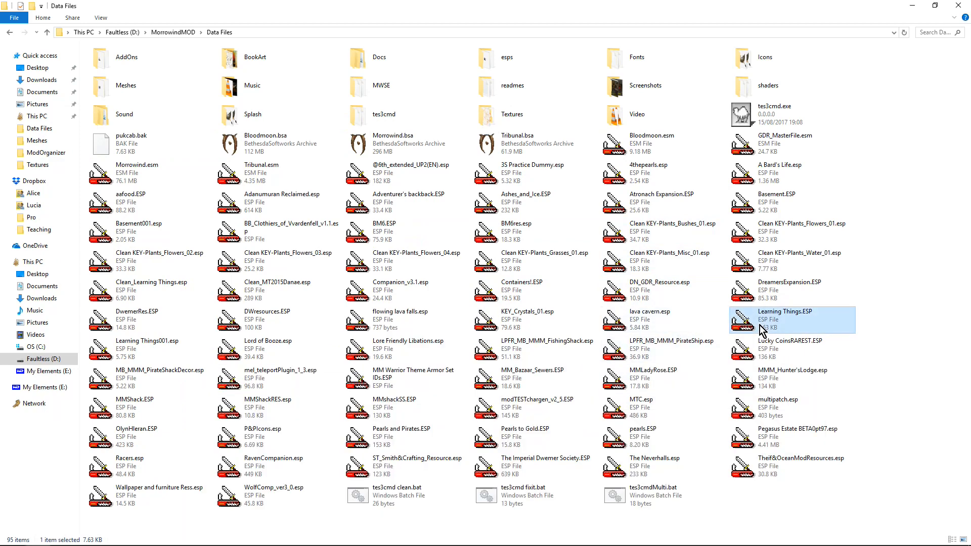
# - Select Learning Things001.esp in File Explorer to inspect it
pyautogui.click(147, 345)
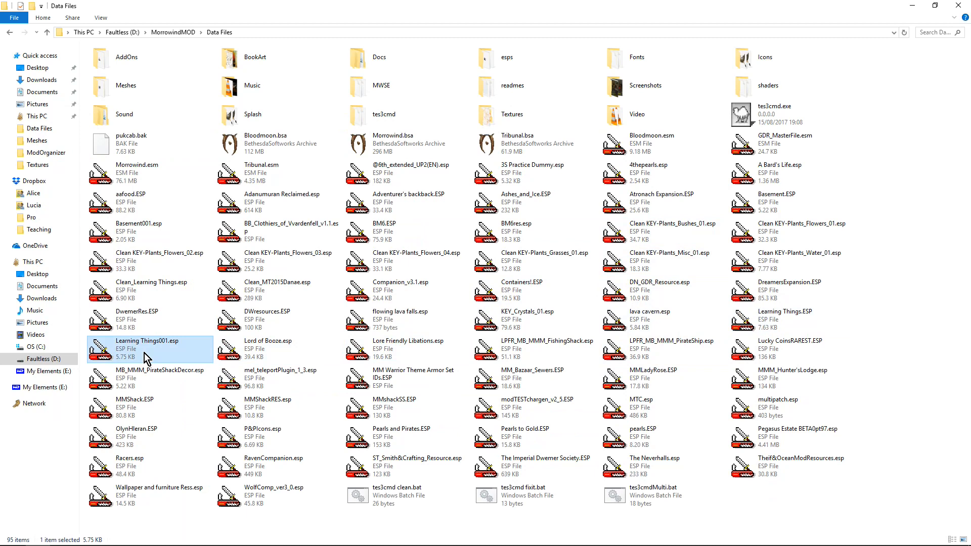
pyautogui.moveTo(673, 224)
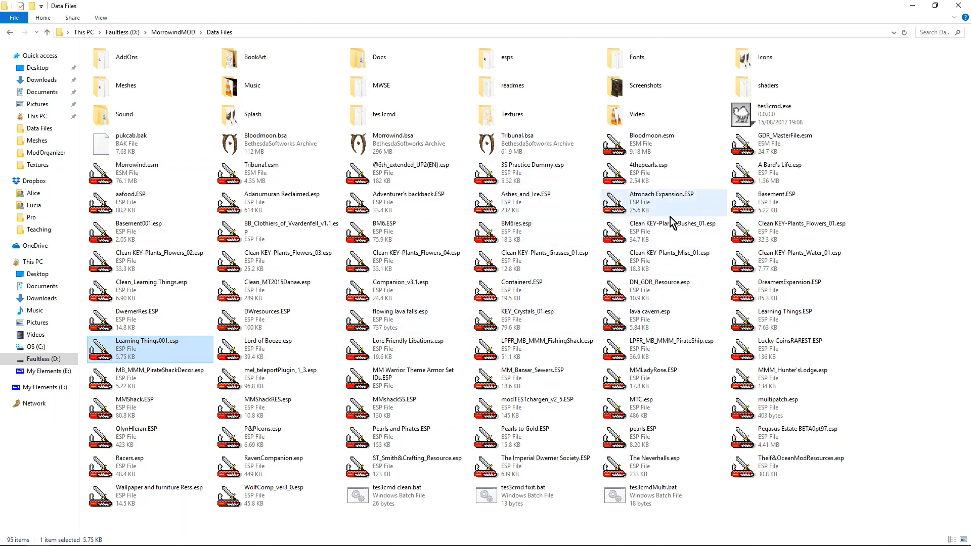
pyautogui.moveTo(543, 260)
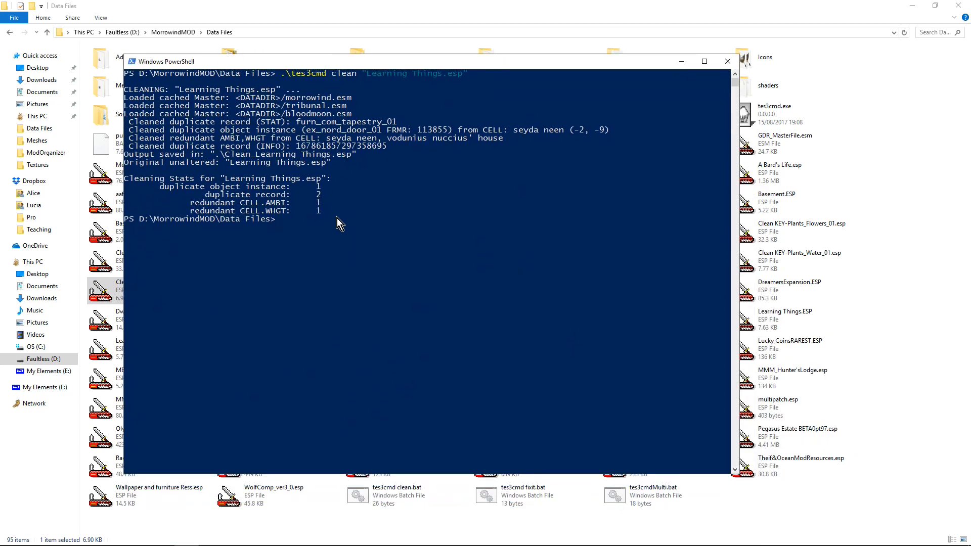
# - Run .\tes3cmd fixit after the unprefixed command fails, cleaning Learning Things.ESP and building a multipatch
pyautogui.write('tes')
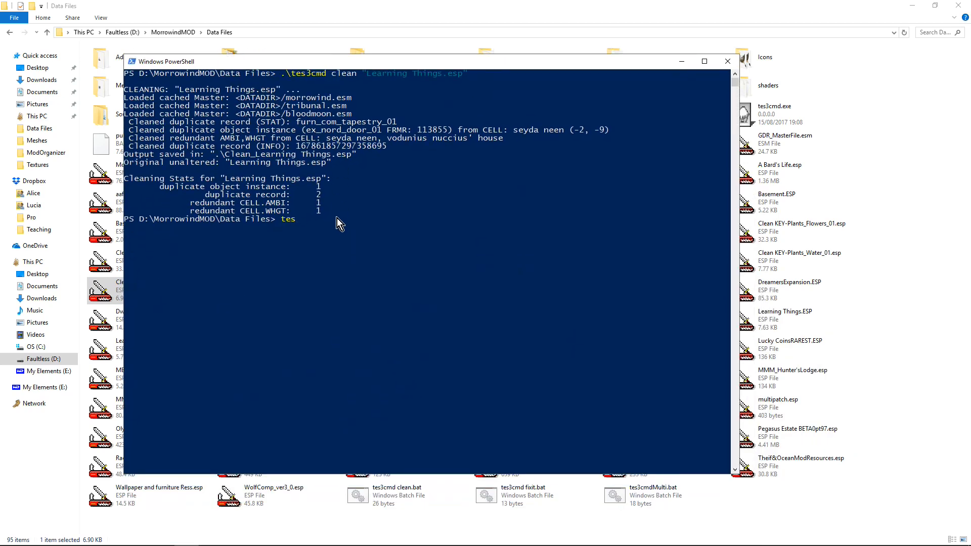
pyautogui.press('Backspace')
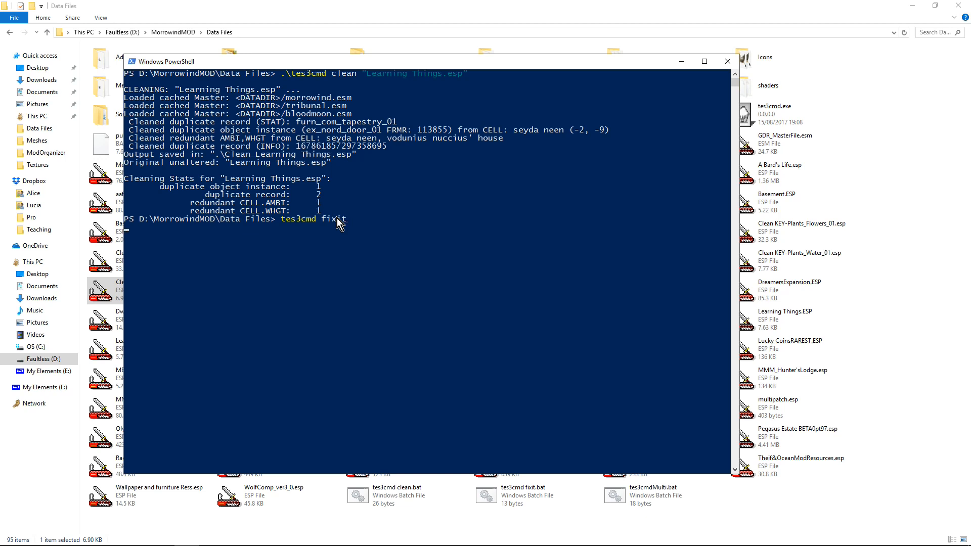
pyautogui.press('Return')
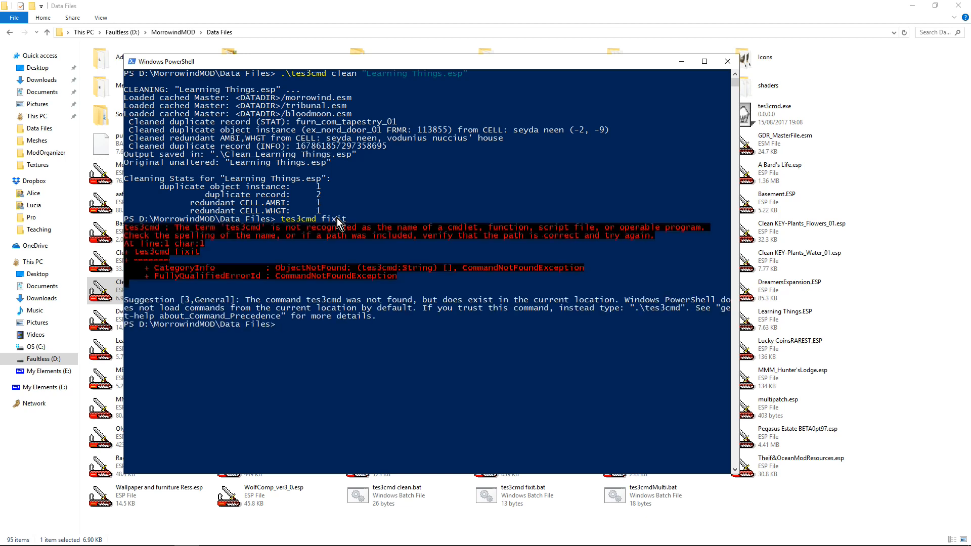
pyautogui.write('tes3cmd fix')
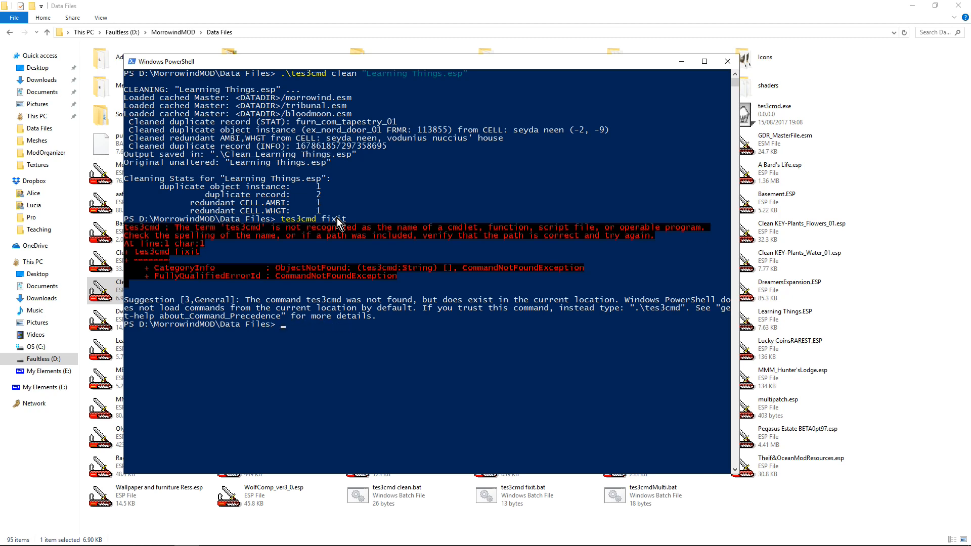
pyautogui.write('.\\tes3cmd')
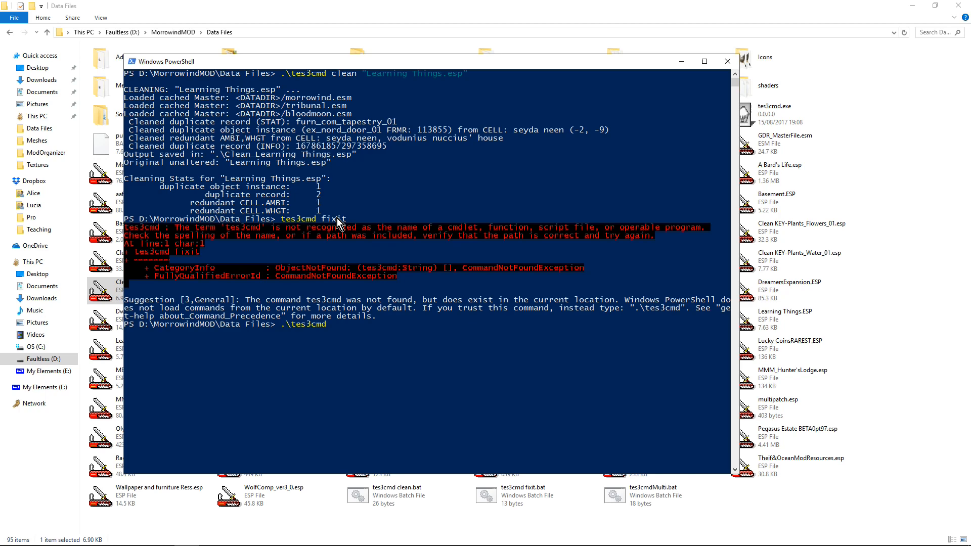
pyautogui.write('fix')
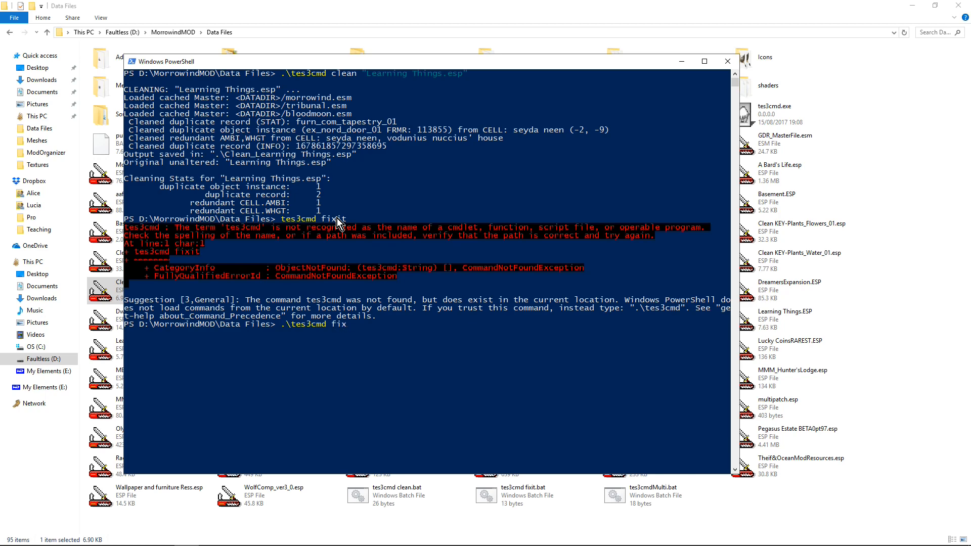
pyautogui.press('Return')
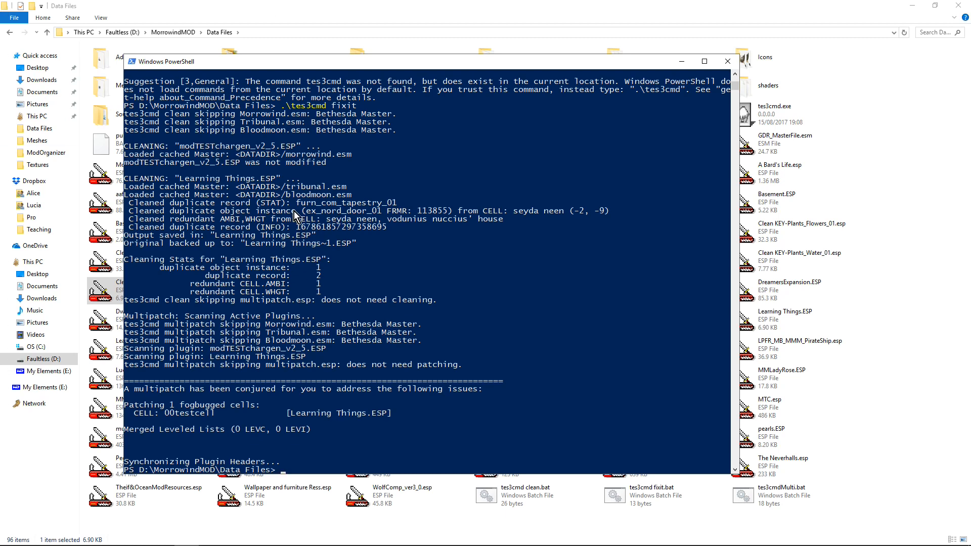
pyautogui.moveTo(327, 240)
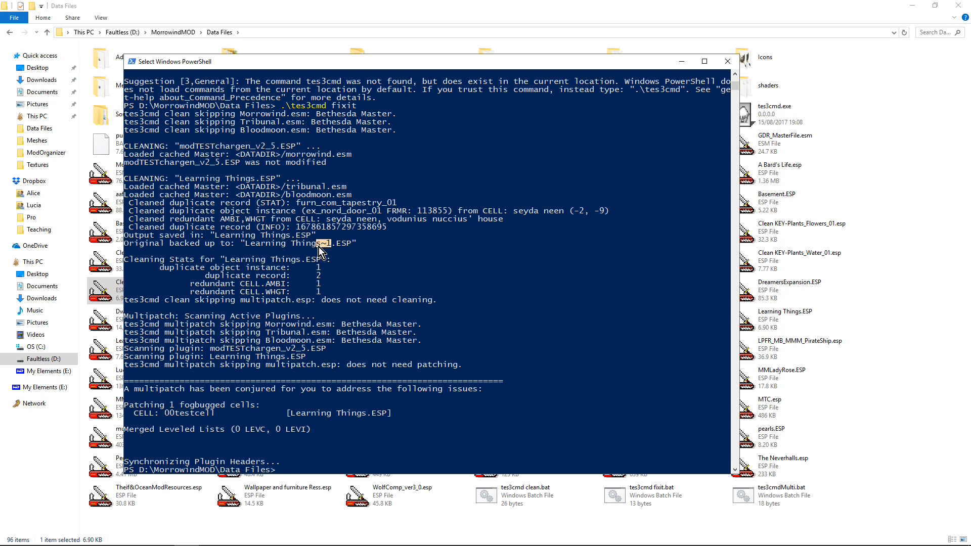
pyautogui.moveTo(278, 281)
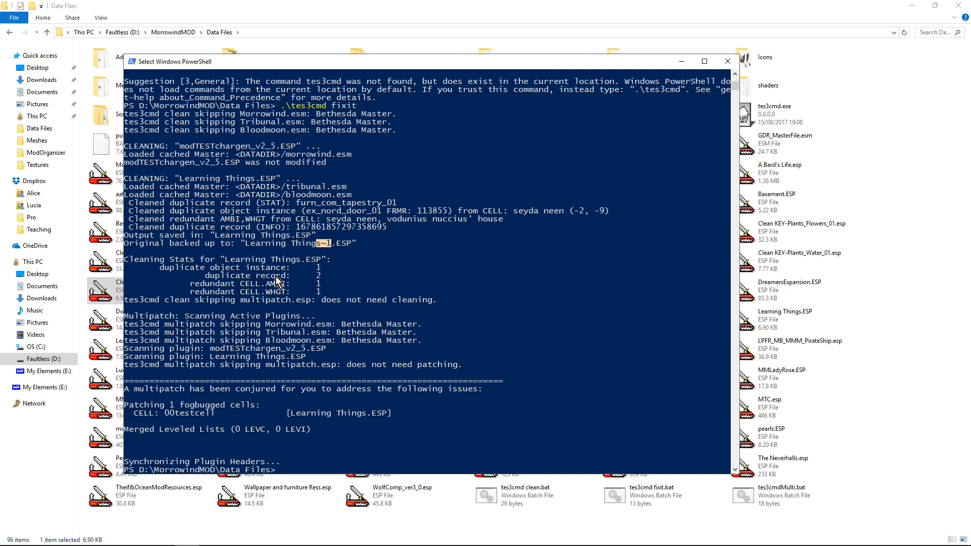
pyautogui.moveTo(244, 278)
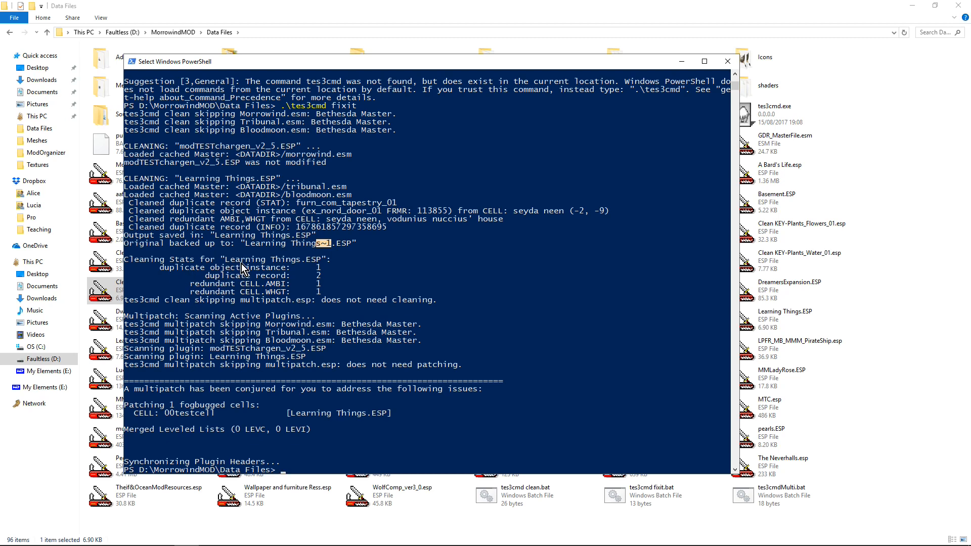
pyautogui.moveTo(370, 345)
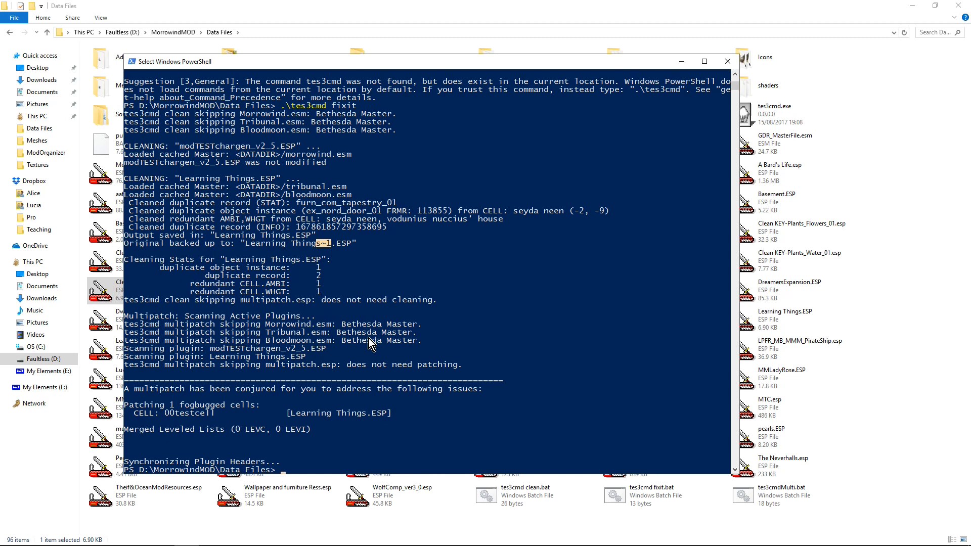
pyautogui.moveTo(380, 320)
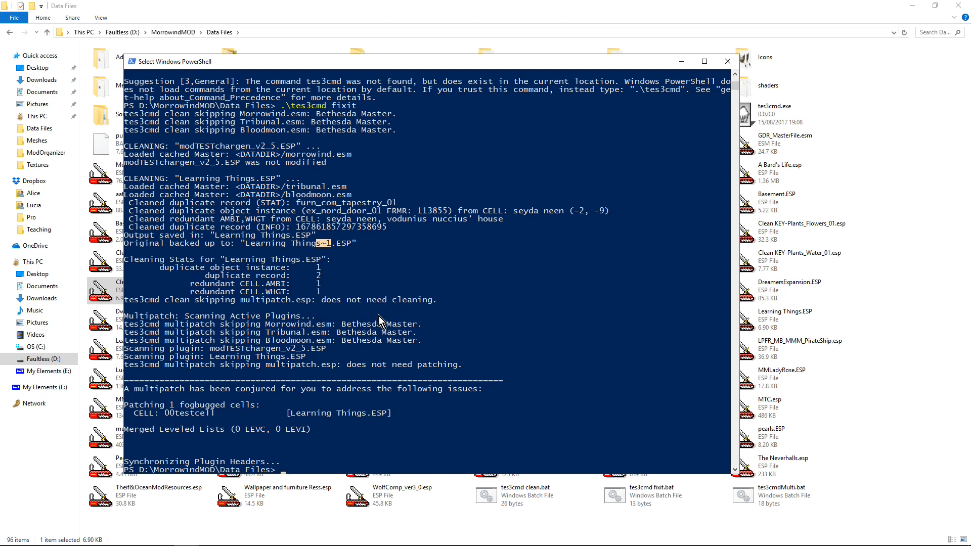
pyautogui.moveTo(329, 444)
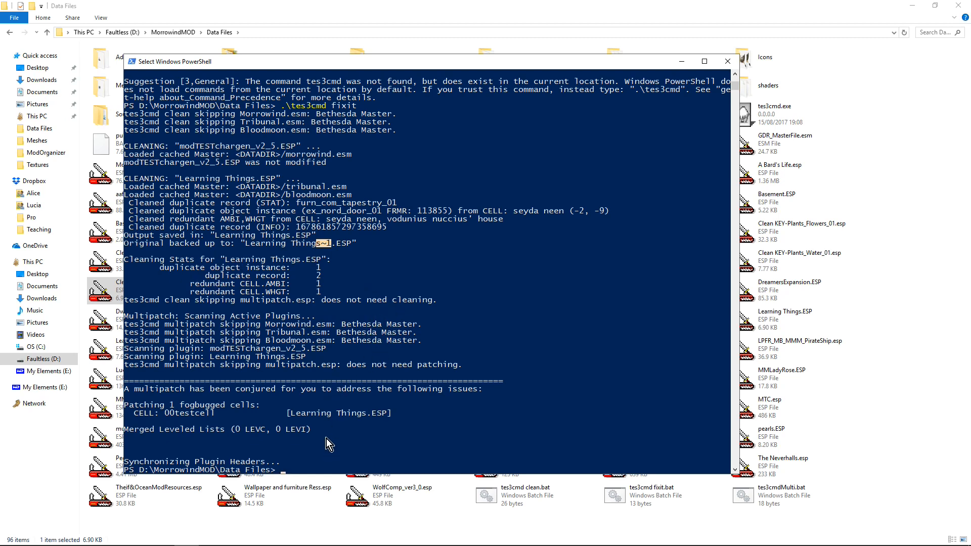
pyautogui.write('tes3cmd')
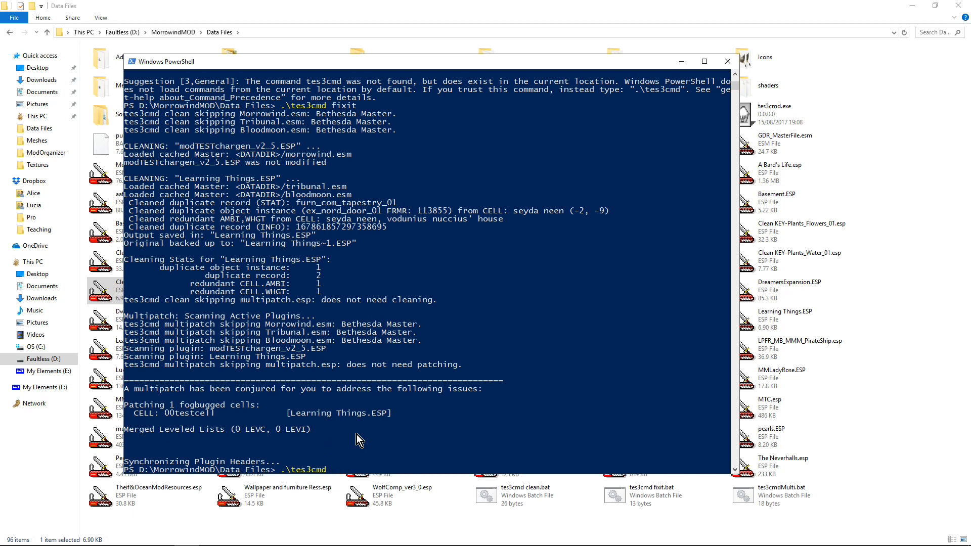
# - Run .\tes3cmd multipatch to rebuild multipatch.esp, then close the PowerShell console
pyautogui.write('multipa')
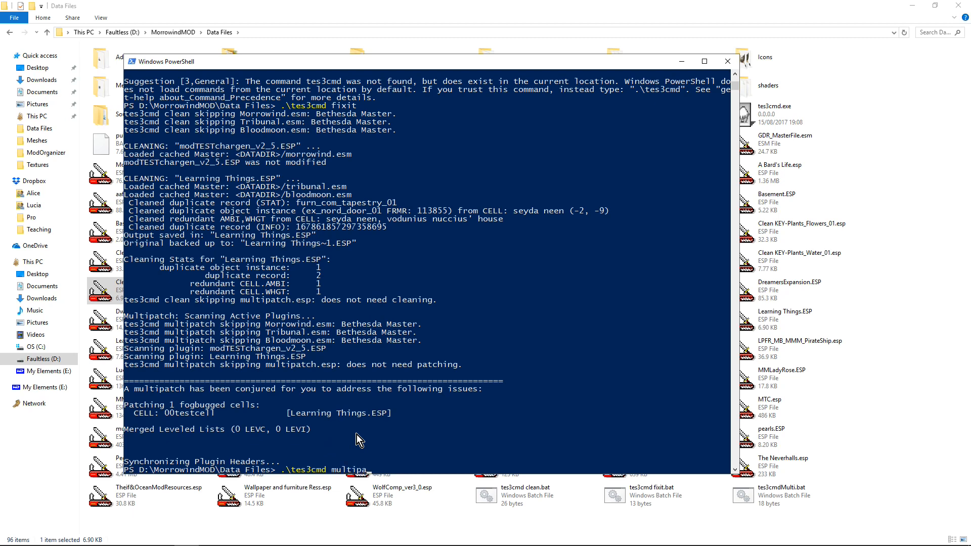
pyautogui.write('tch')
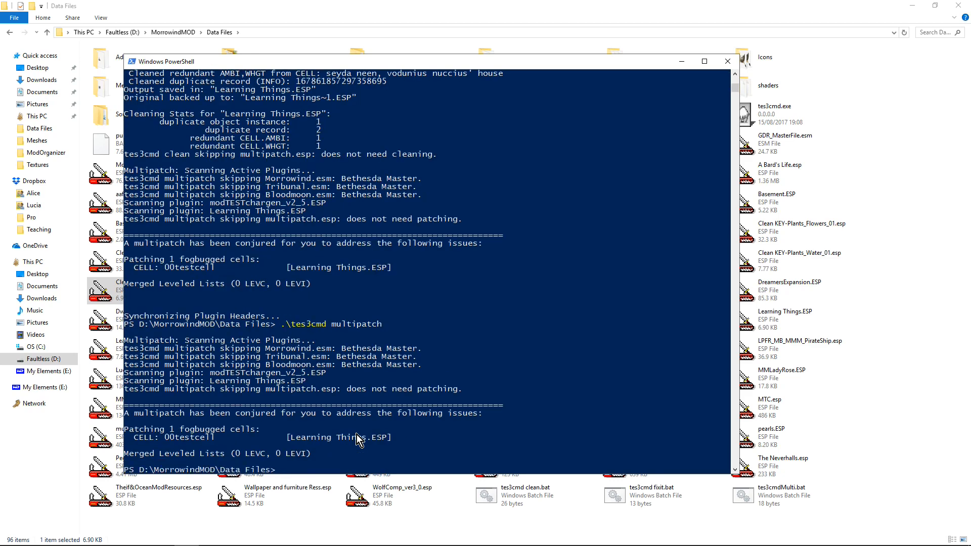
pyautogui.moveTo(188, 7)
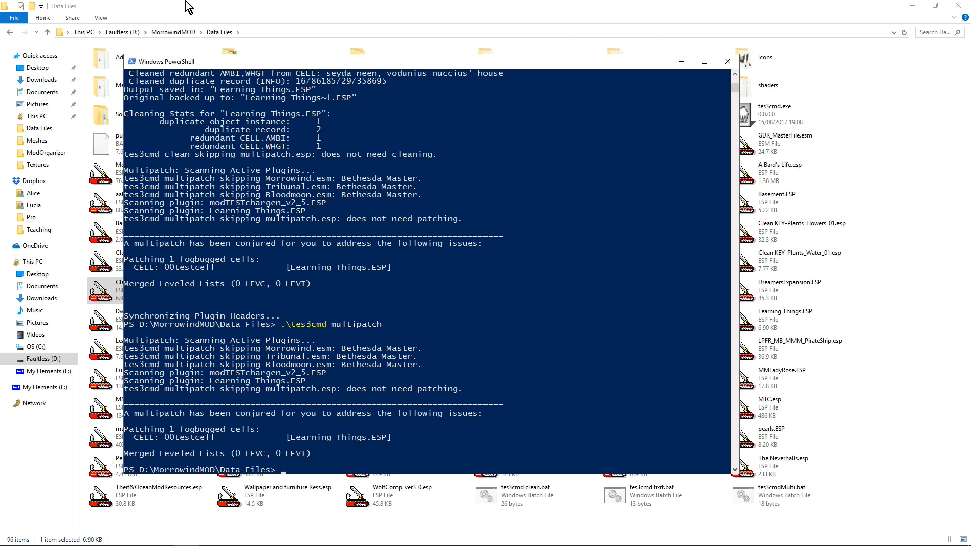
pyautogui.moveTo(408, 135)
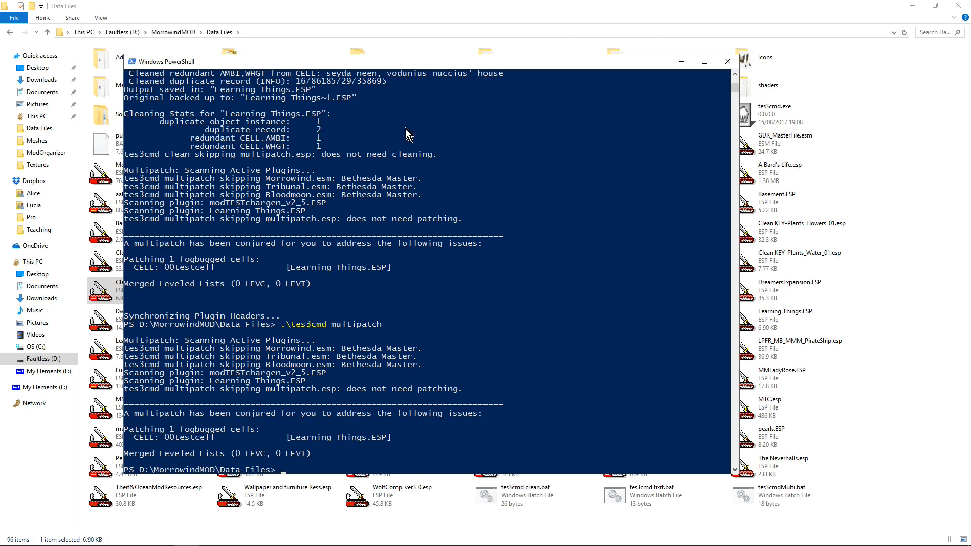
pyautogui.moveTo(728, 62)
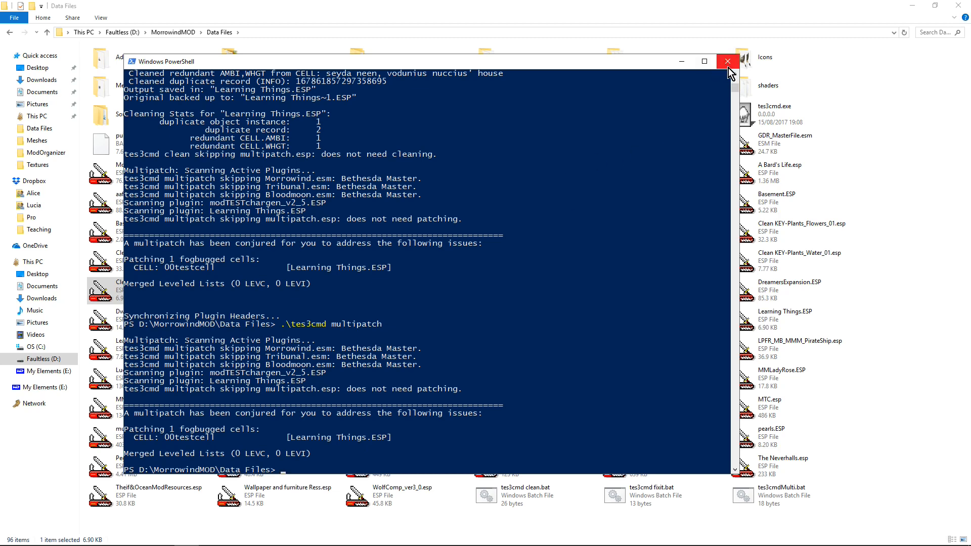
pyautogui.moveTo(728, 61)
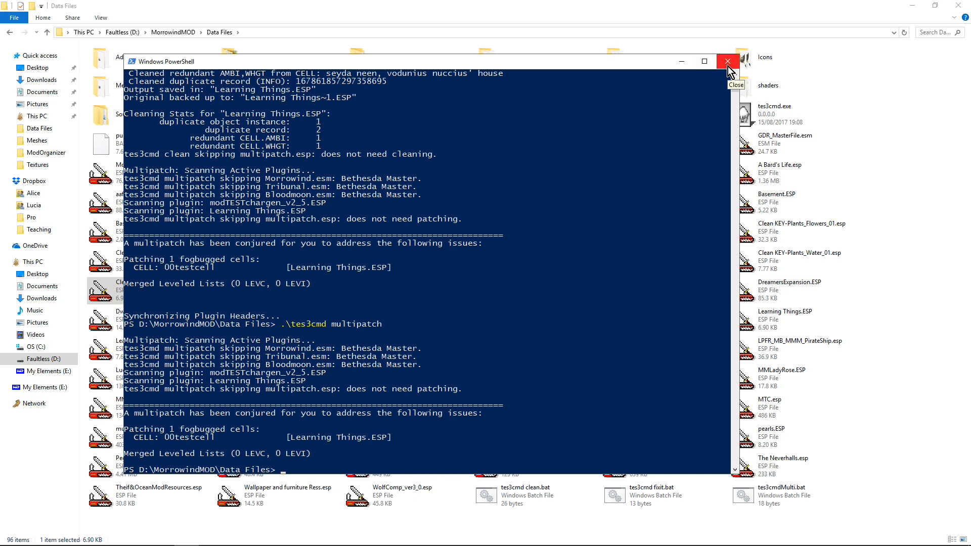
pyautogui.moveTo(584, 192)
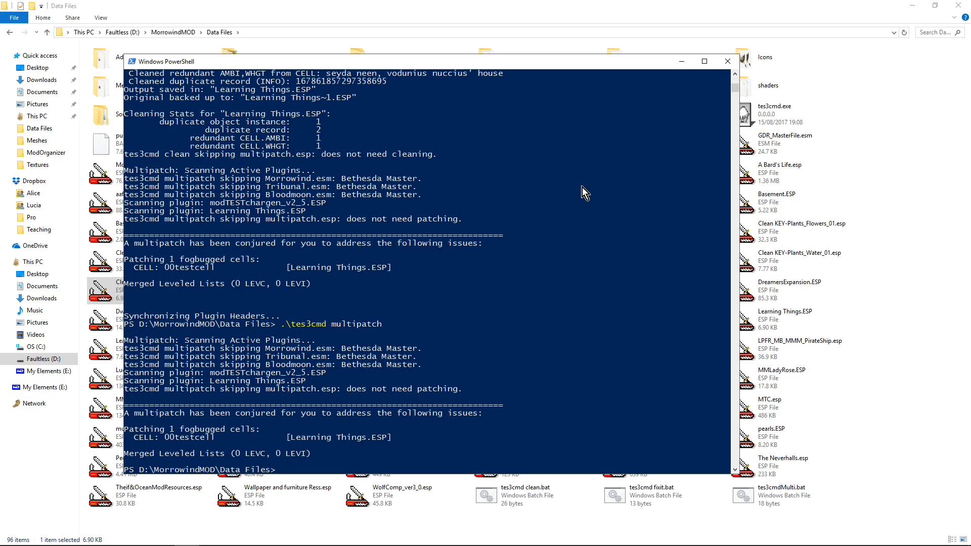
pyautogui.moveTo(728, 61)
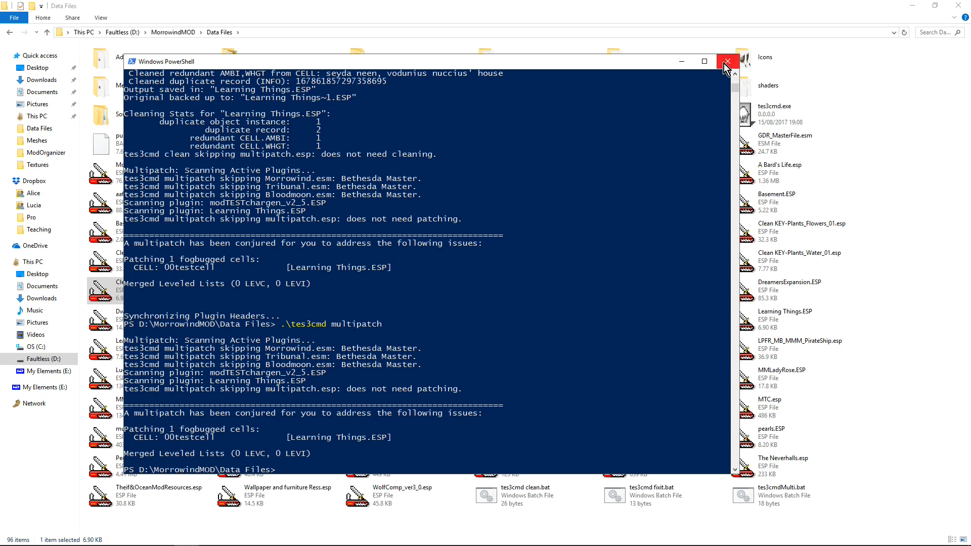
pyautogui.click(728, 60)
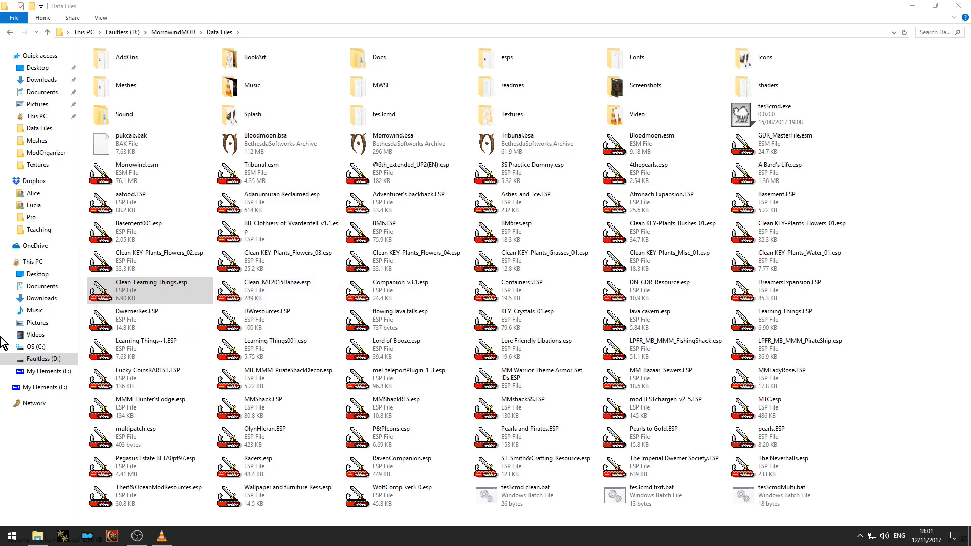
pyautogui.doubleClick(150, 286)
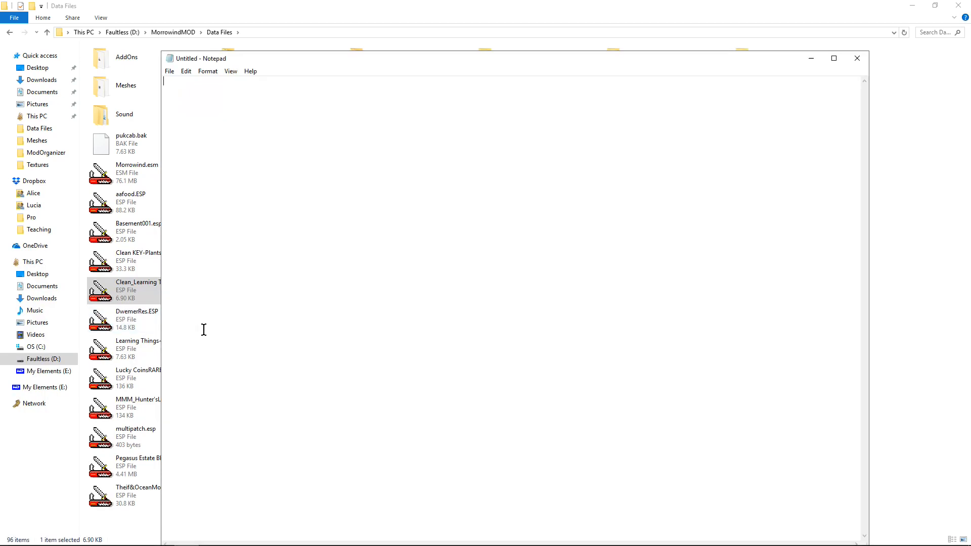
pyautogui.moveTo(849, 102)
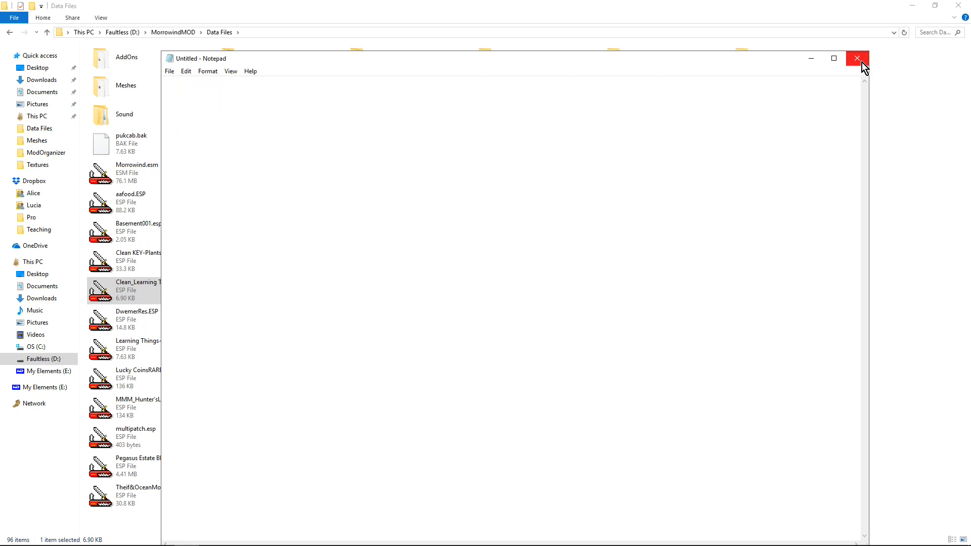
pyautogui.click(858, 58)
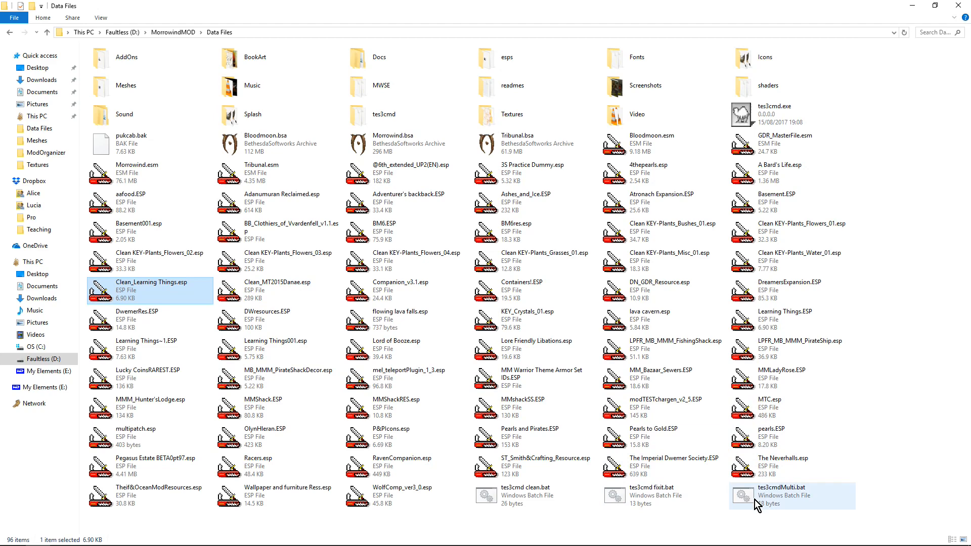
# - Resave tes3cmdMulti.bat's 'tes3cmd multipatch' line in Notepad, replacing the existing file
pyautogui.rightClick(784, 496)
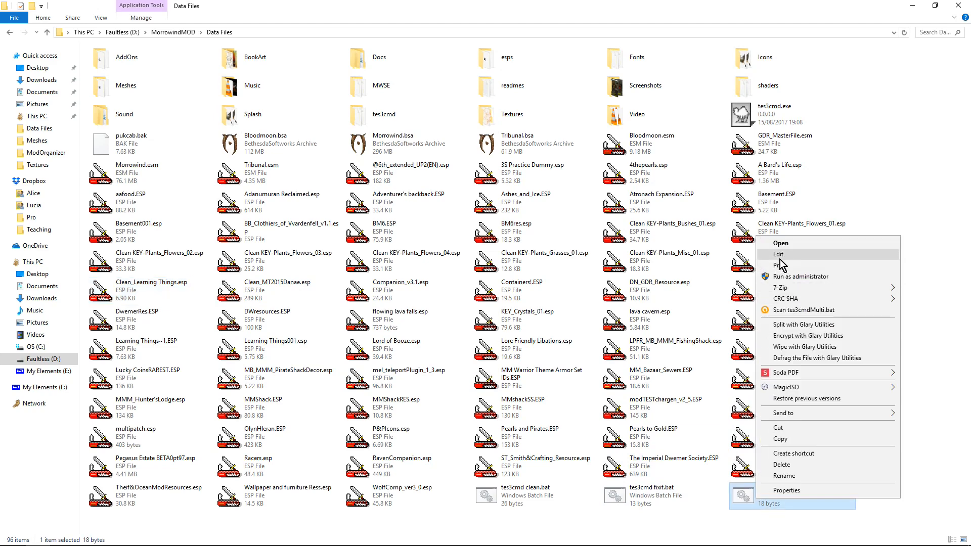
pyautogui.click(778, 254)
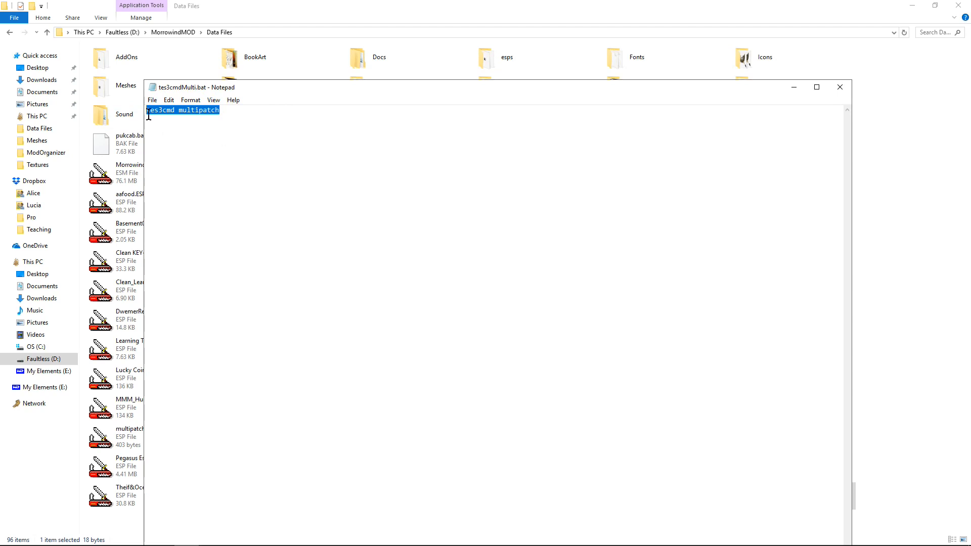
pyautogui.click(257, 125)
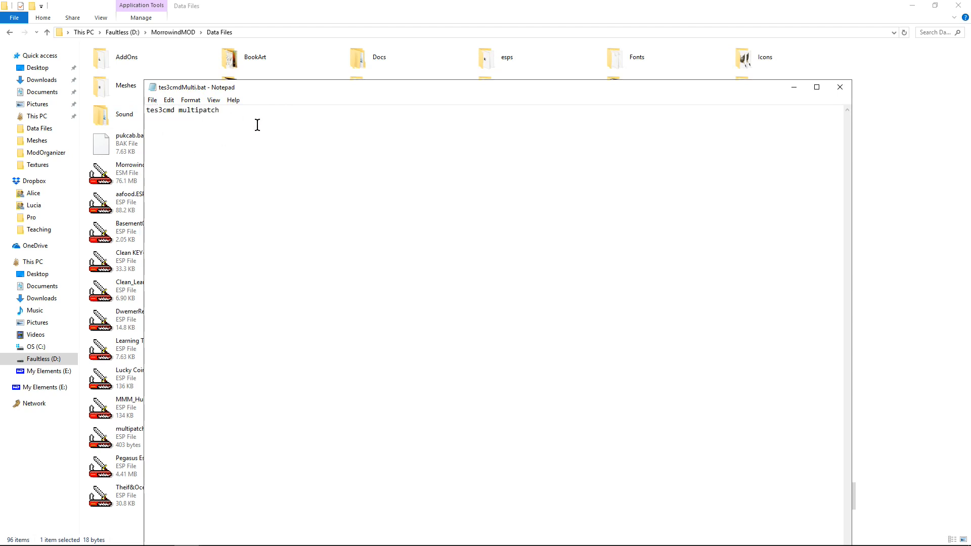
pyautogui.click(152, 99)
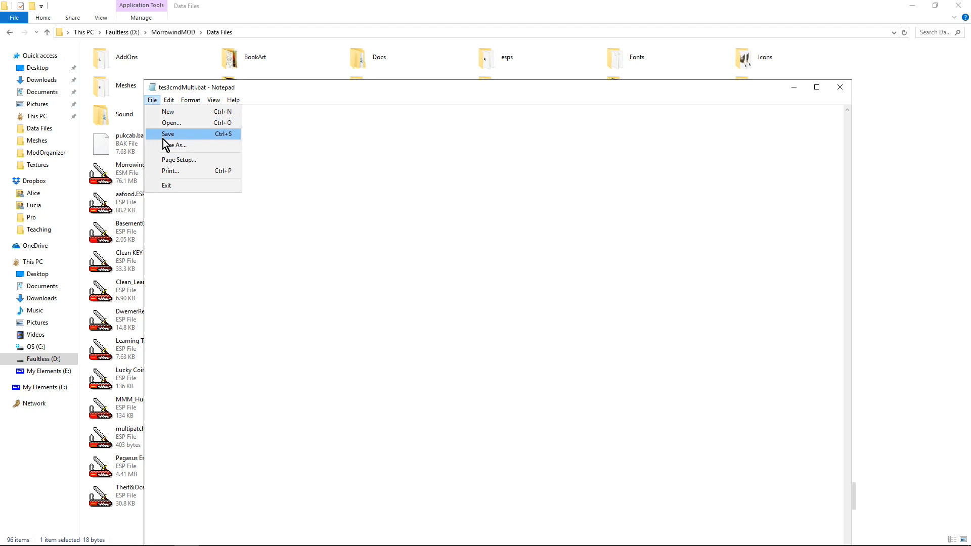
pyautogui.click(175, 145)
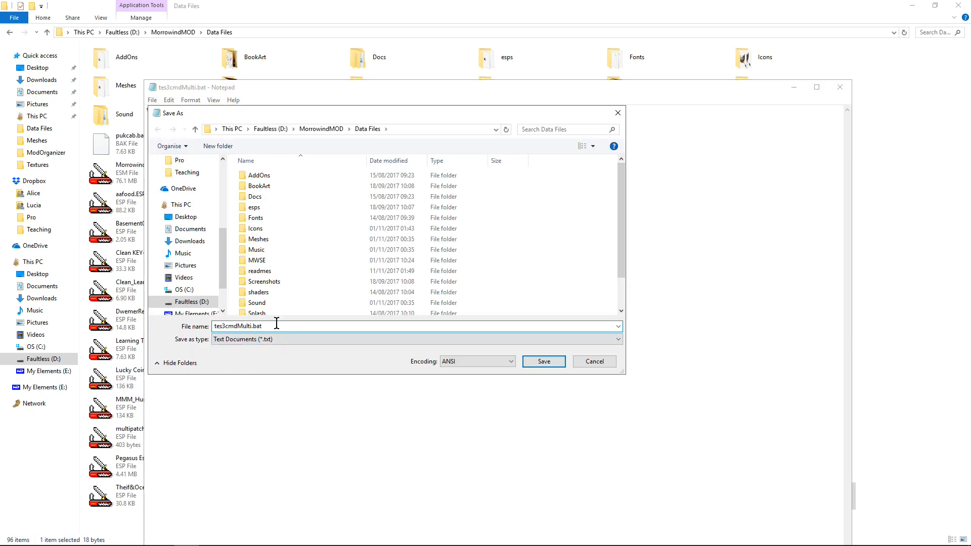
pyautogui.click(543, 362)
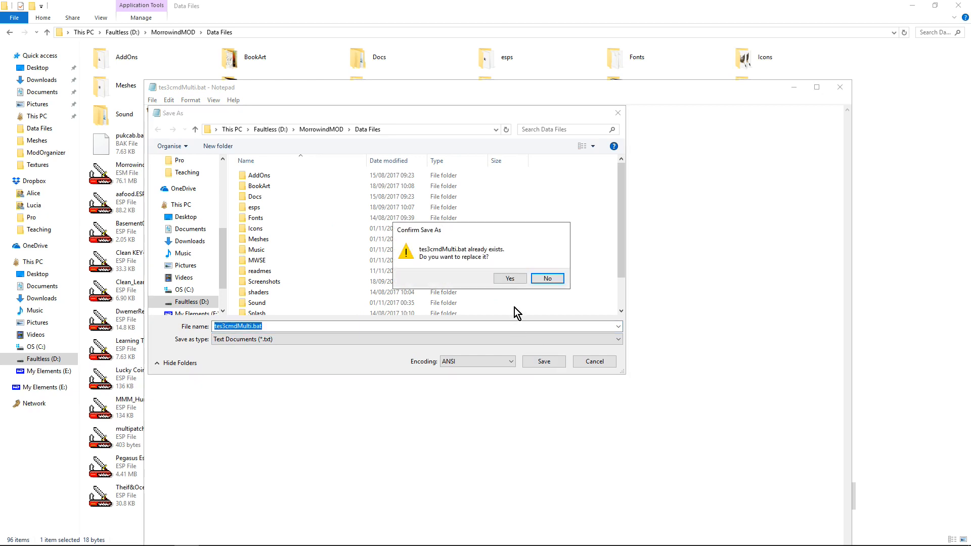
pyautogui.click(509, 278)
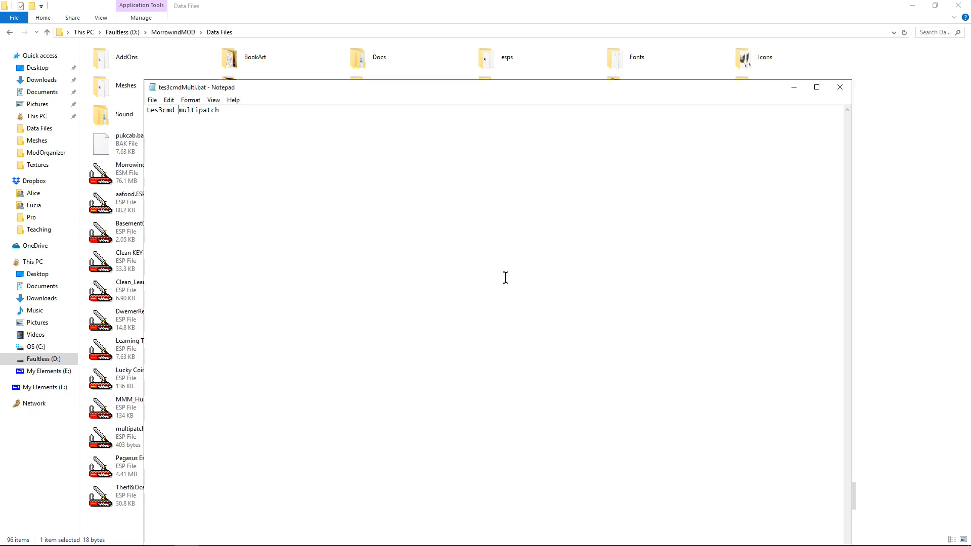
pyautogui.click(840, 86)
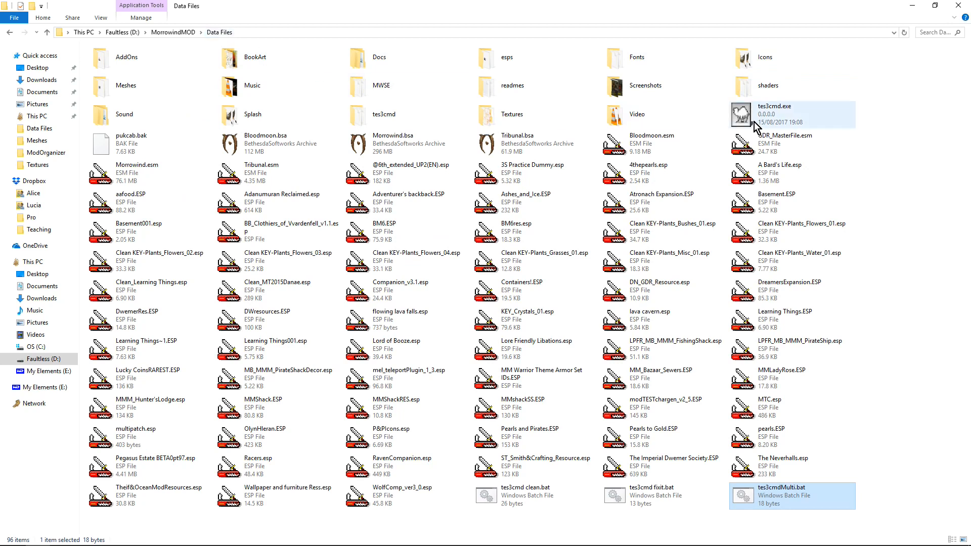
# - Run tes3cmdMulti.bat, check tes3cmd fixit.bat in Notepad, and close the console window
pyautogui.click(771, 114)
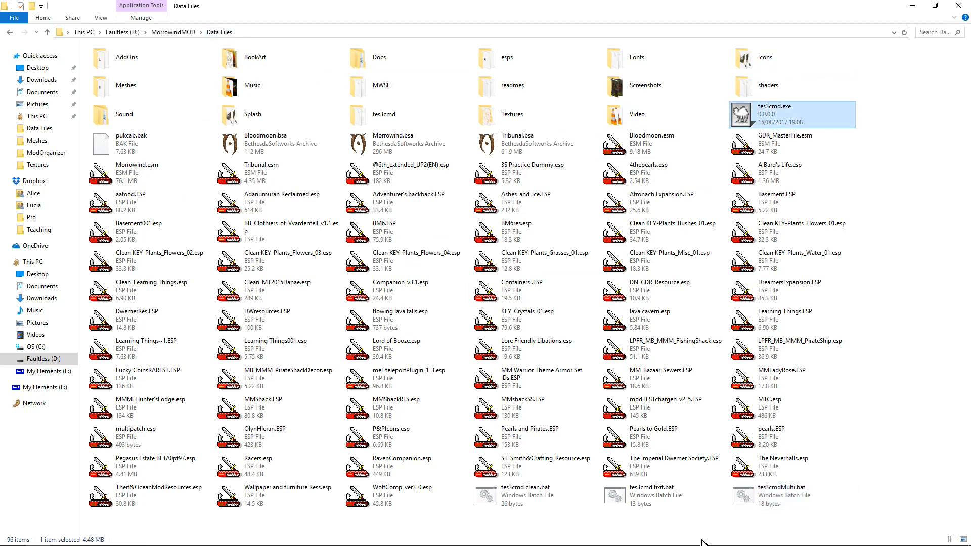
pyautogui.doubleClick(781, 488)
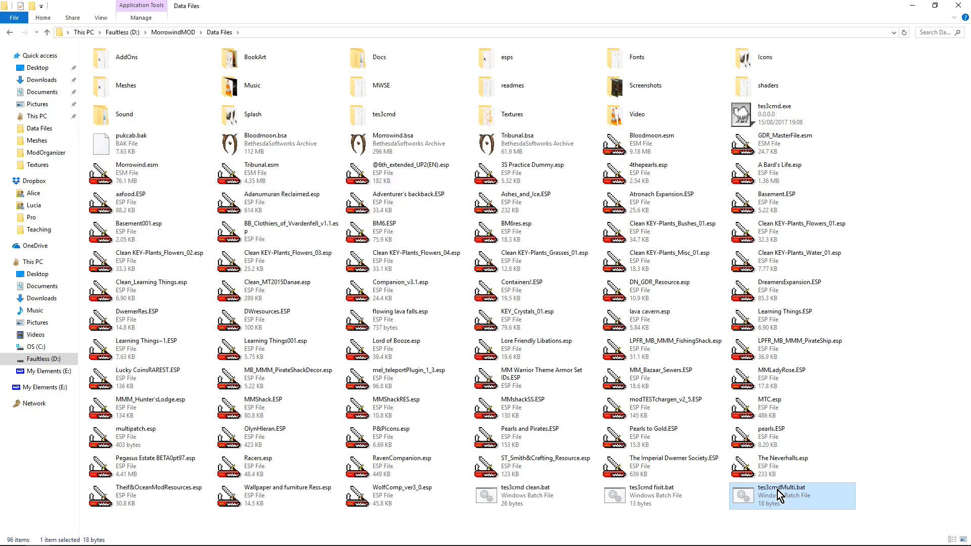
pyautogui.moveTo(761, 491)
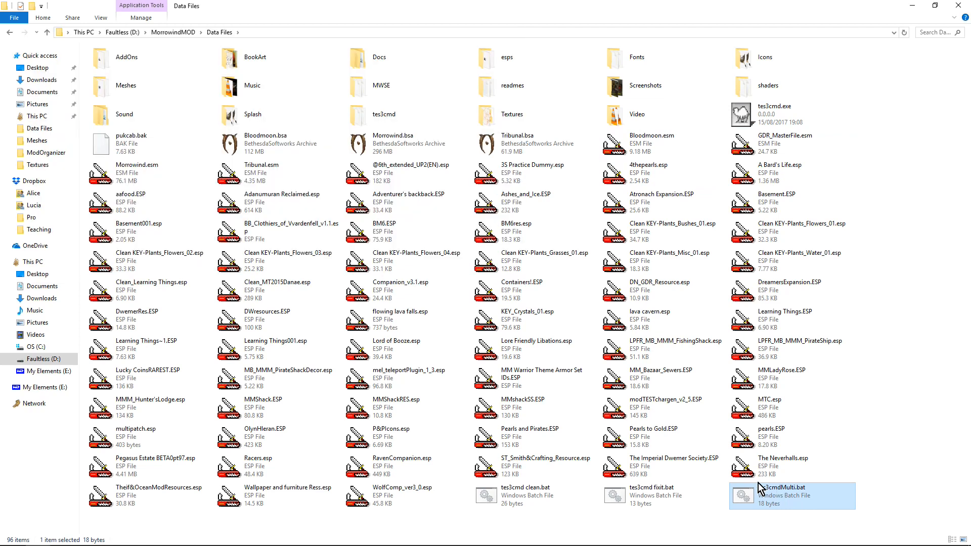
pyautogui.moveTo(638, 496)
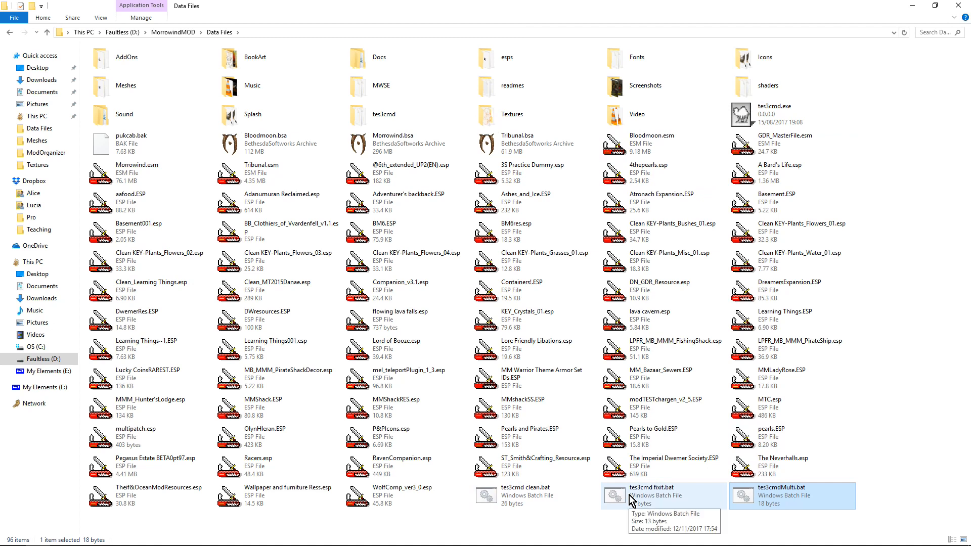
pyautogui.rightClick(651, 496)
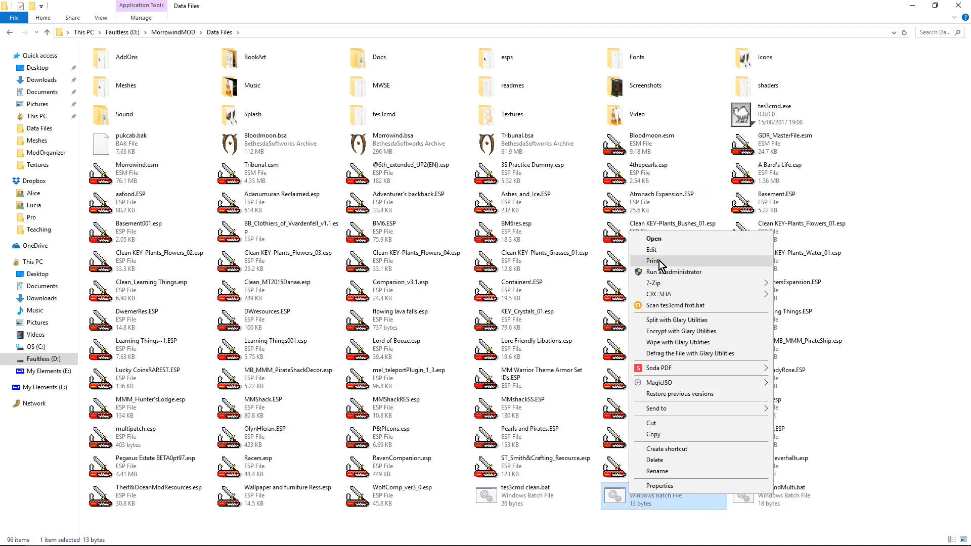
pyautogui.click(652, 250)
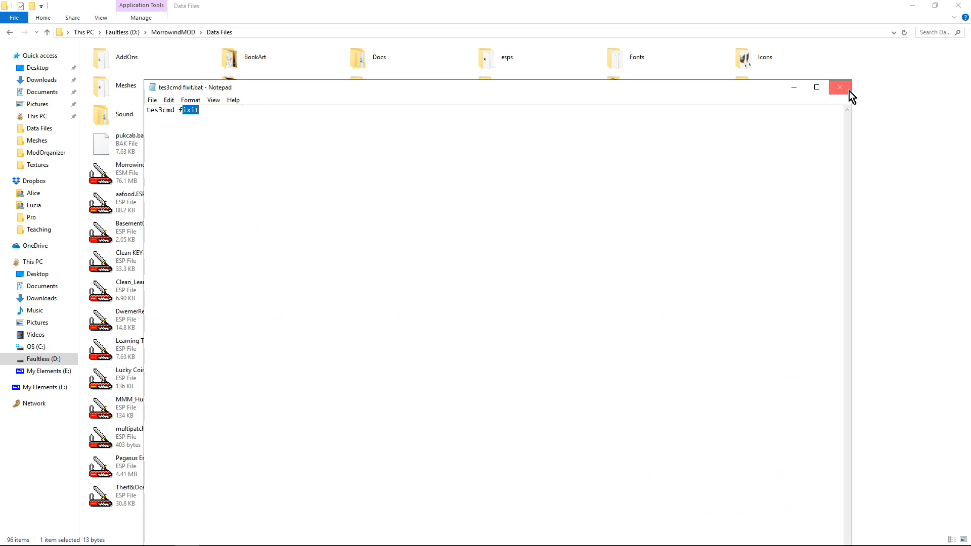
pyautogui.click(840, 86)
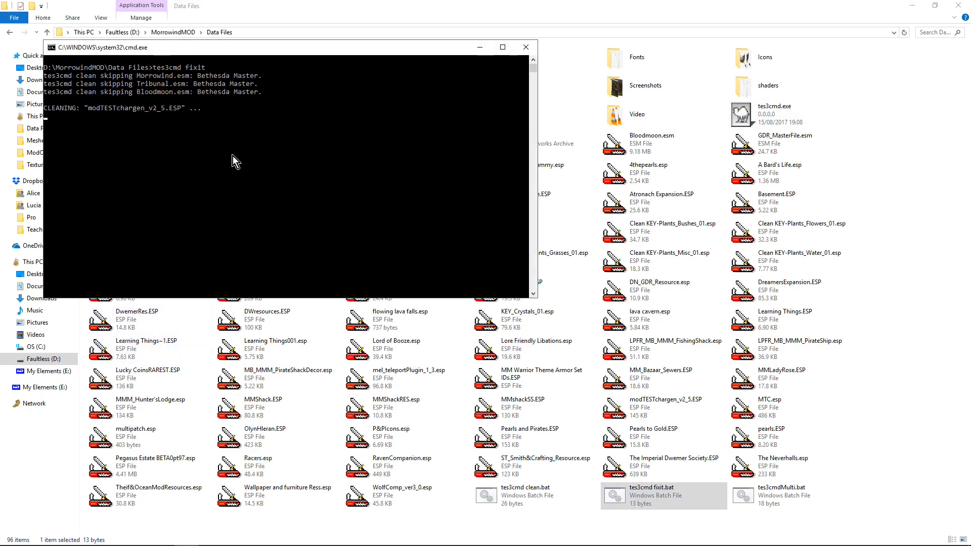
pyautogui.click(526, 47)
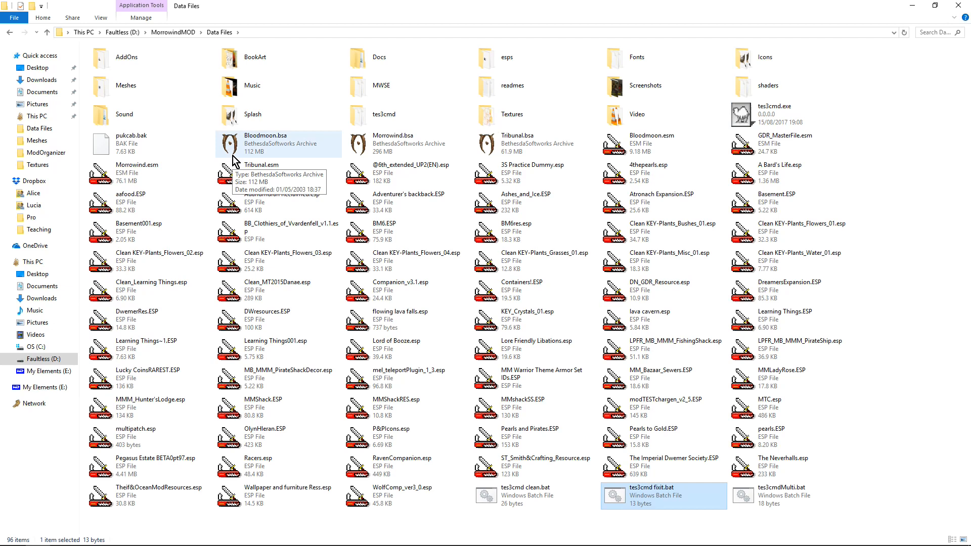
pyautogui.moveTo(589, 496)
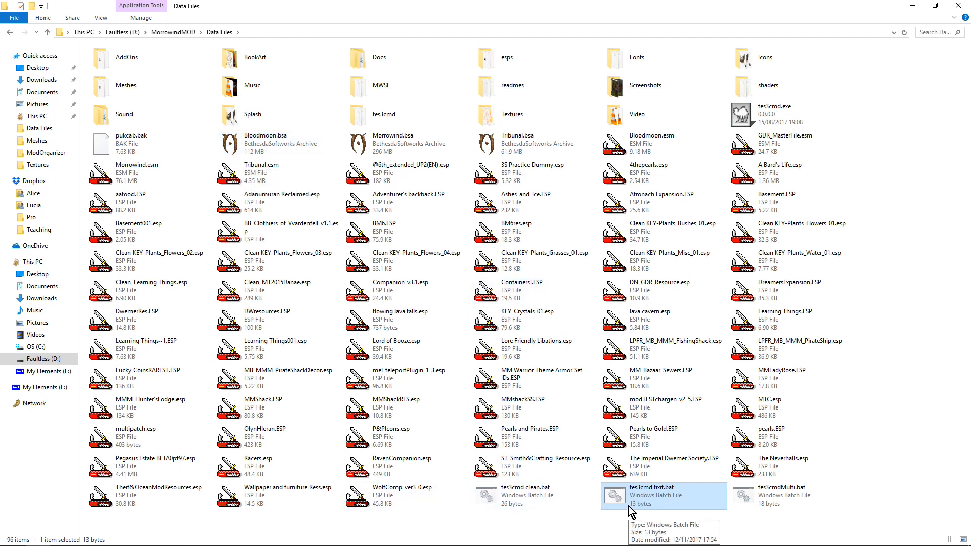
# - Add a pause line to tes3cmd fixit.bat, save it, and rerun it
pyautogui.rightClick(650, 496)
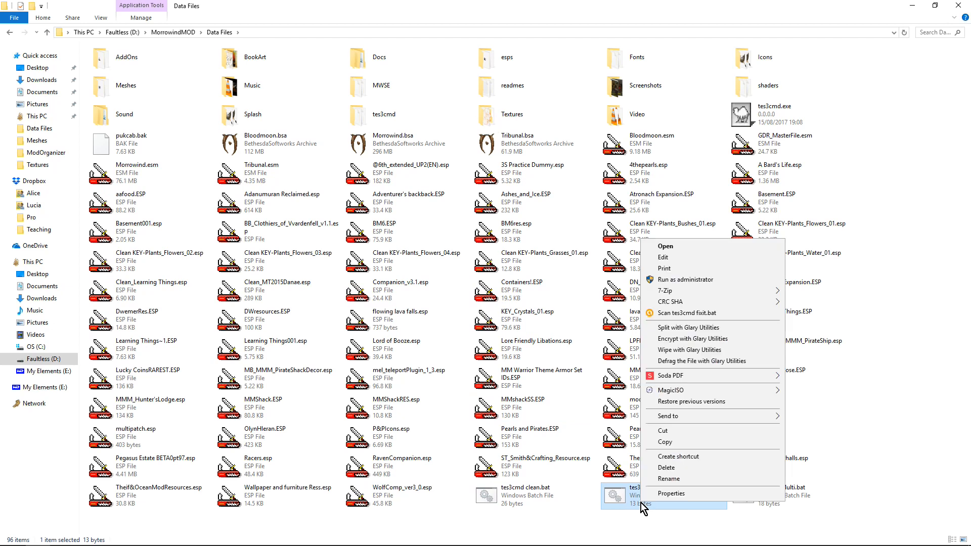
pyautogui.moveTo(678, 274)
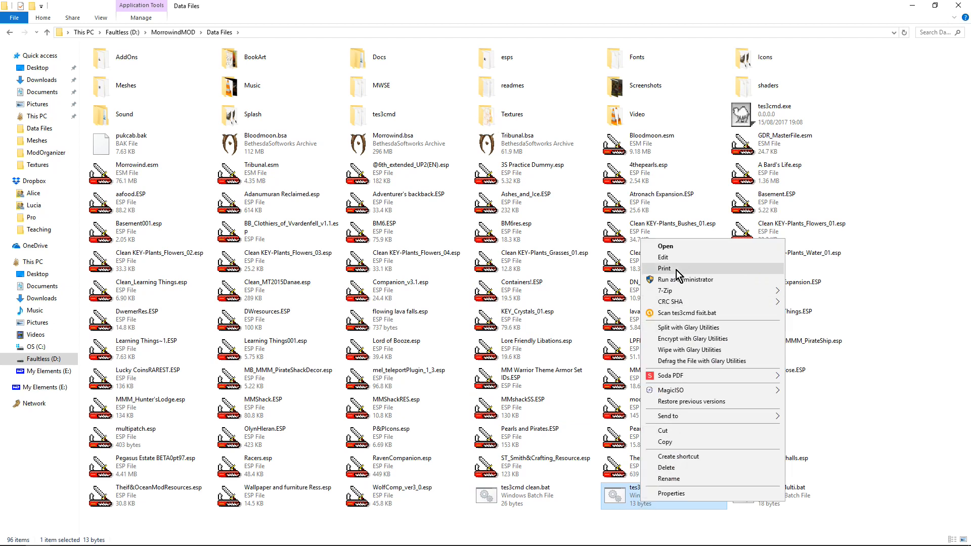
pyautogui.moveTo(674, 257)
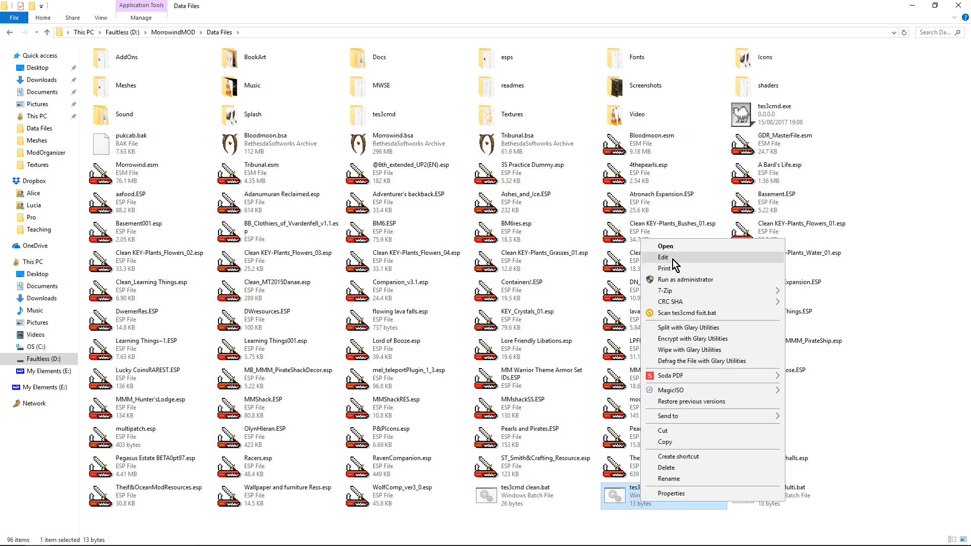
pyautogui.click(663, 257)
pyautogui.write('paus')
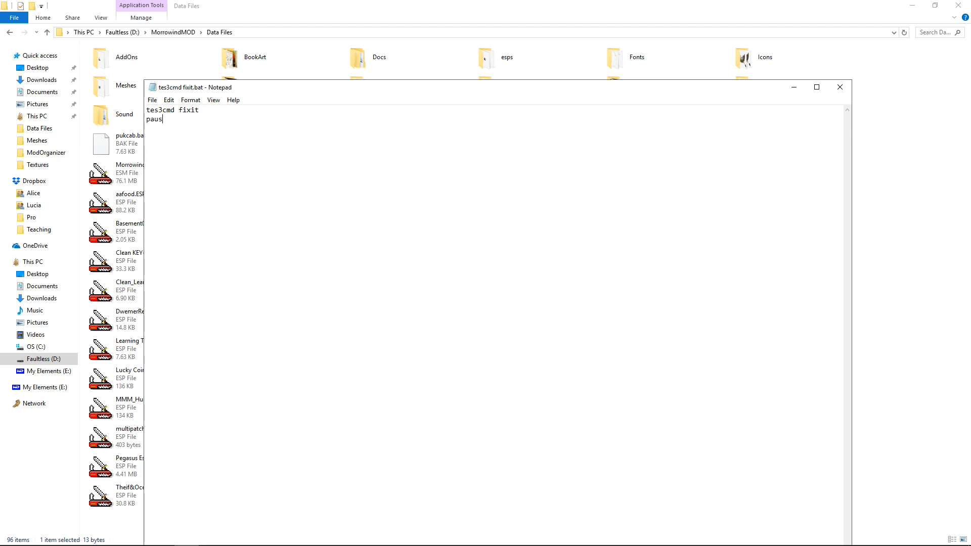
pyautogui.write('e')
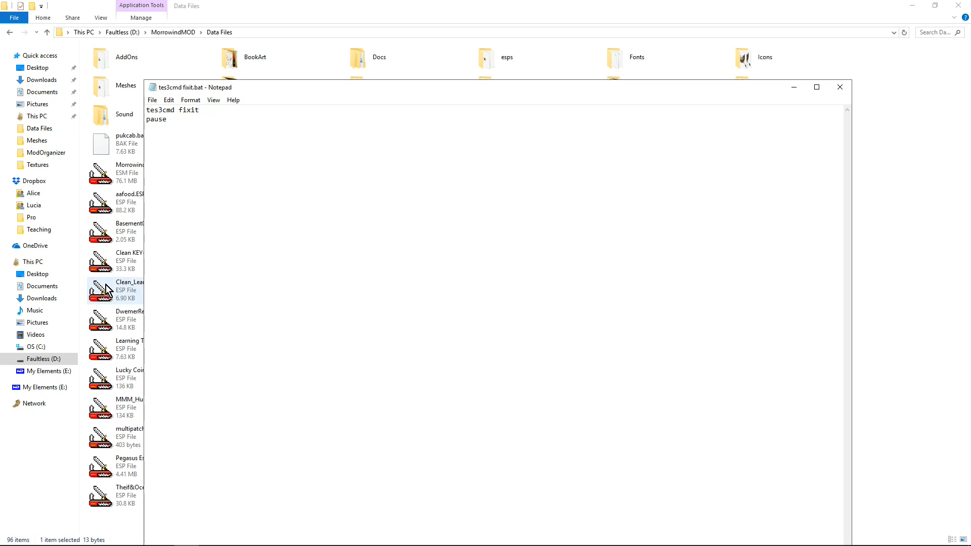
pyautogui.click(840, 87)
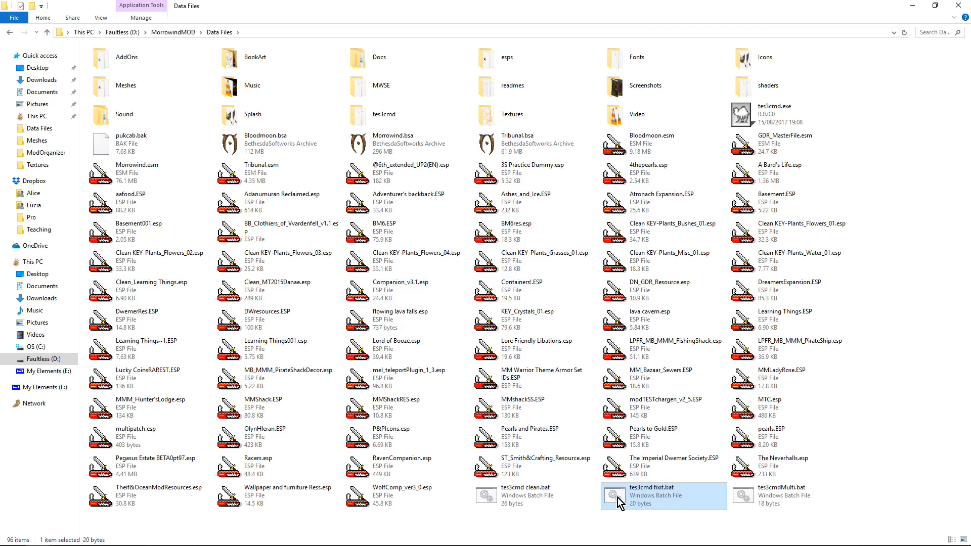
pyautogui.doubleClick(651, 496)
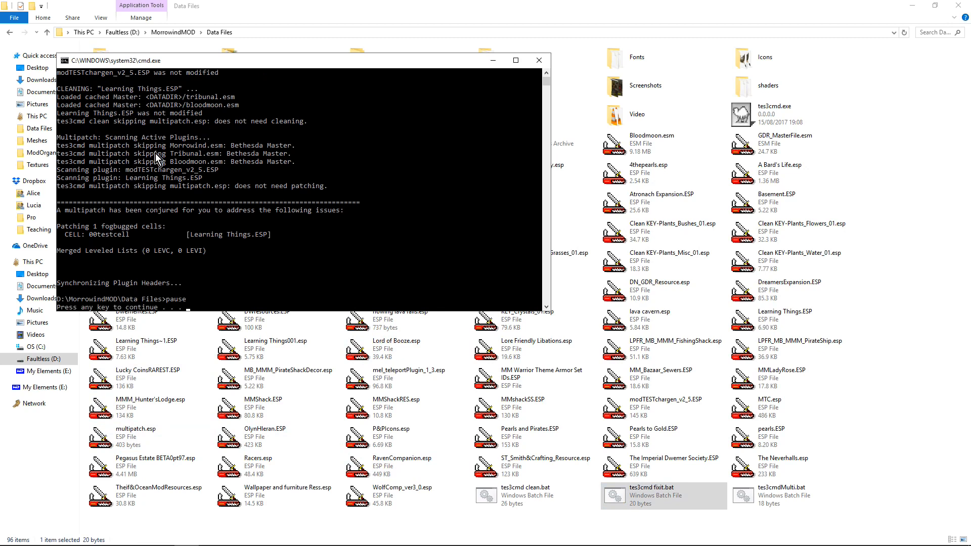
pyautogui.moveTo(304, 235)
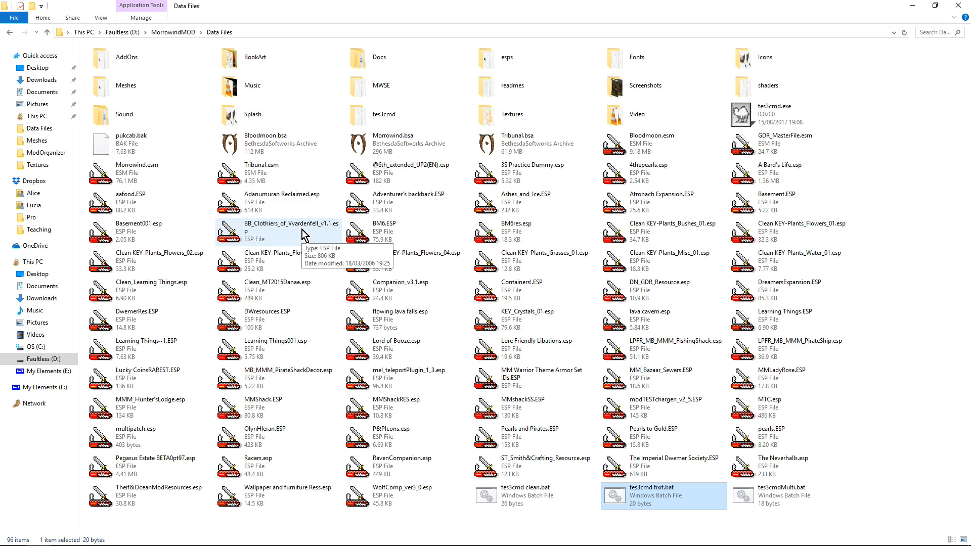
pyautogui.moveTo(540, 500)
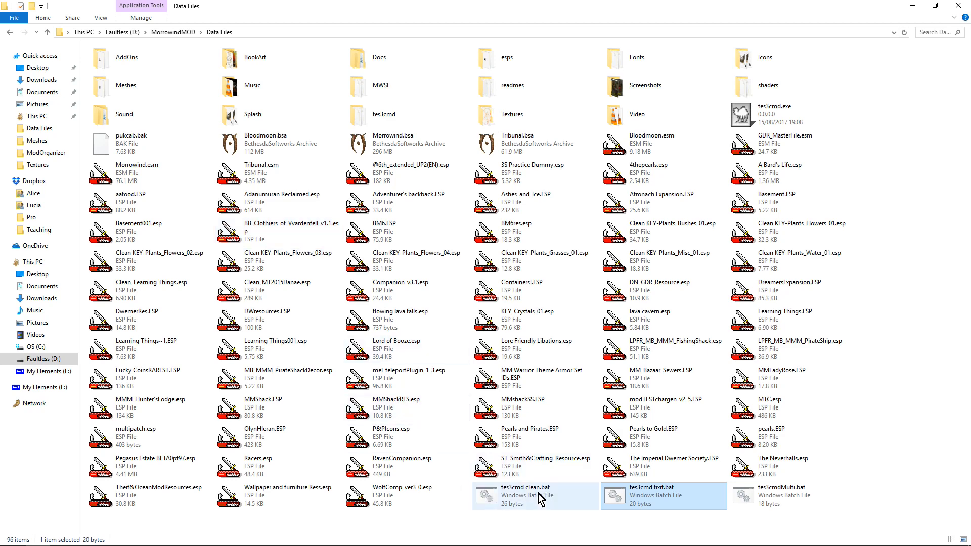
pyautogui.rightClick(526, 491)
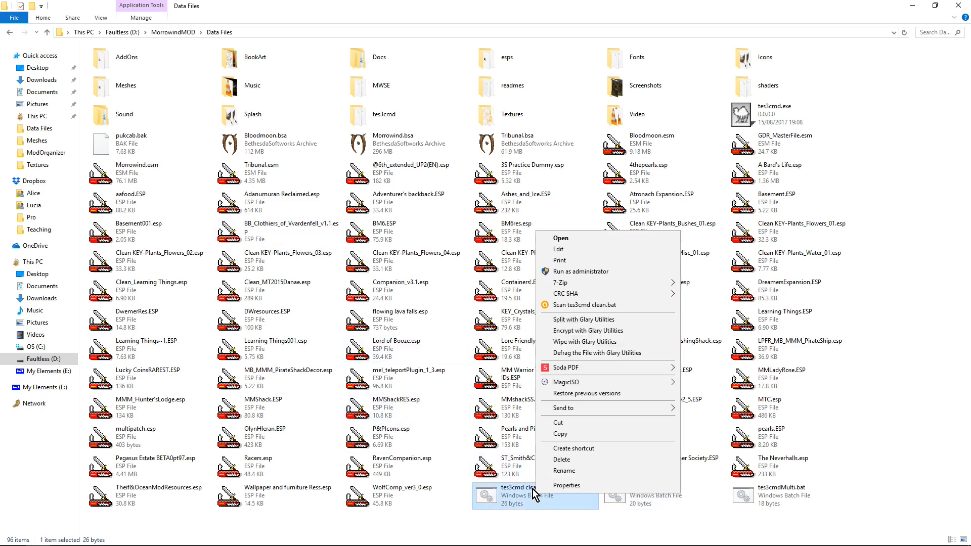
pyautogui.click(558, 249)
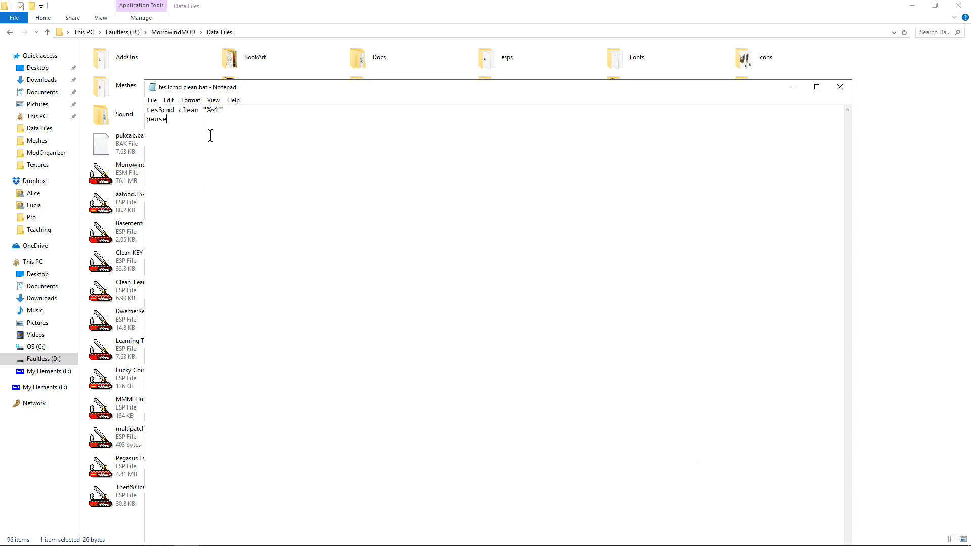
pyautogui.doubleClick(213, 110)
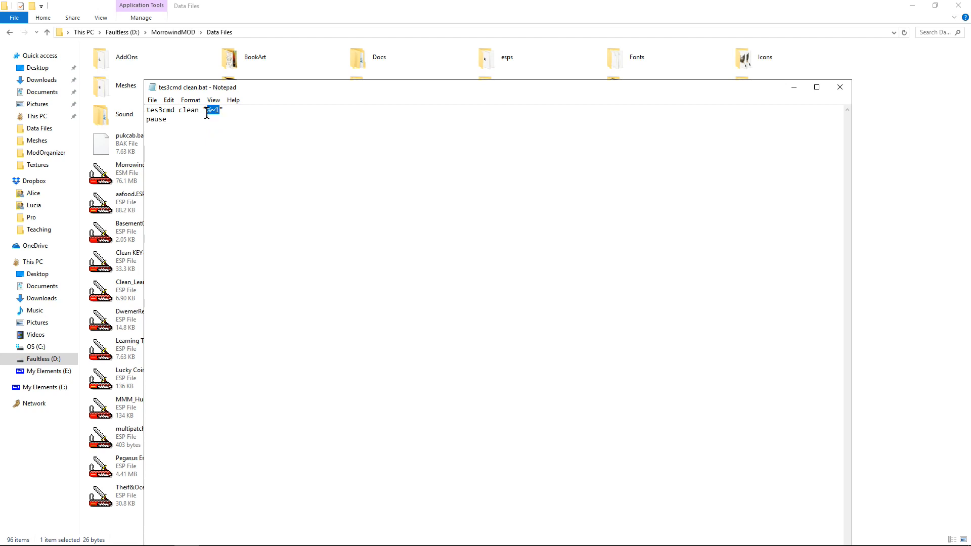
pyautogui.moveTo(224, 180)
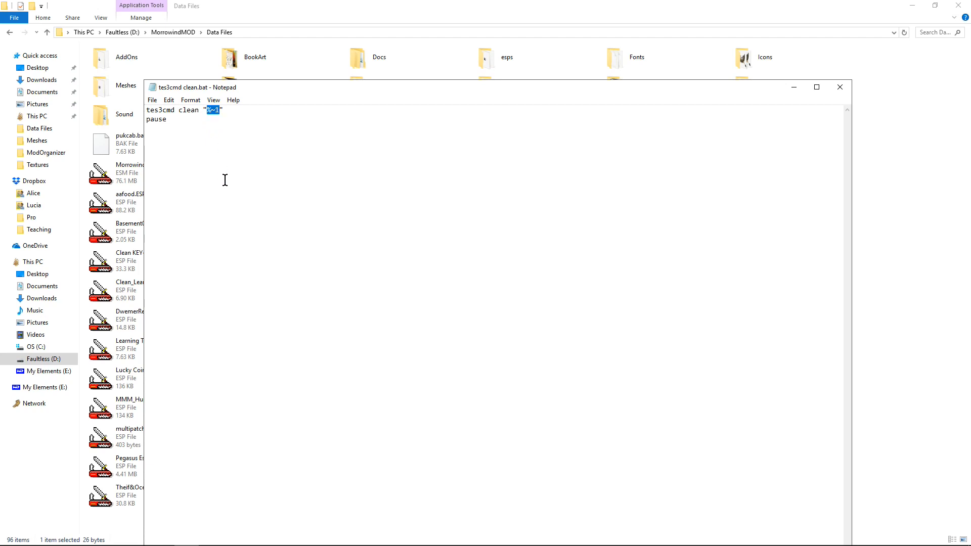
pyautogui.moveTo(304, 237)
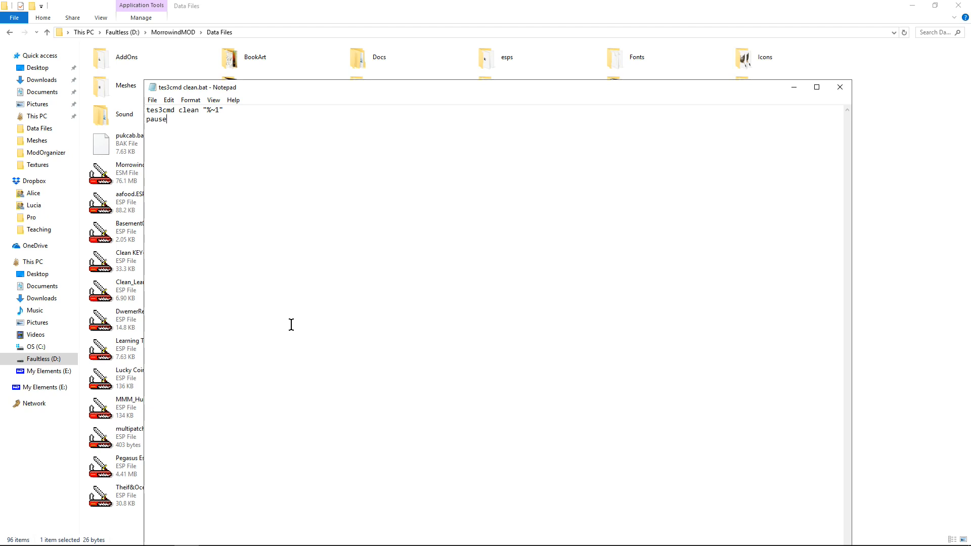
pyautogui.moveTo(163, 141)
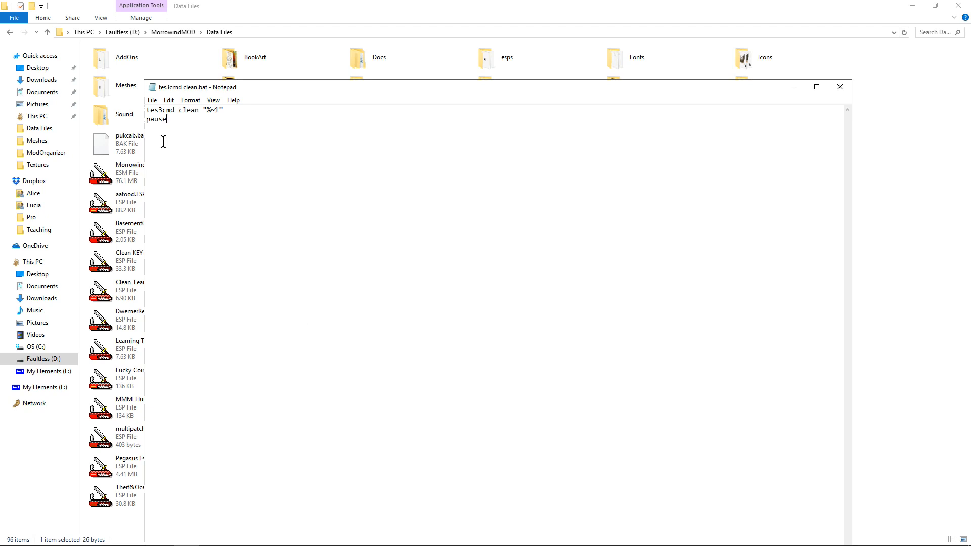
pyautogui.click(152, 100)
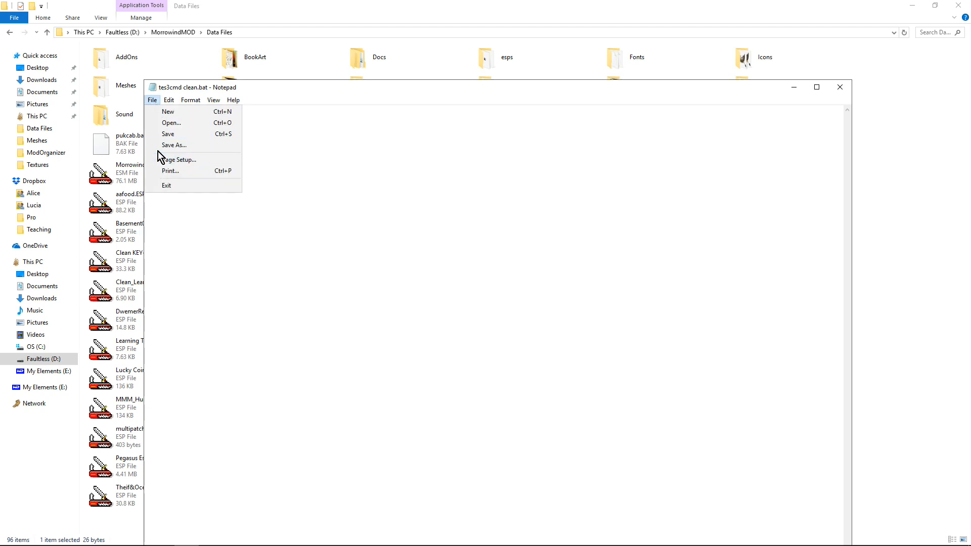
pyautogui.click(174, 145)
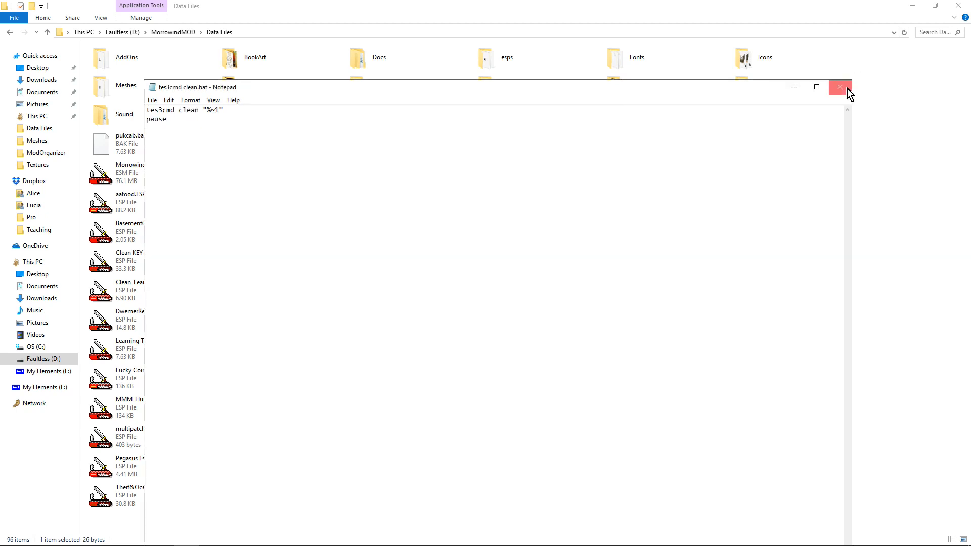
pyautogui.click(840, 87)
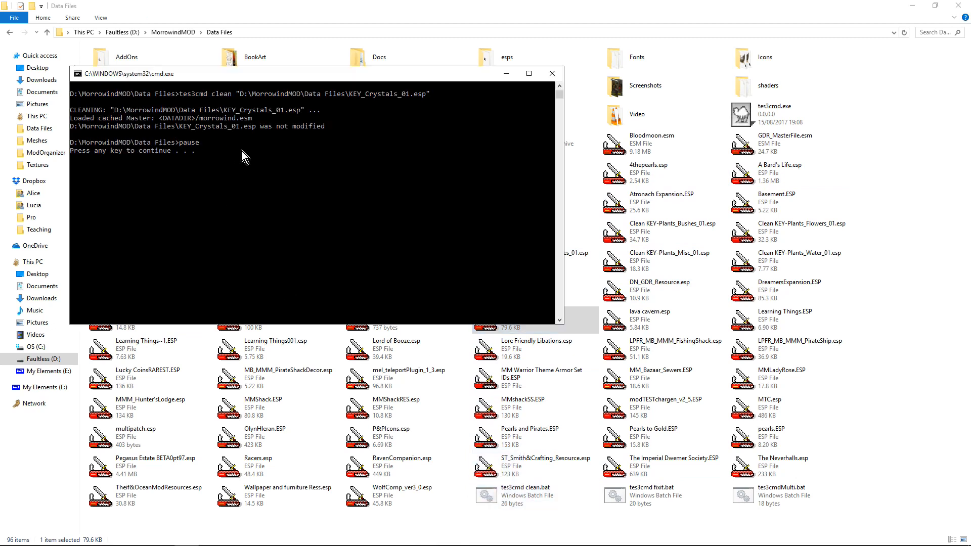
pyautogui.moveTo(265, 172)
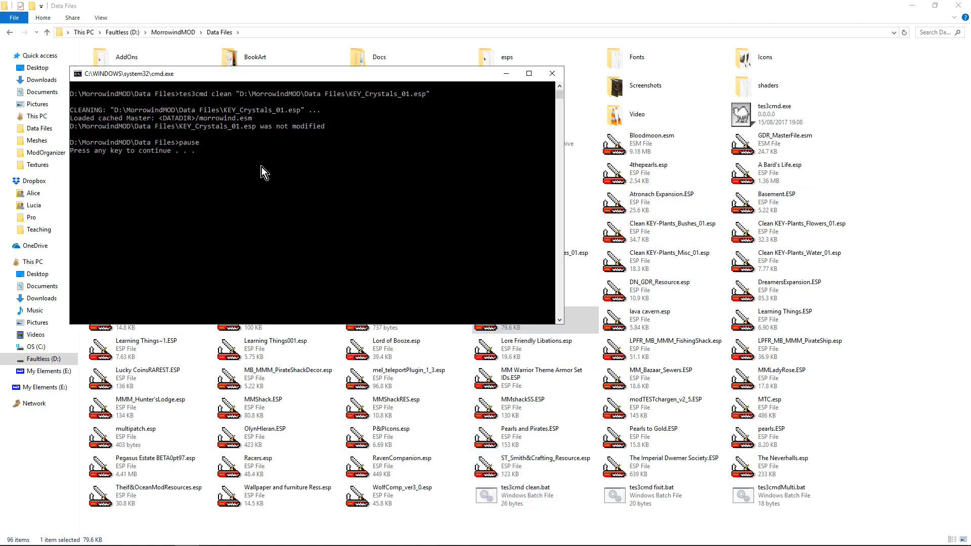
pyautogui.moveTo(310, 180)
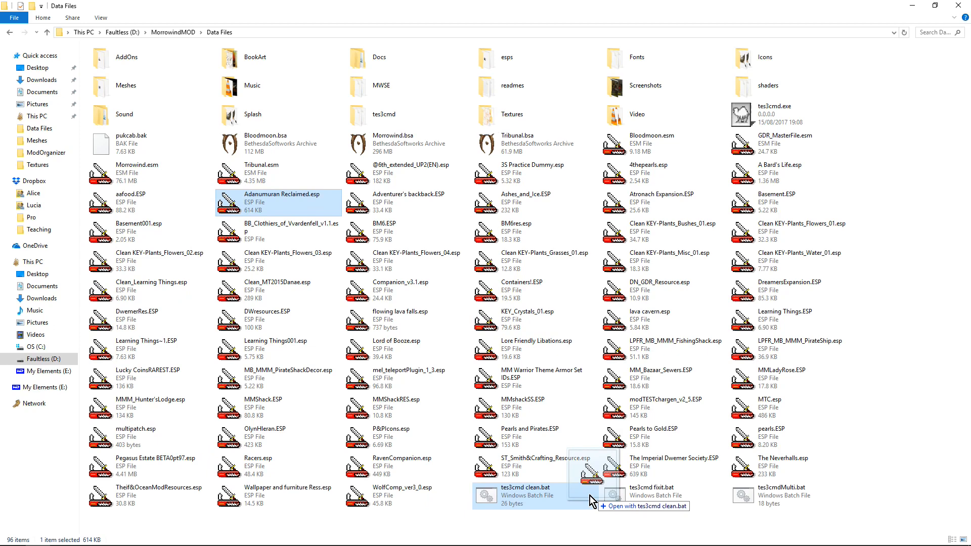
# - Drag Adanumuran Reclaimed.esp onto tes3cmd clean.bat to clean it
pyautogui.click(644, 496)
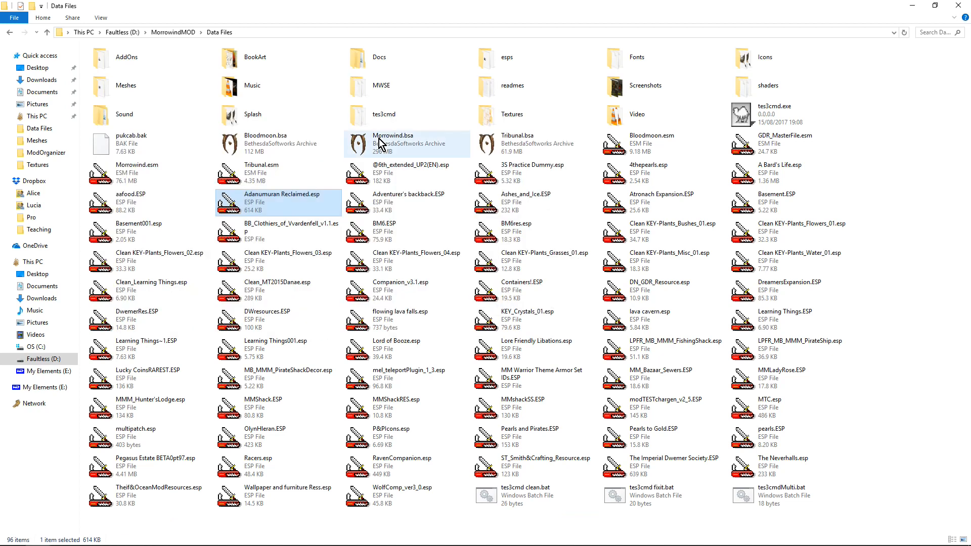
pyautogui.moveTo(563, 240)
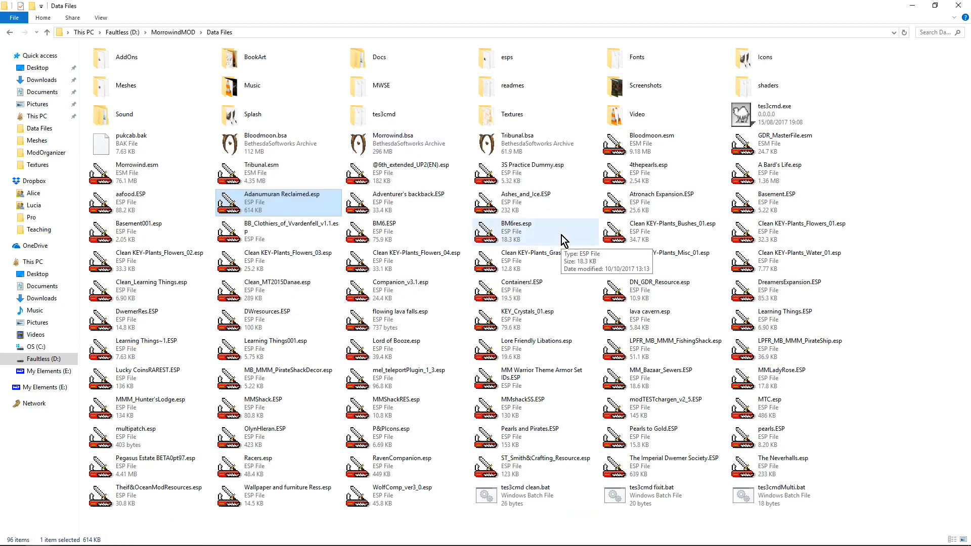